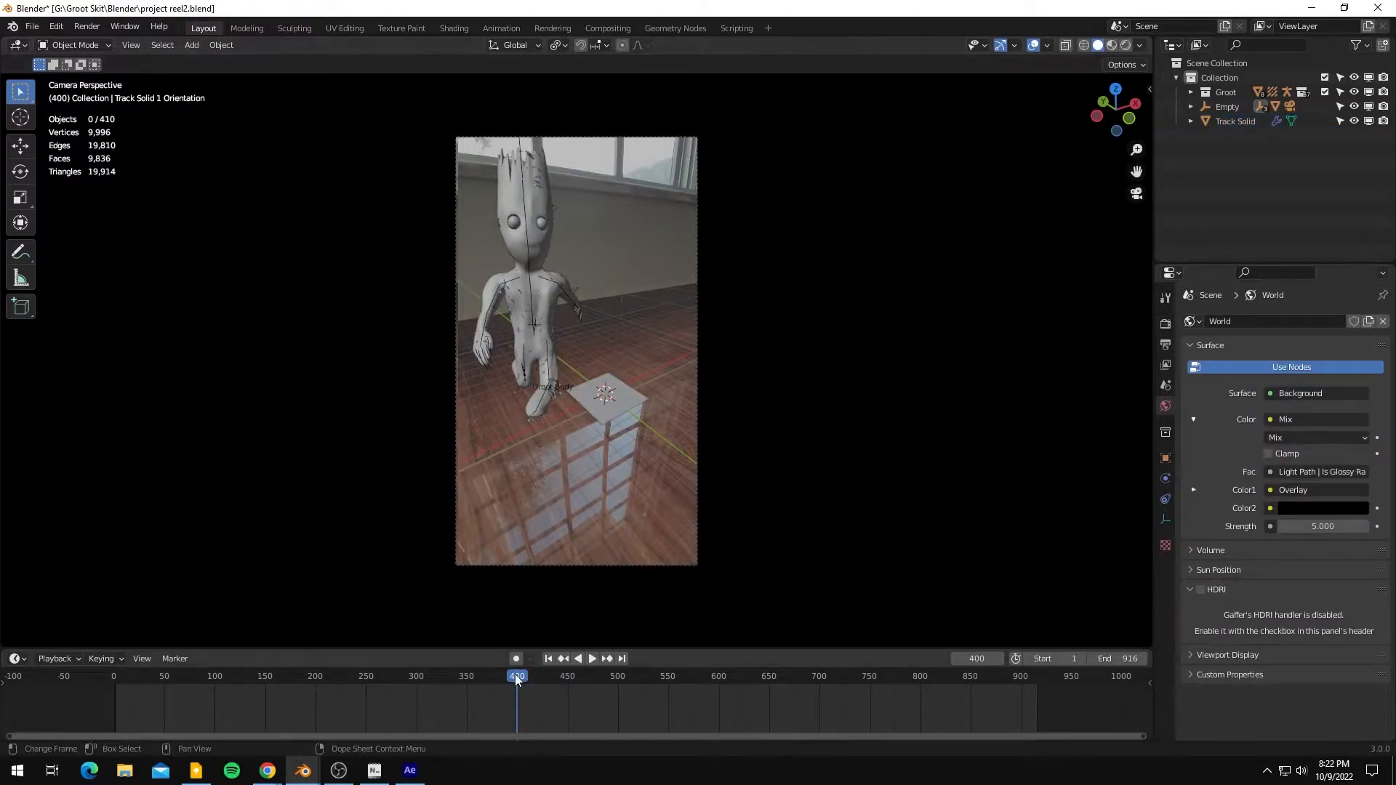
Play back and scrub Groot's tracked animation, then return to frame 400.
{"action": "left_click", "coordinate": [578, 658]}
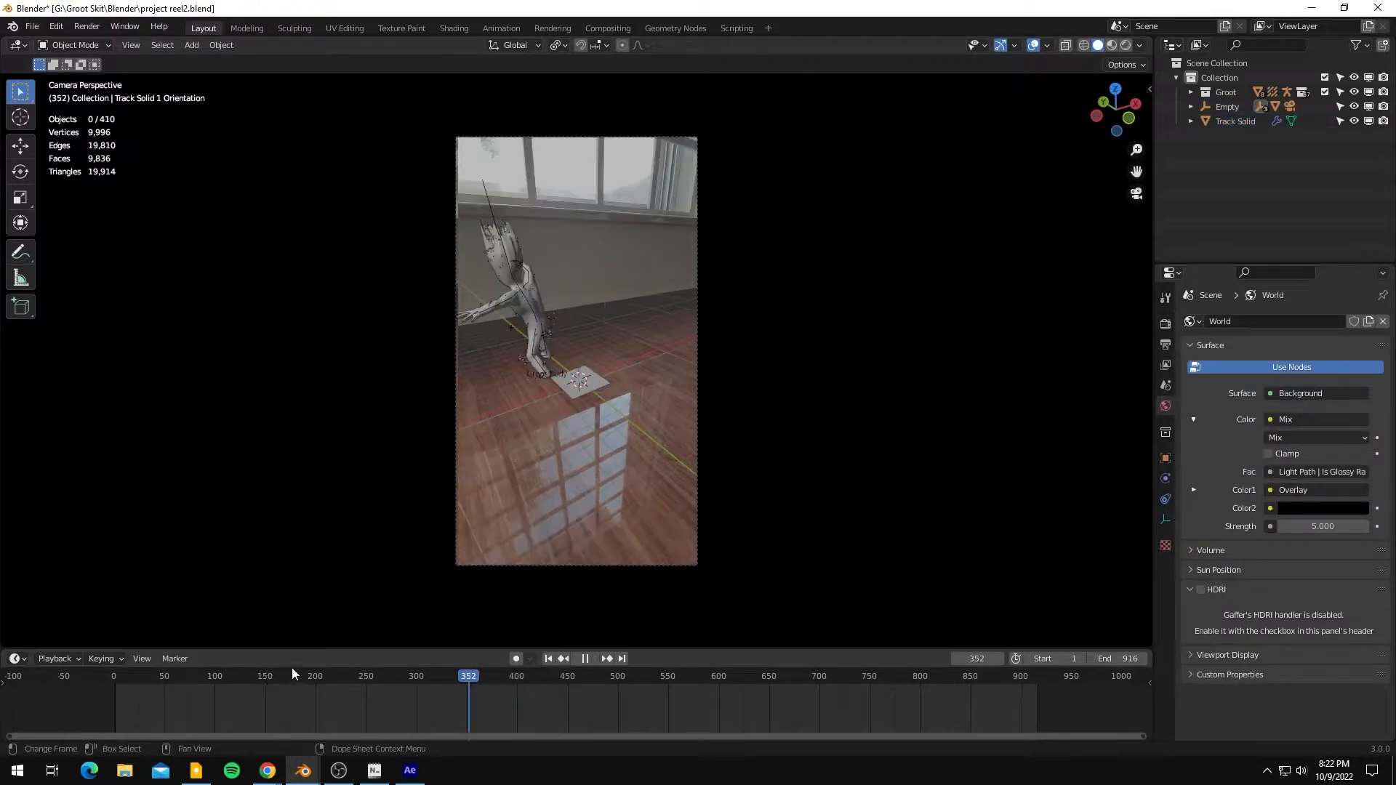
{"action": "left_click", "coordinate": [381, 676]}
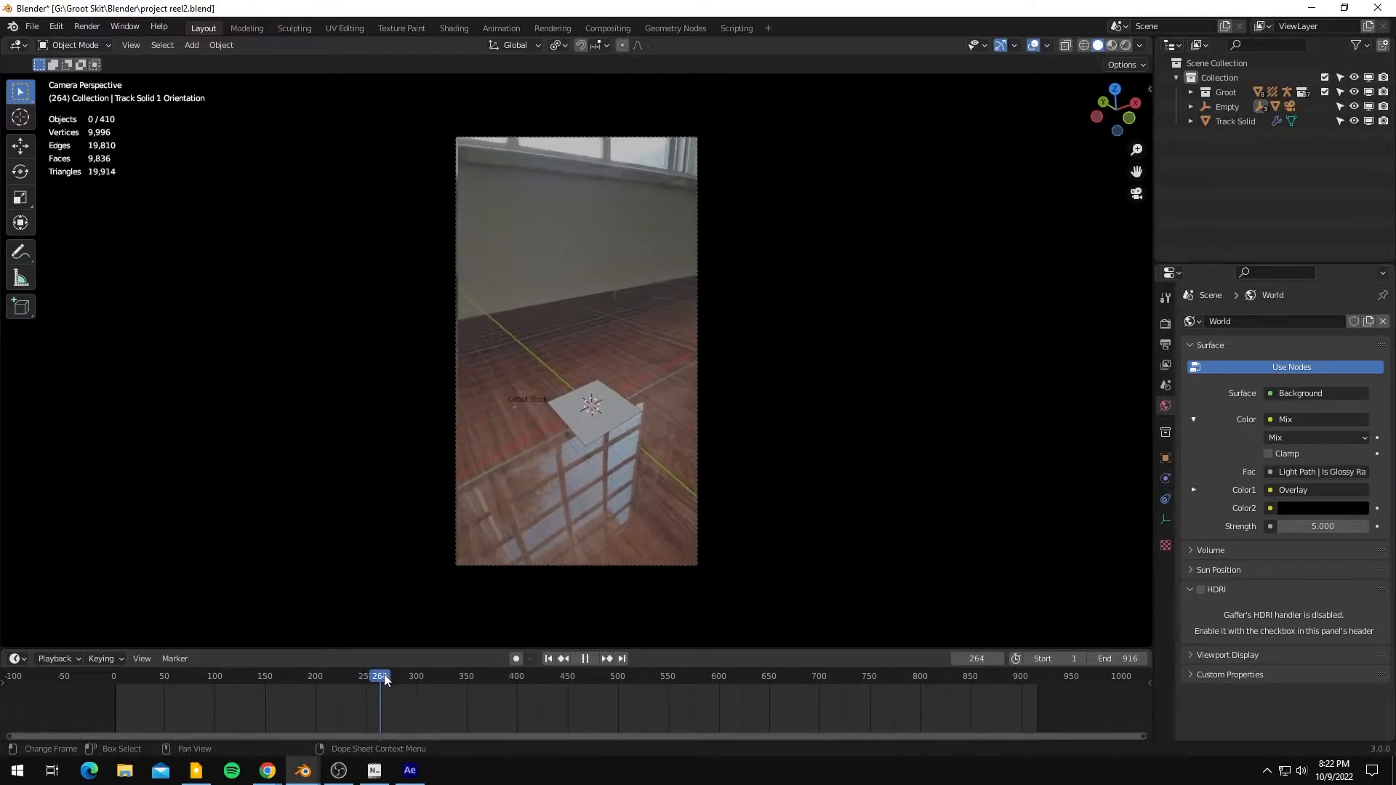
{"action": "left_click_drag", "start_coordinate": [382, 677], "coordinate": [490, 676]}
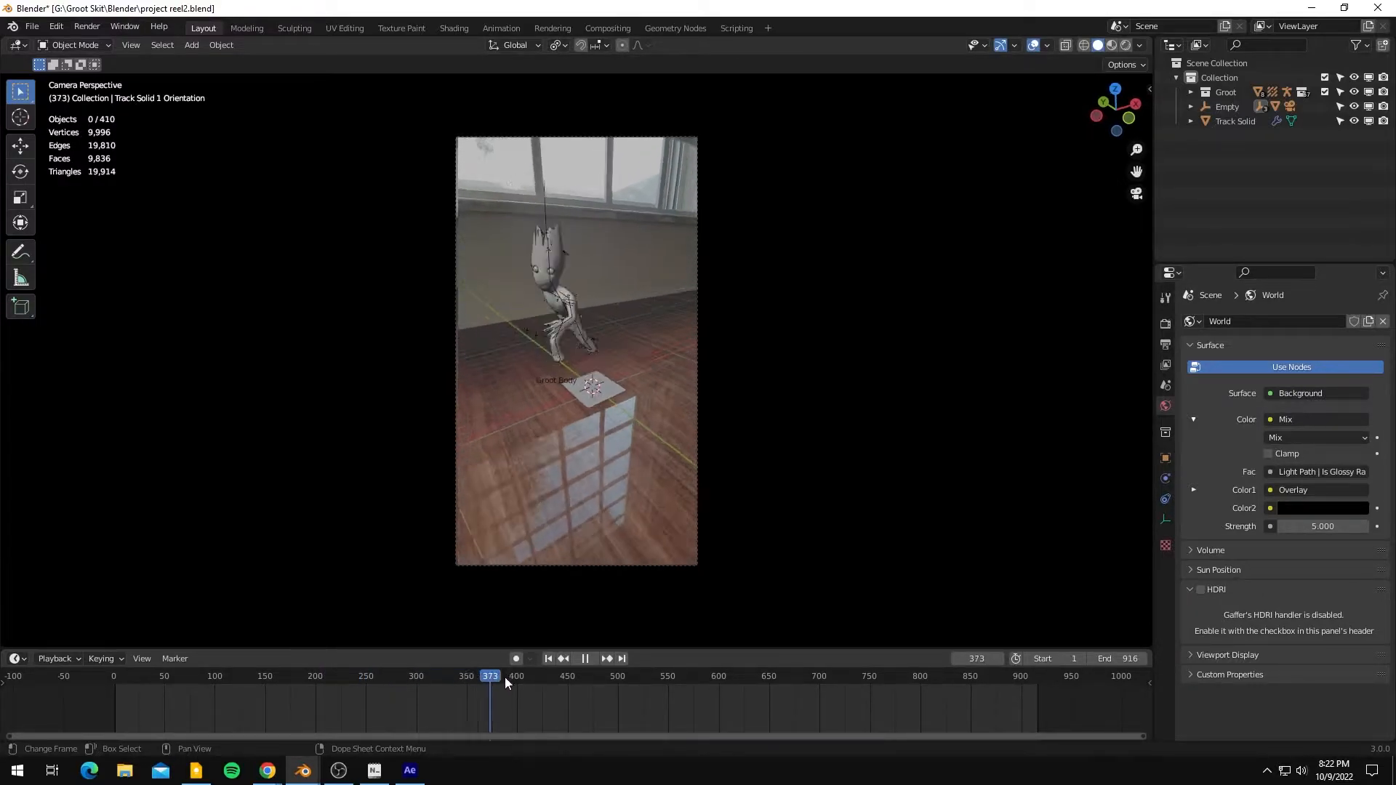
{"action": "left_click", "coordinate": [557, 676]}
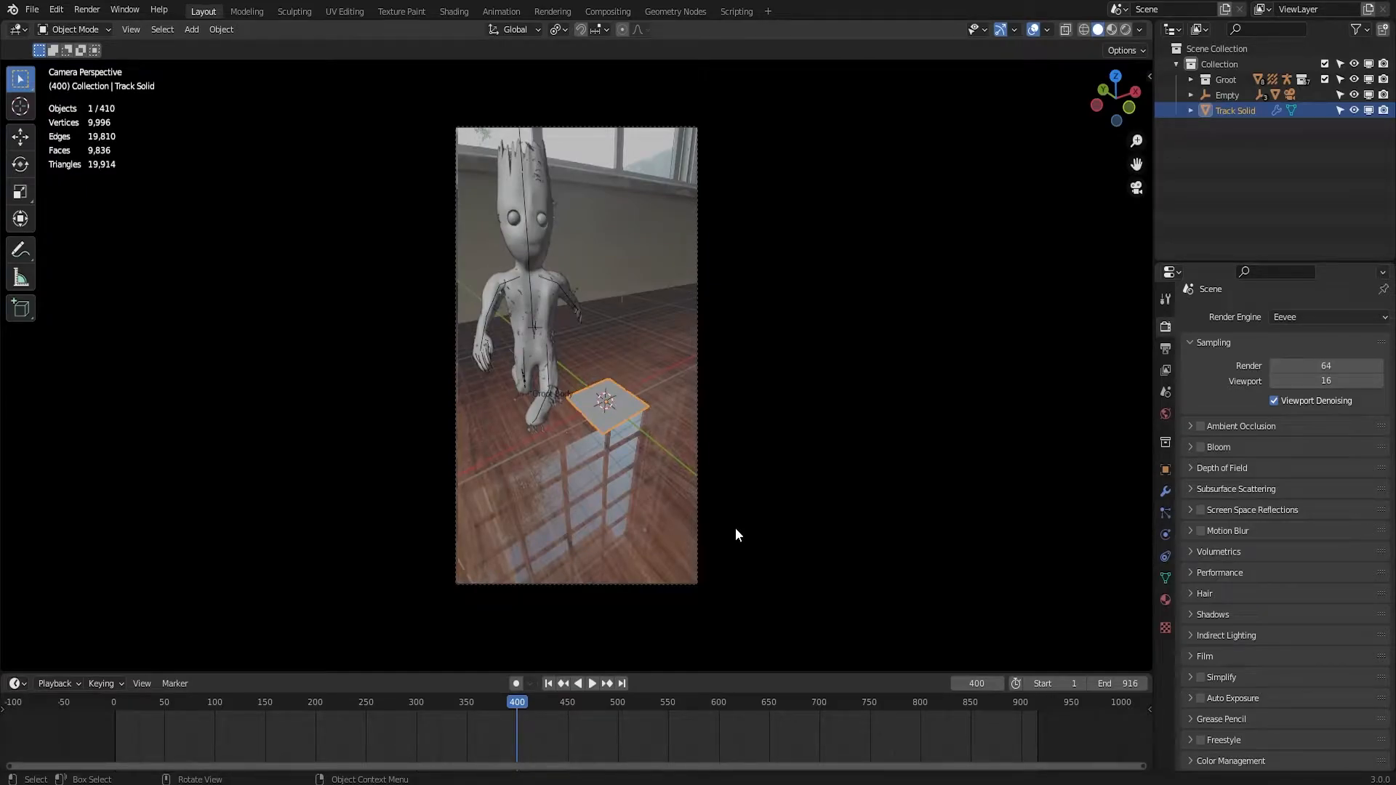
{"action": "mouse_move", "coordinate": [608, 425]}
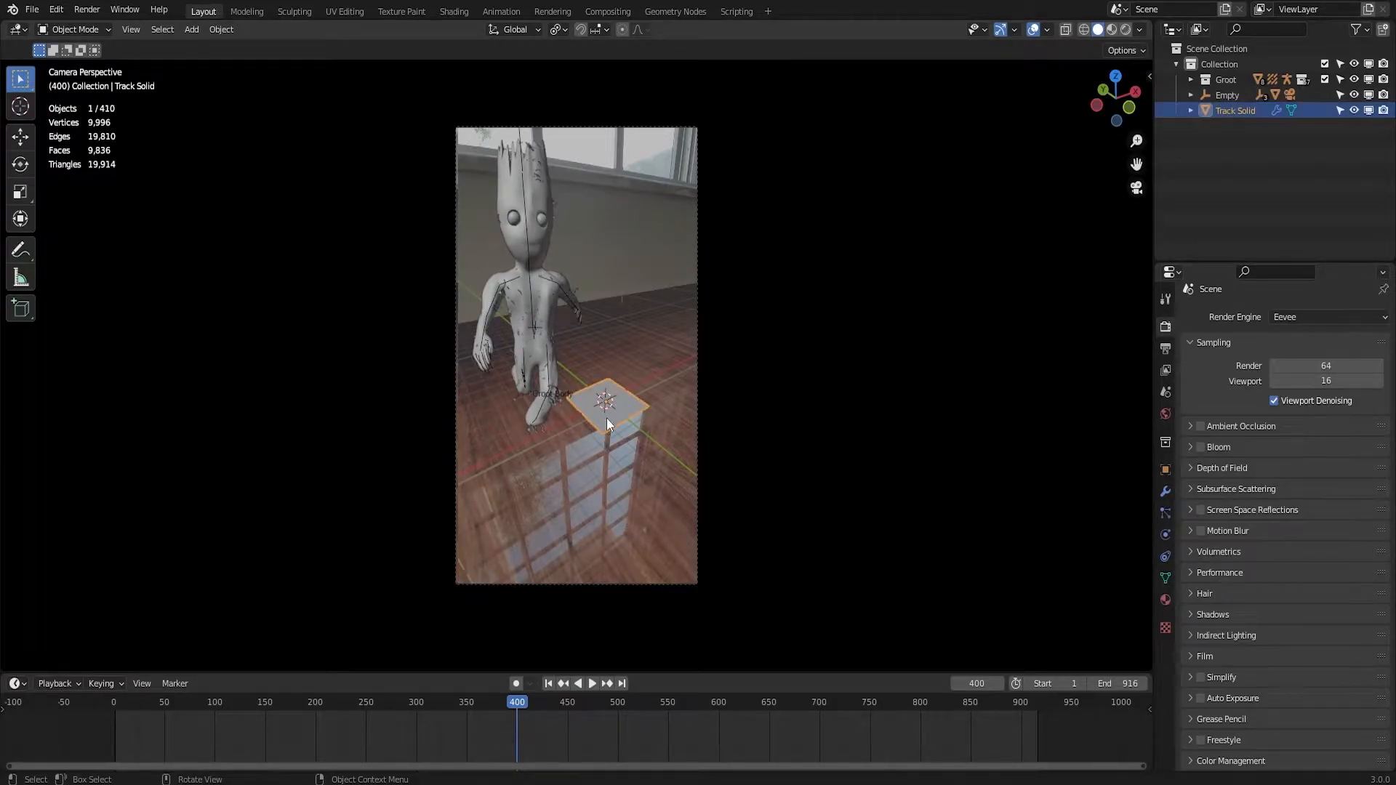
Add a Shadow Catcher plane at the tracked floor with a ShadowCatcher material.
{"action": "left_click", "coordinate": [190, 29]}
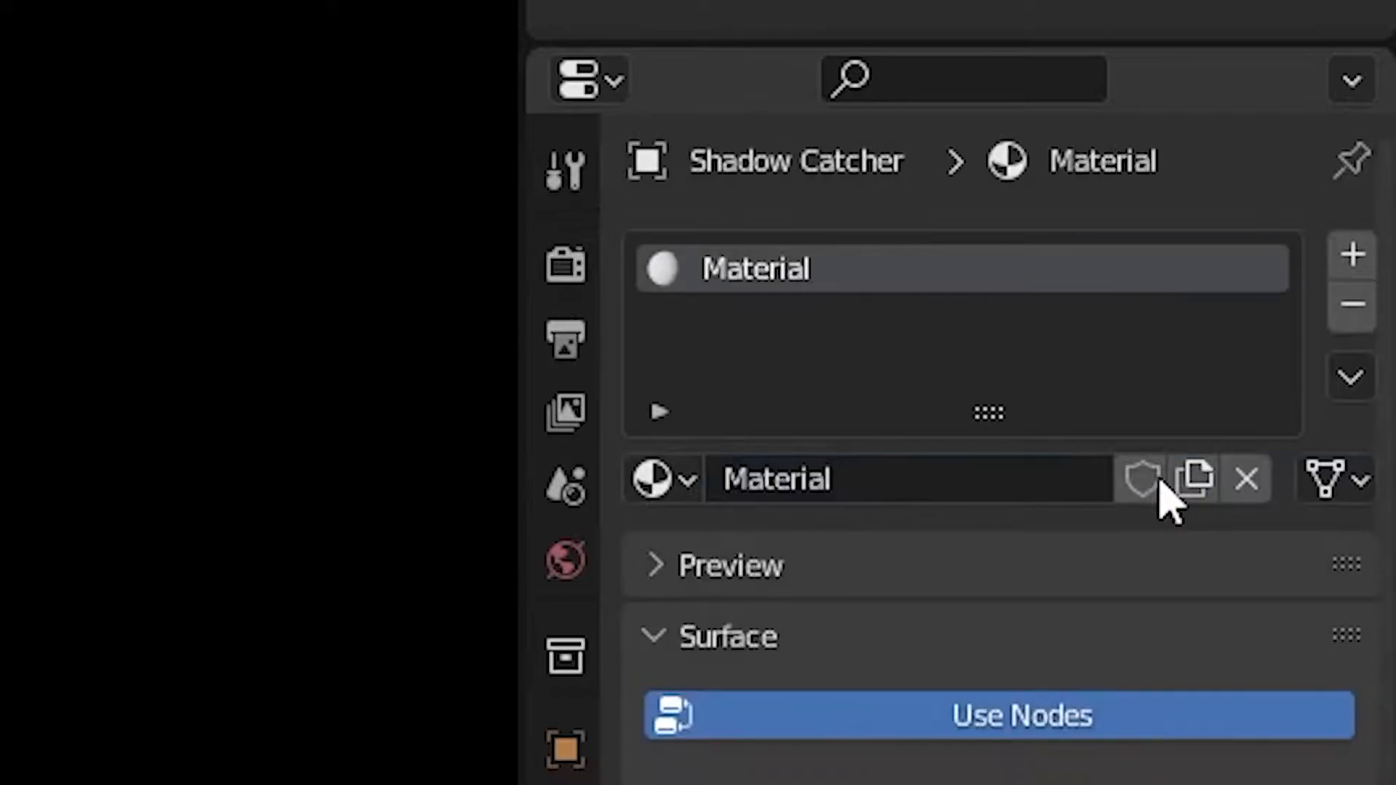
{"action": "type", "text": "ShadowCatch"}
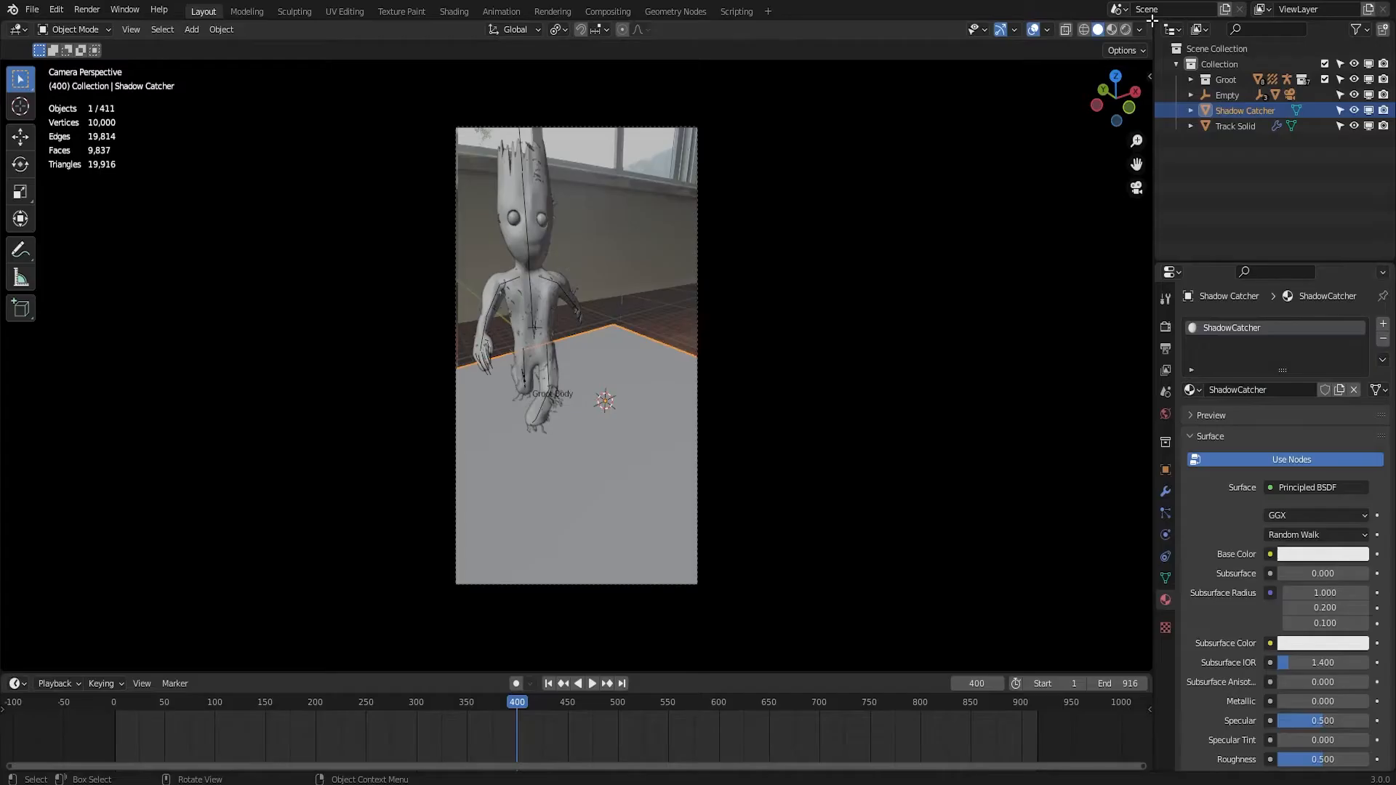
Make the new area a Shader Editor and enable screen space reflections and ambient occlusion.
{"action": "left_click", "coordinate": [14, 29]}
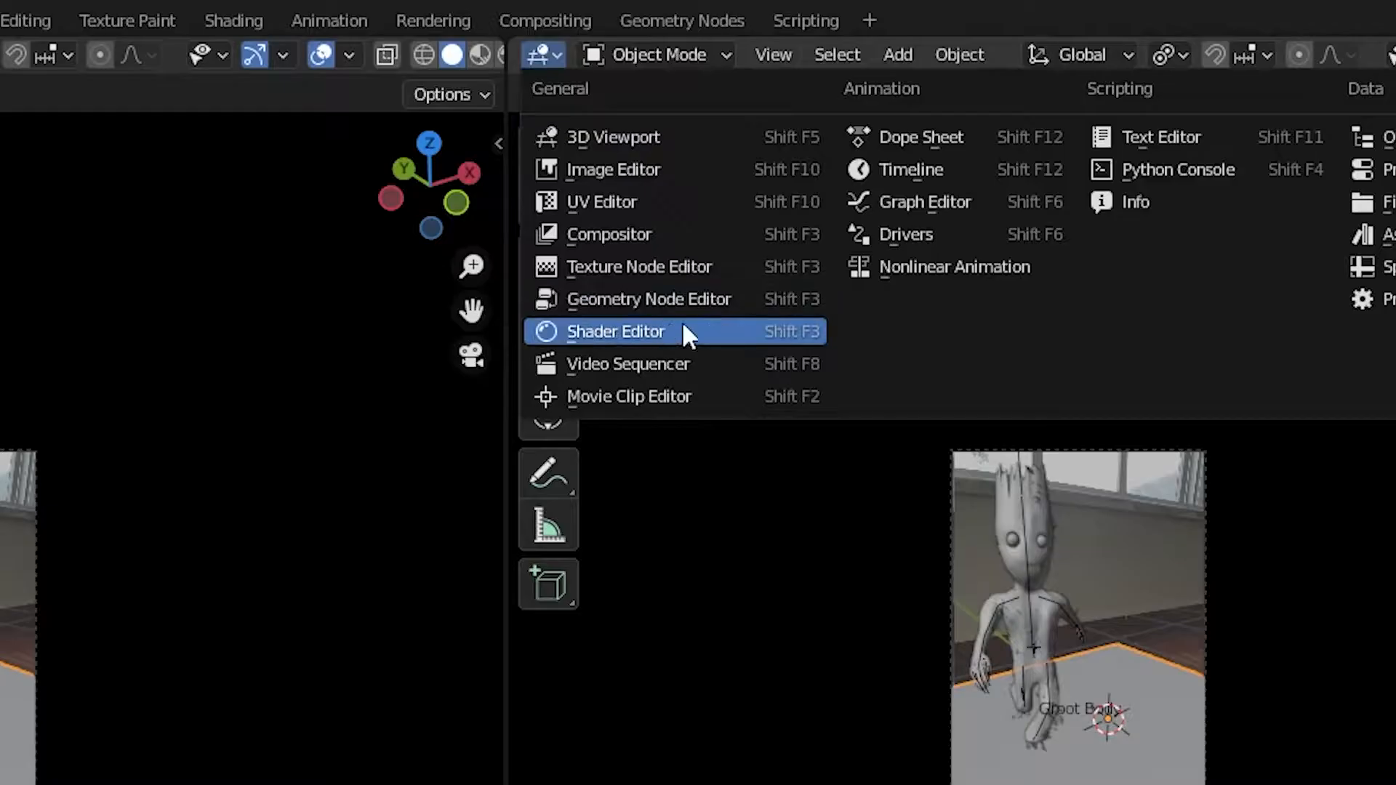
{"action": "left_click", "coordinate": [615, 331]}
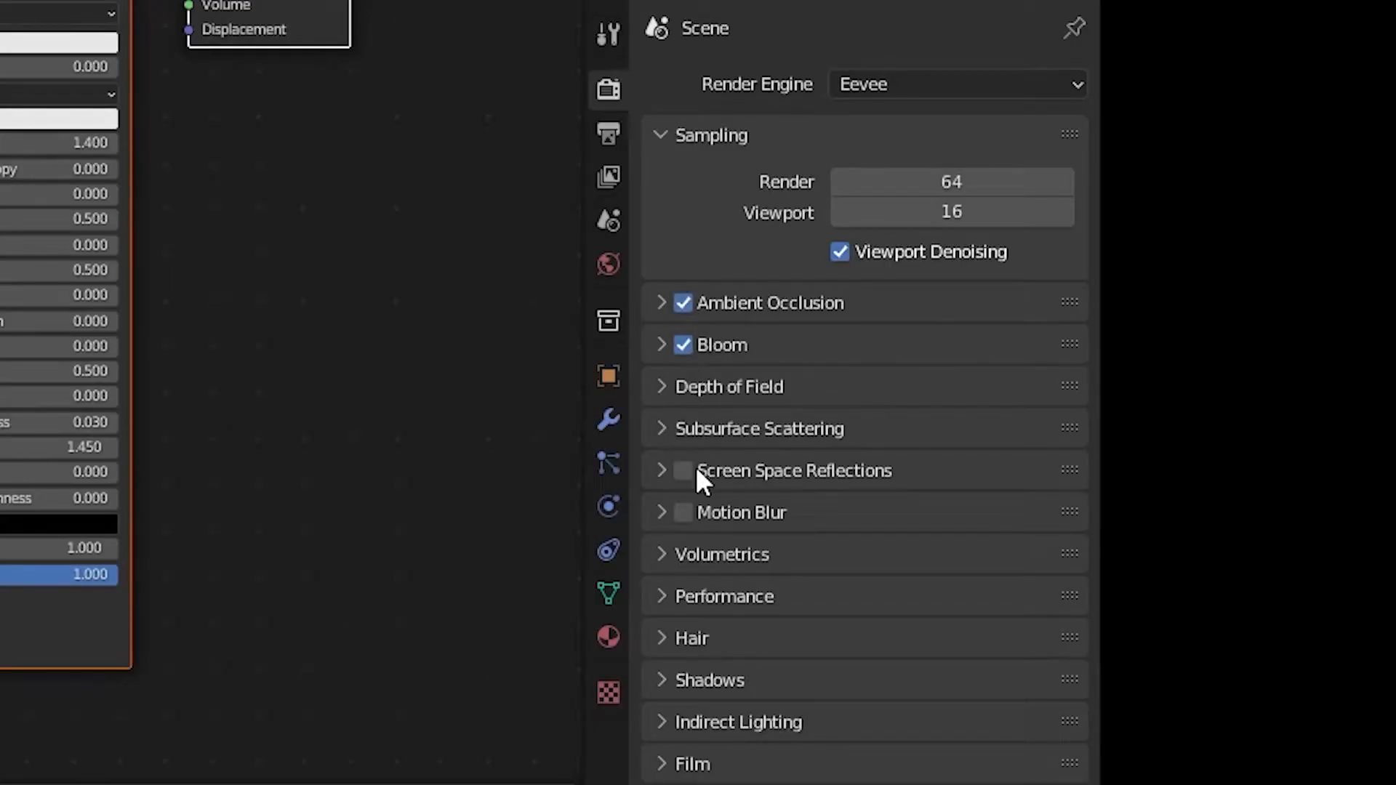
{"action": "left_click", "coordinate": [684, 469]}
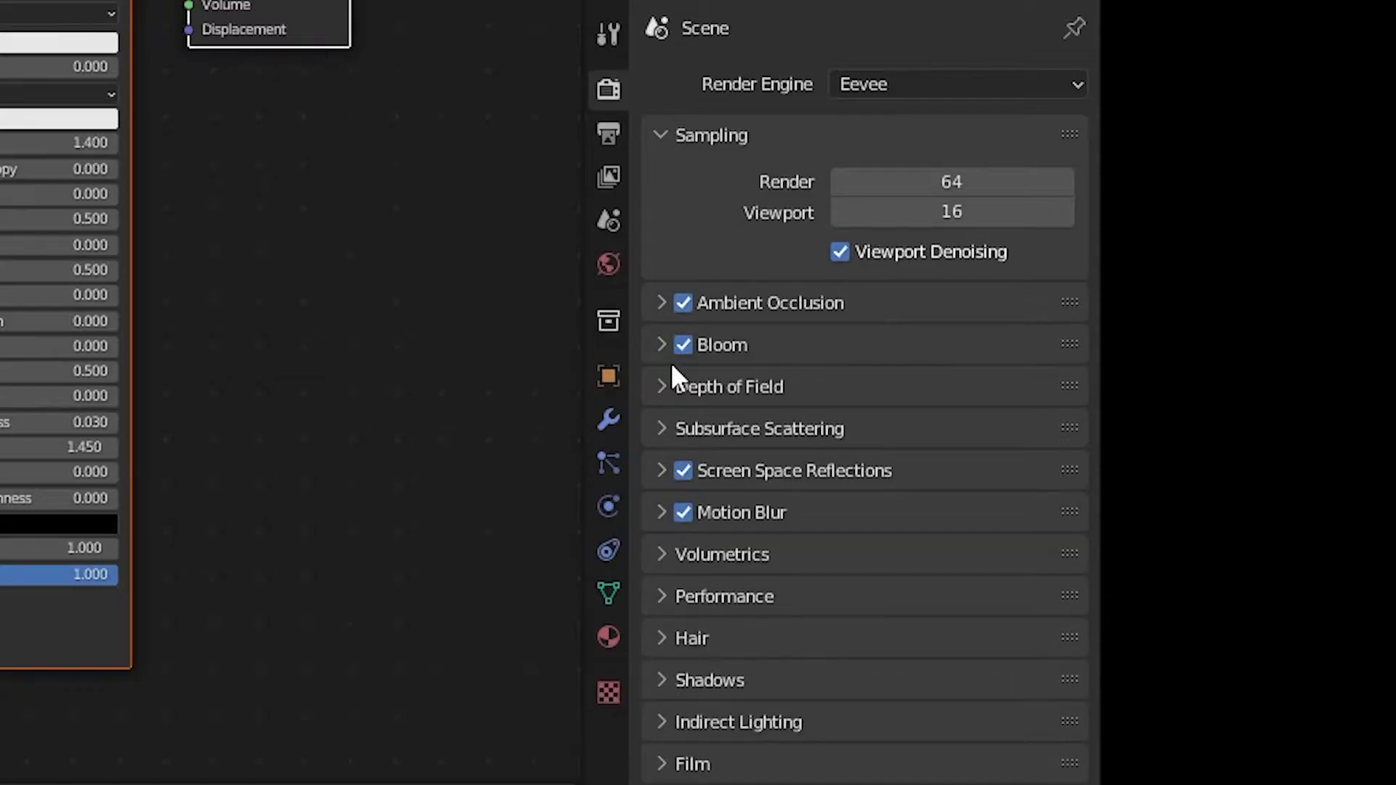
{"action": "mouse_move", "coordinate": [640, 306]}
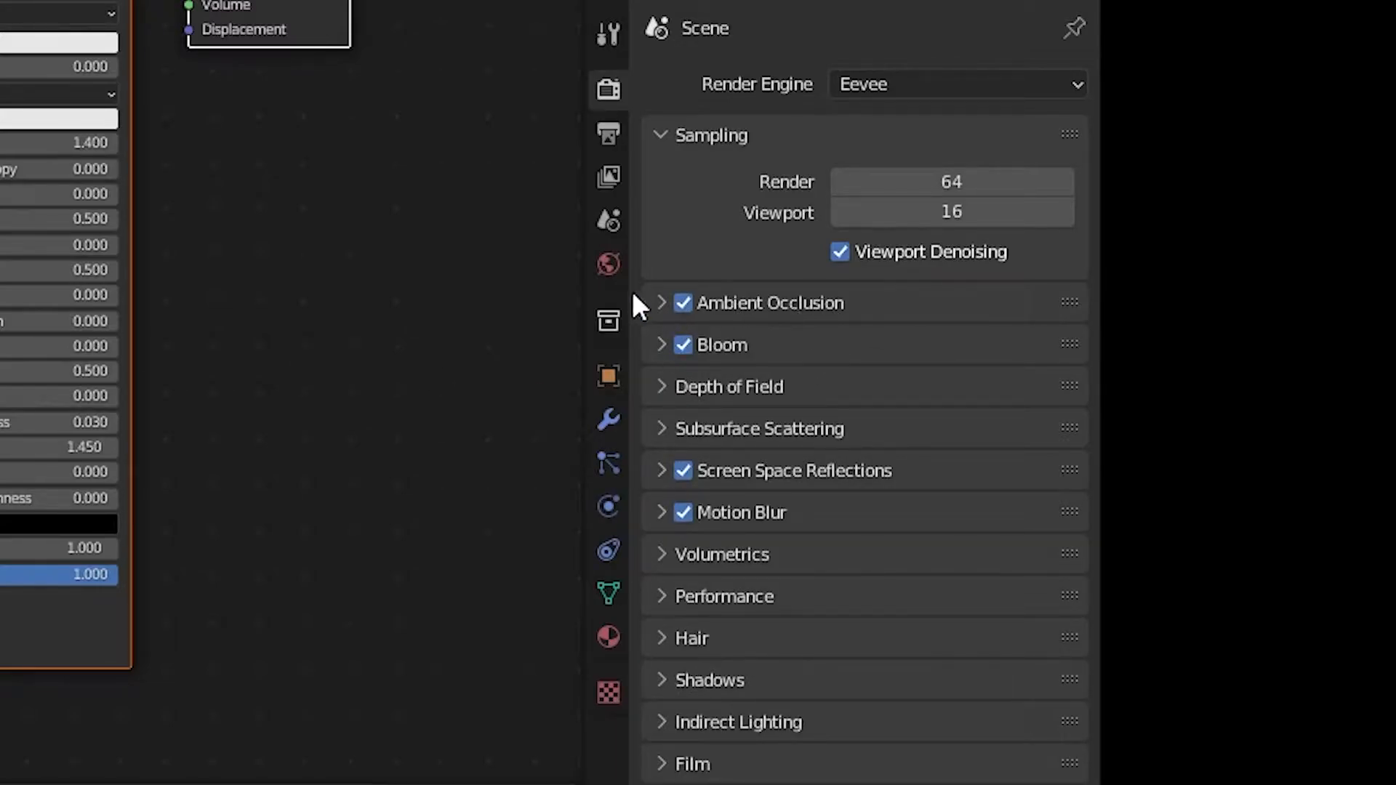
{"action": "left_click", "coordinate": [663, 303]}
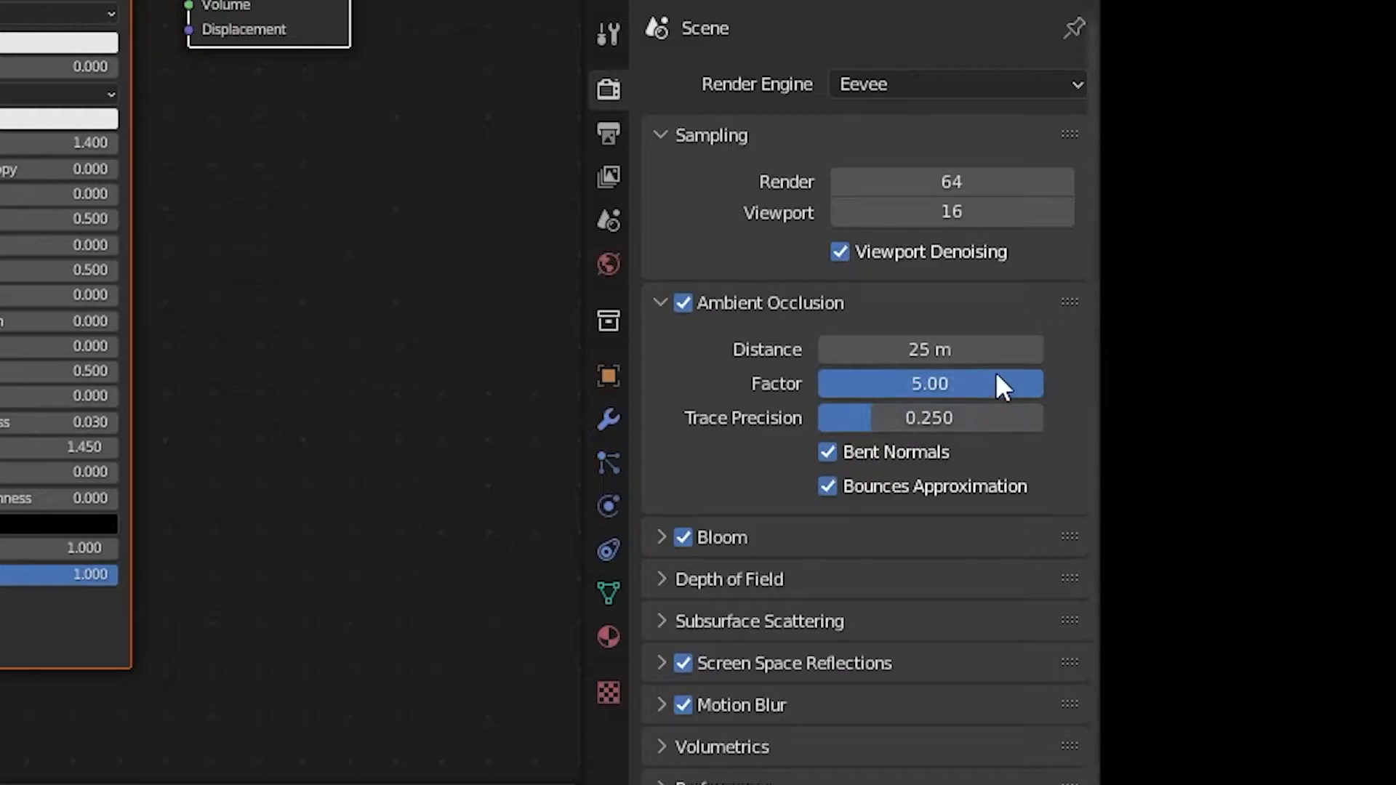
{"action": "mouse_move", "coordinate": [1031, 557]}
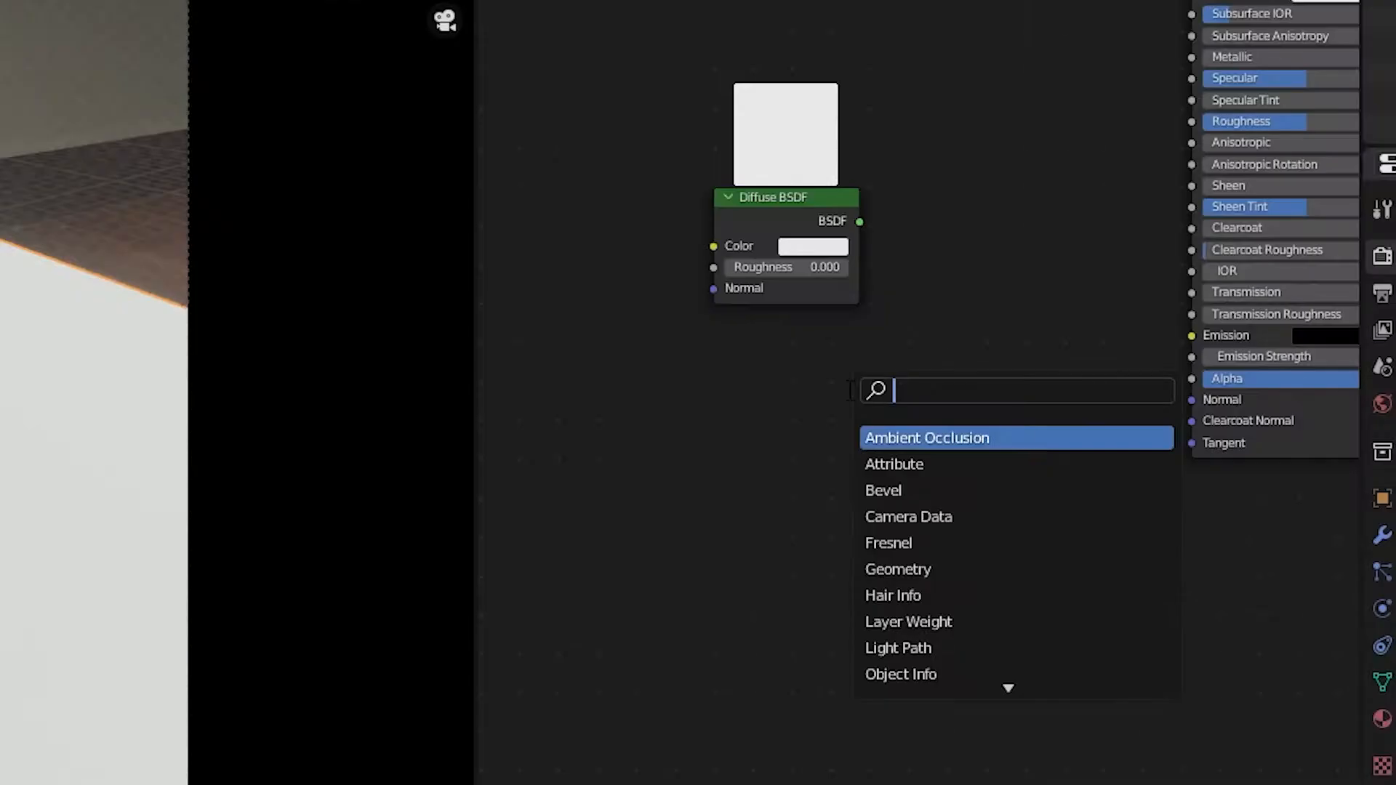
Add a Shader to RGB node and link the ColorRamp colour into the Principled BSDF alpha.
{"action": "type", "text": "shader to rg"}
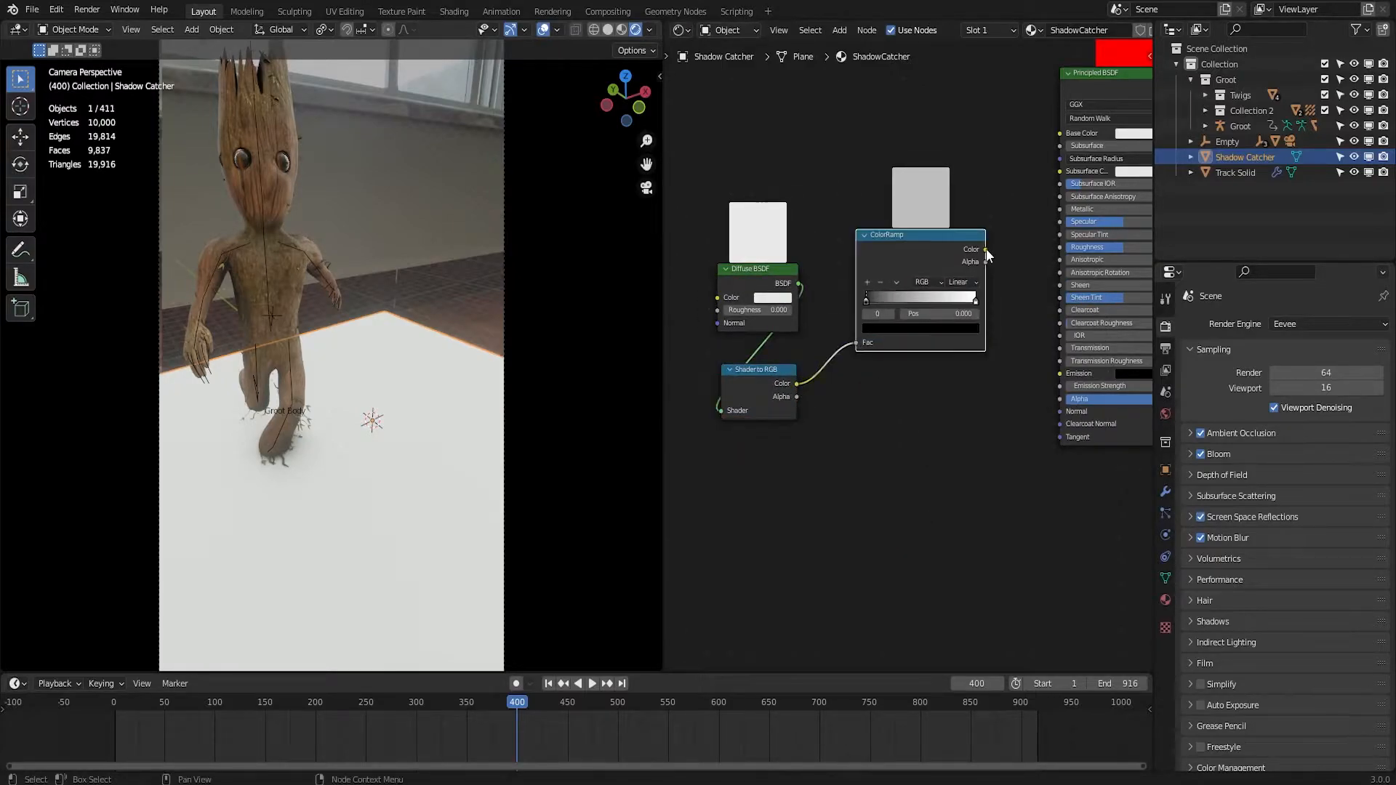
{"action": "left_click_drag", "start_coordinate": [986, 249], "coordinate": [1024, 399]}
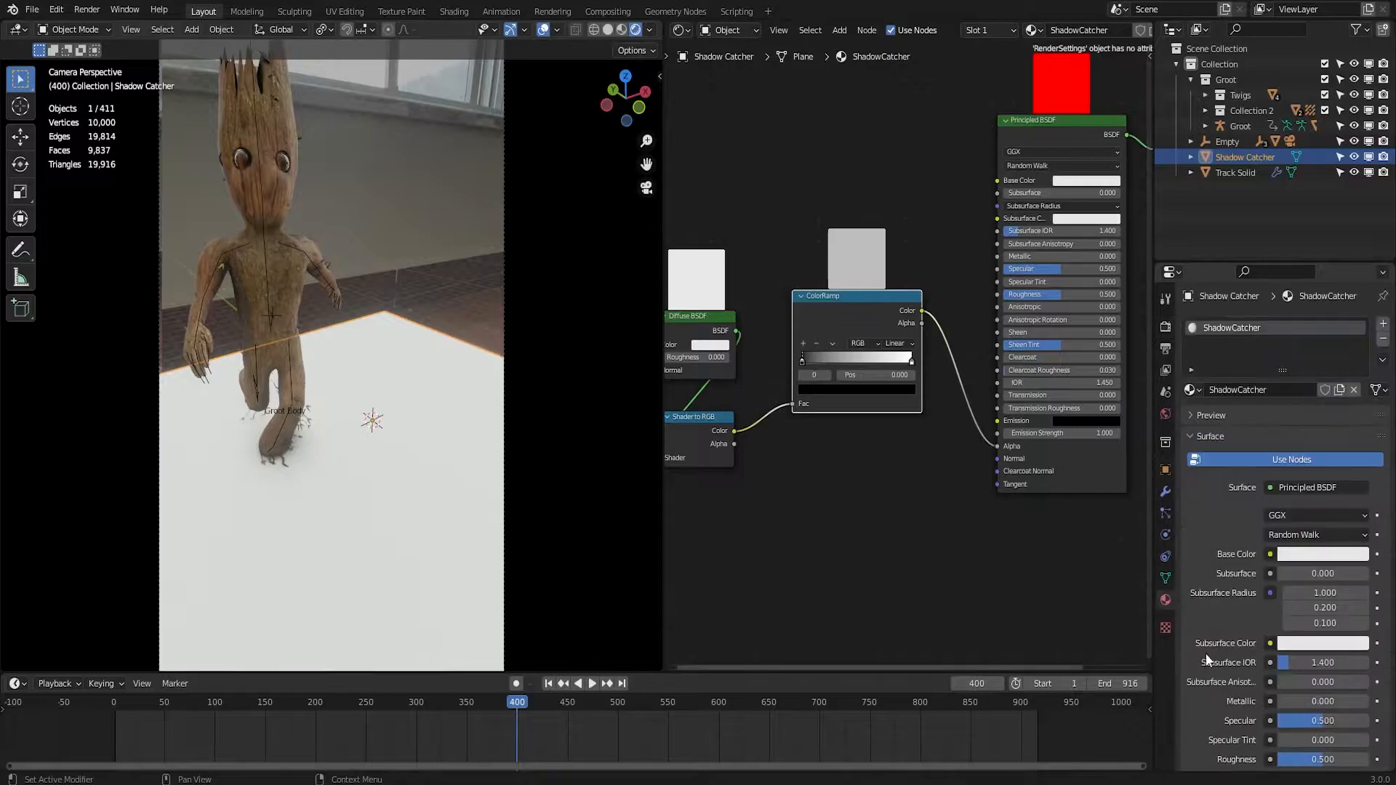
Set Blend Mode to Alpha Blend and tighten the ColorRamp white stop for the shadow falloff.
{"action": "scroll", "scroll_direction": "down", "scroll_amount": 3}
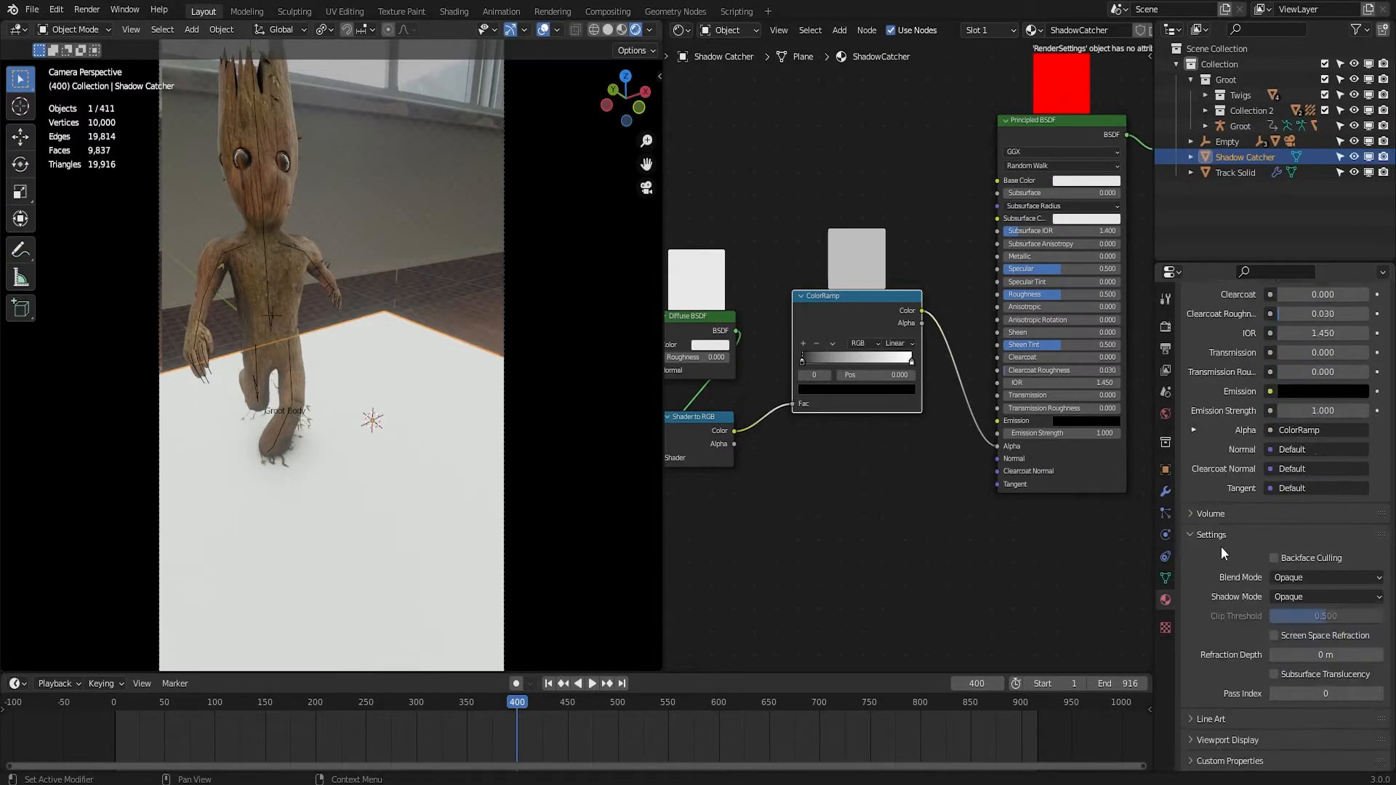
{"action": "mouse_move", "coordinate": [1228, 589]}
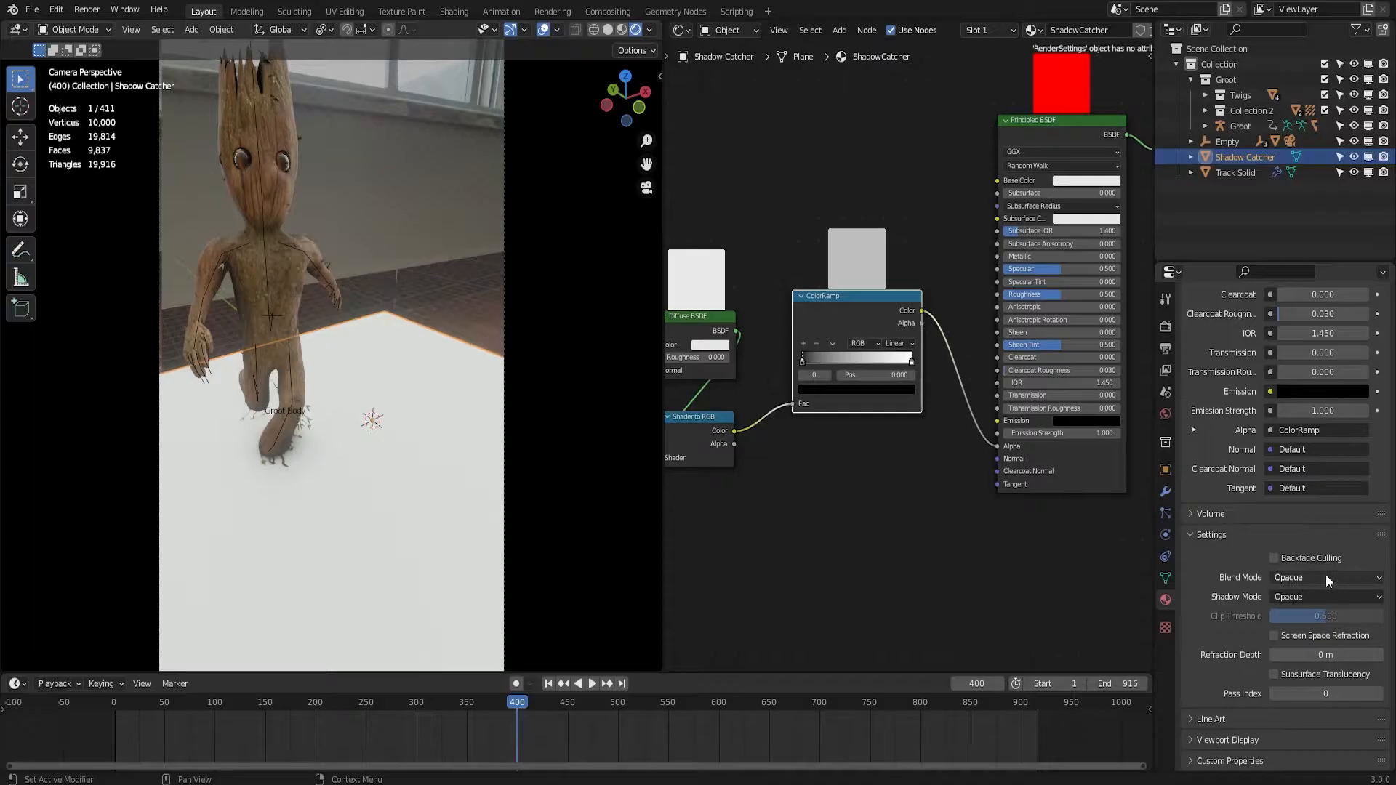
{"action": "left_click", "coordinate": [1326, 577]}
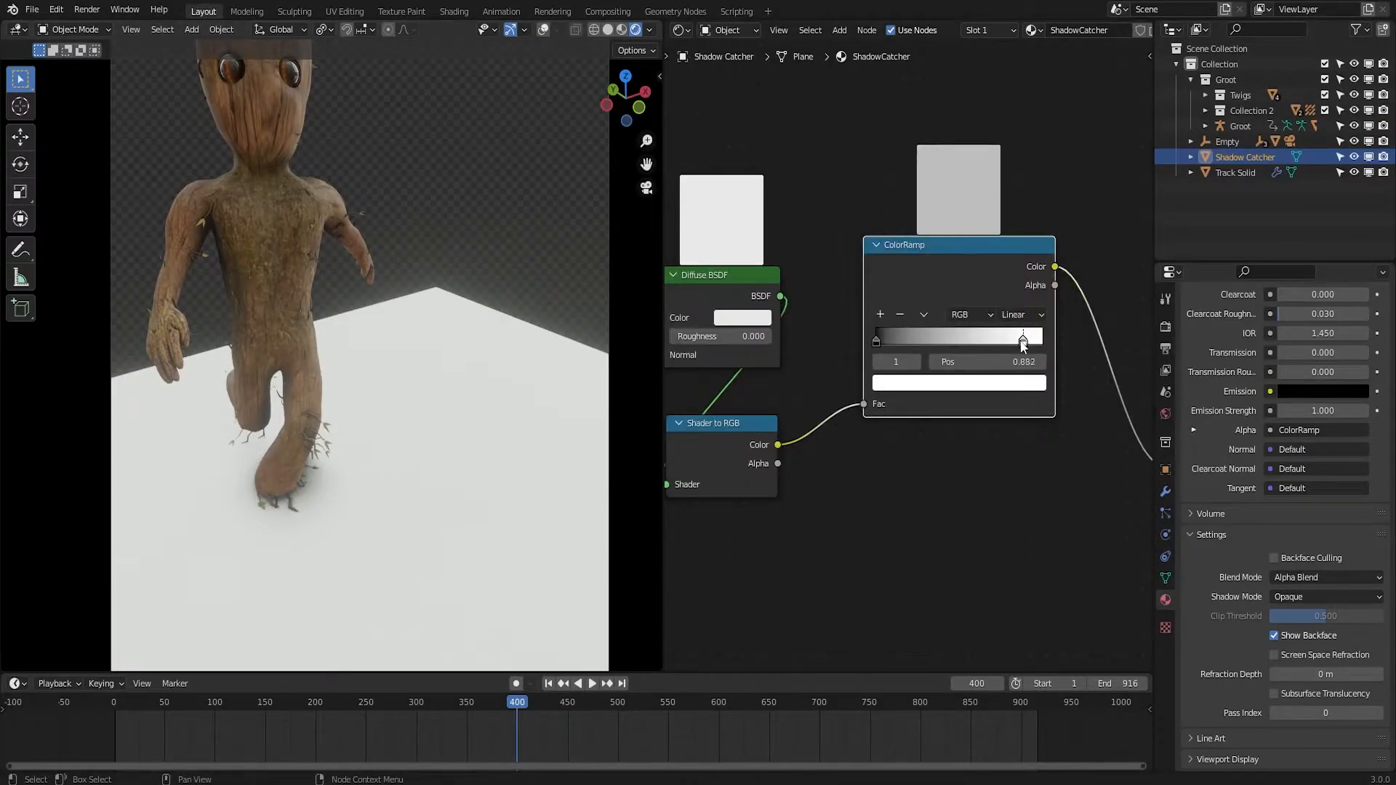
{"action": "left_click_drag", "start_coordinate": [1022, 336], "coordinate": [919, 336]}
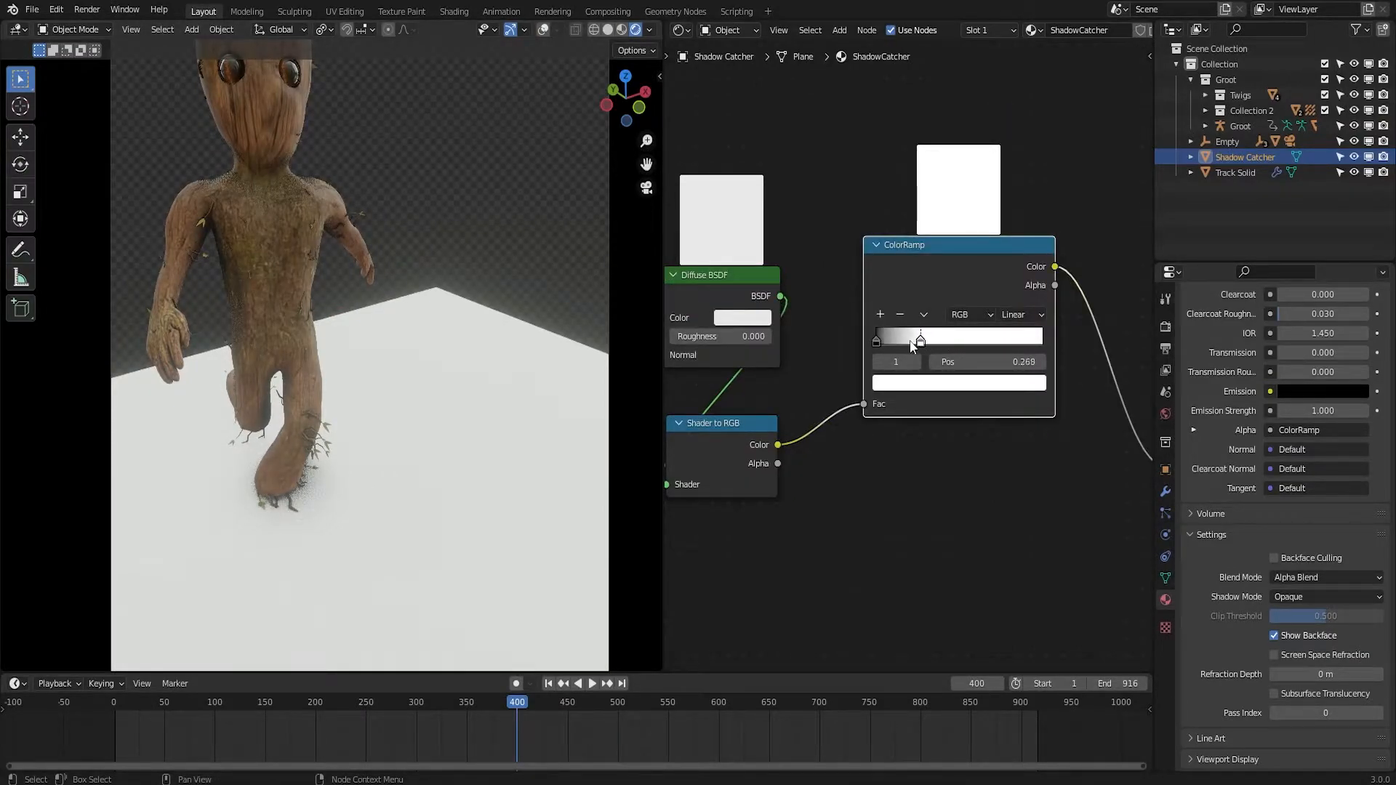
{"action": "left_click_drag", "start_coordinate": [919, 336], "coordinate": [1040, 336]}
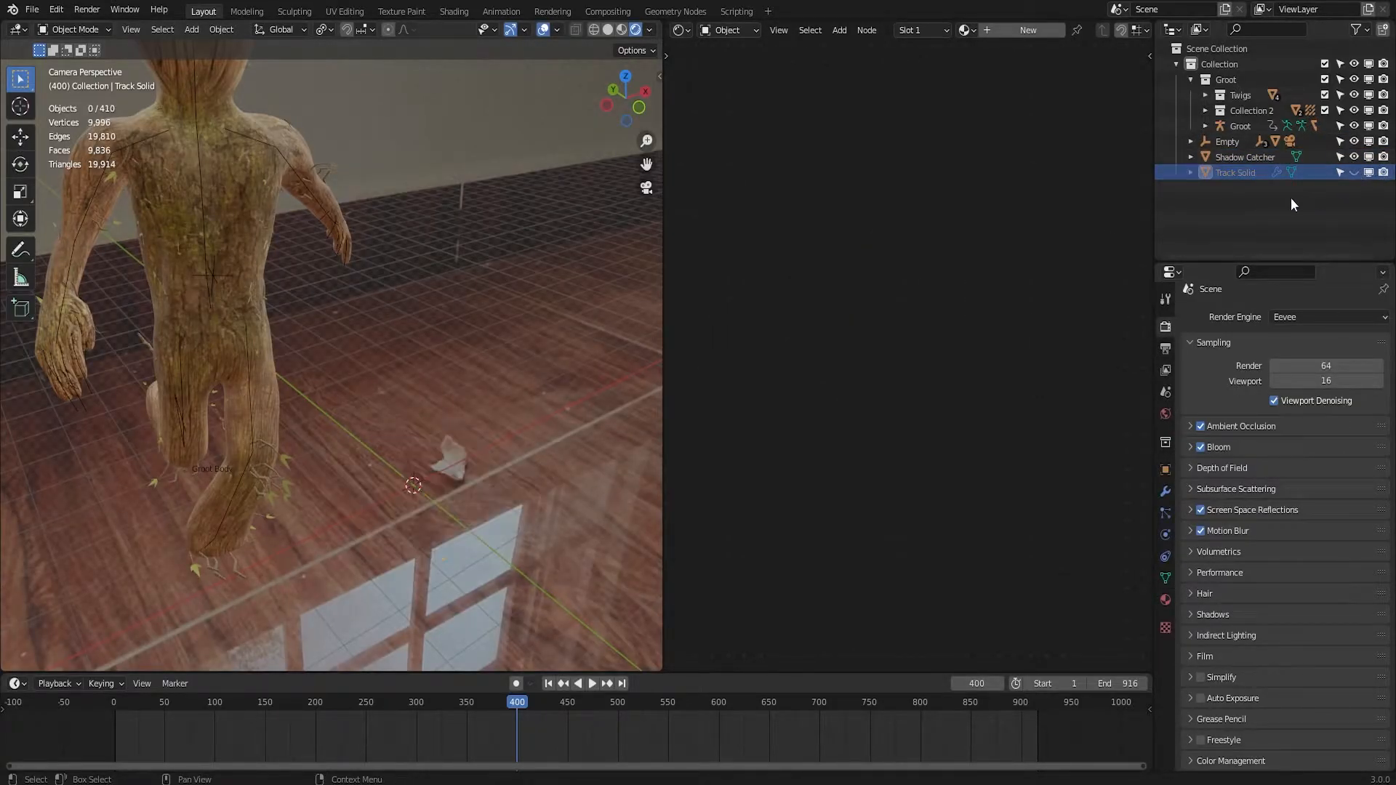
Raise the ambient occlusion factor from 1.00 to 5.00 in Render Properties.
{"action": "left_click", "coordinate": [1247, 157]}
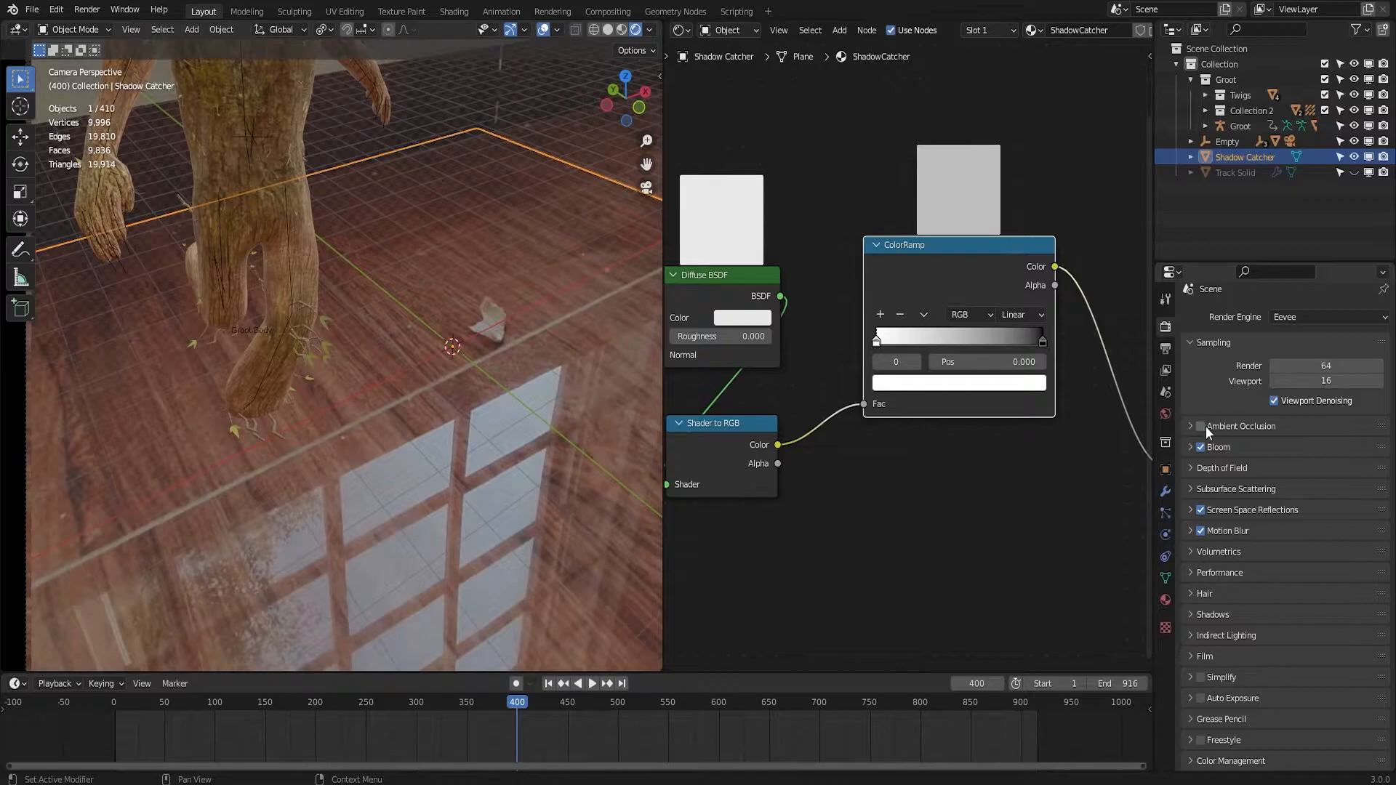
{"action": "left_click", "coordinate": [1191, 426]}
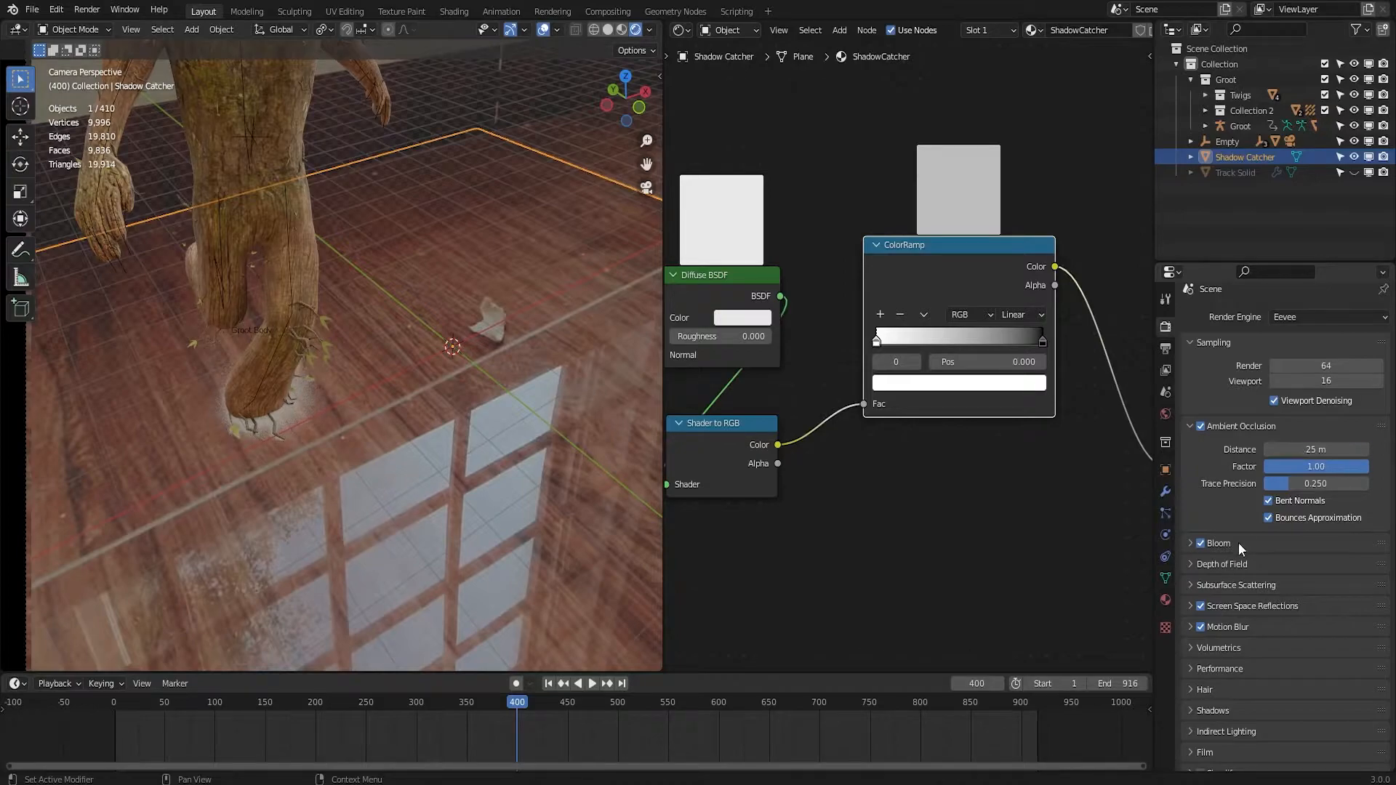
{"action": "left_click_drag", "start_coordinate": [1316, 466], "coordinate": [1300, 465]}
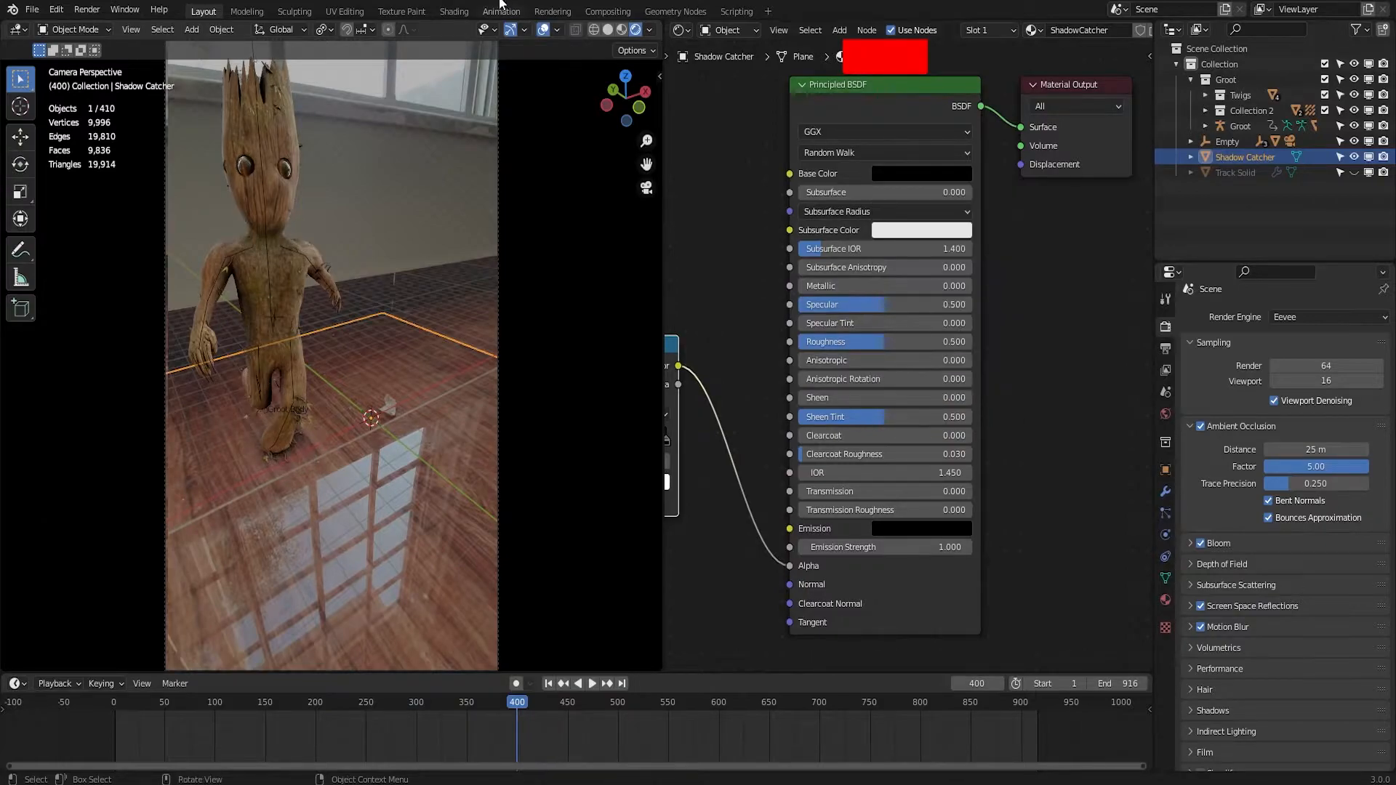
{"action": "mouse_move", "coordinate": [525, 18]}
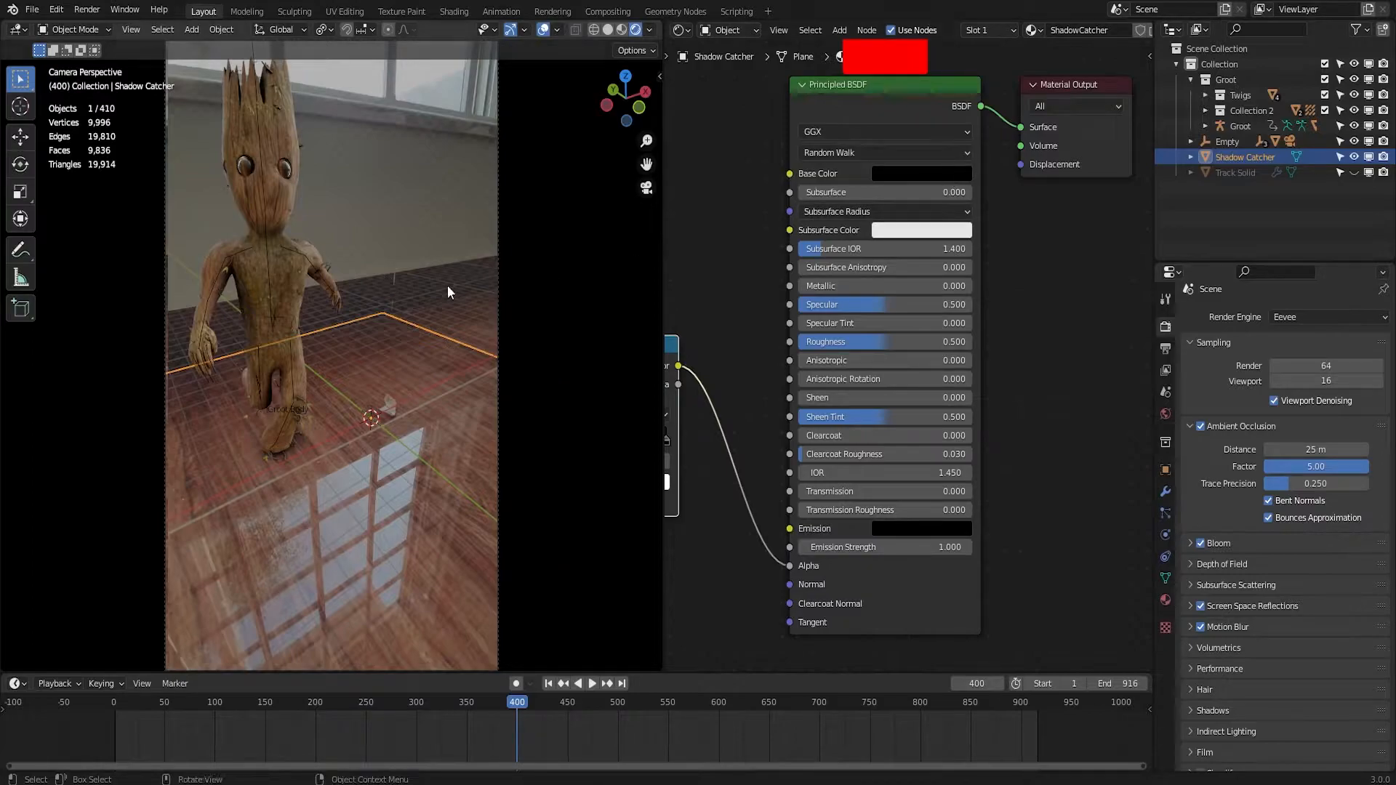
{"action": "mouse_move", "coordinate": [406, 318]}
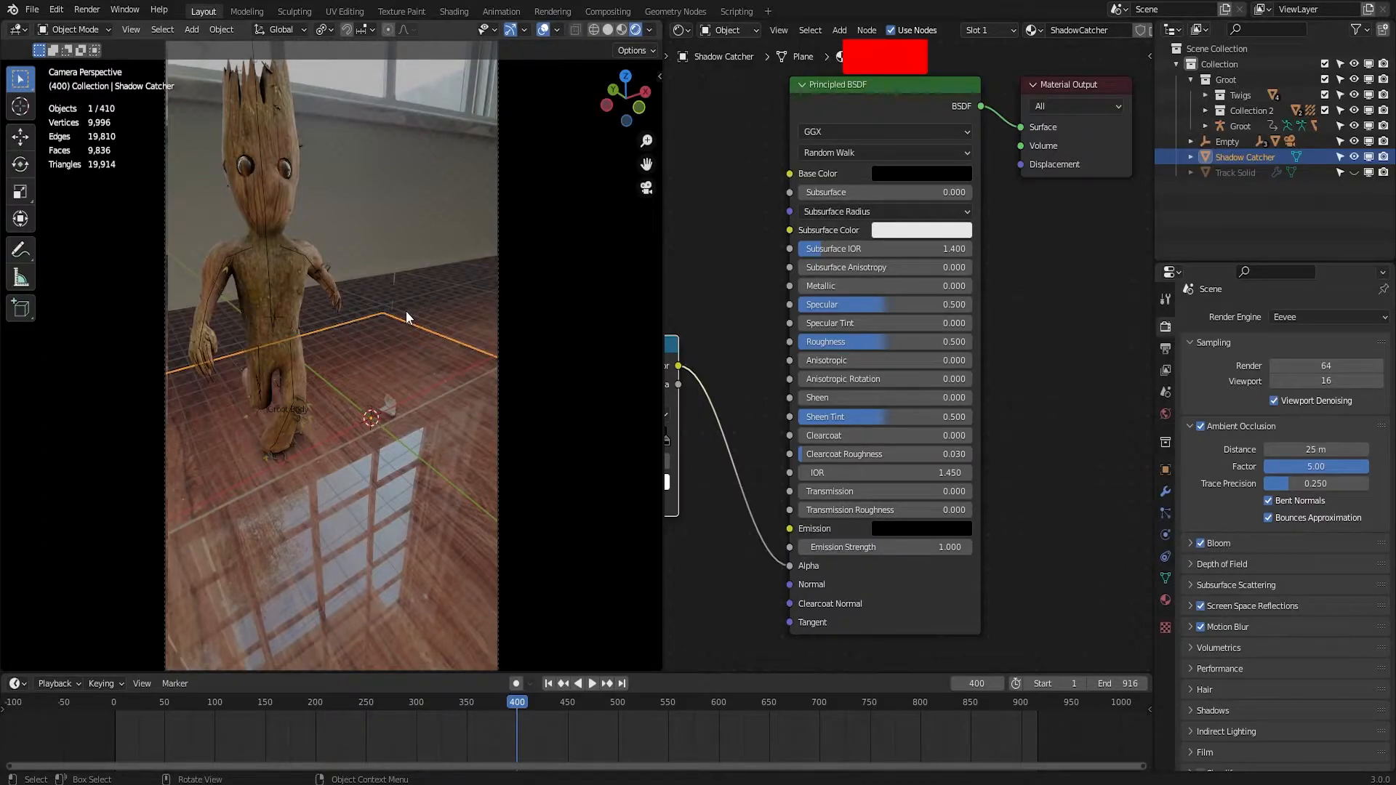
{"action": "mouse_move", "coordinate": [899, 177]}
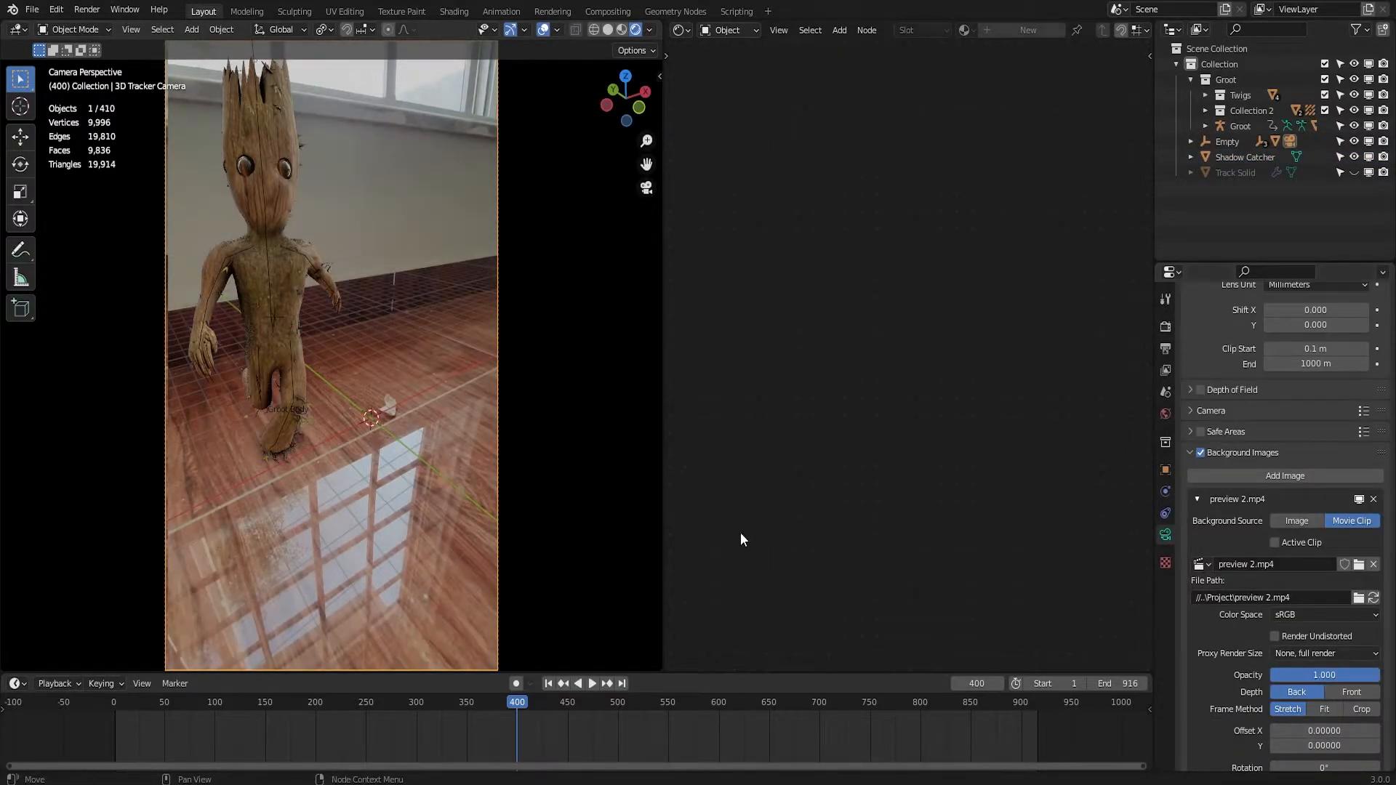
Reselect the Shadow Catcher and set its Principled BSDF base colour to dark red.
{"action": "left_click", "coordinate": [1247, 157]}
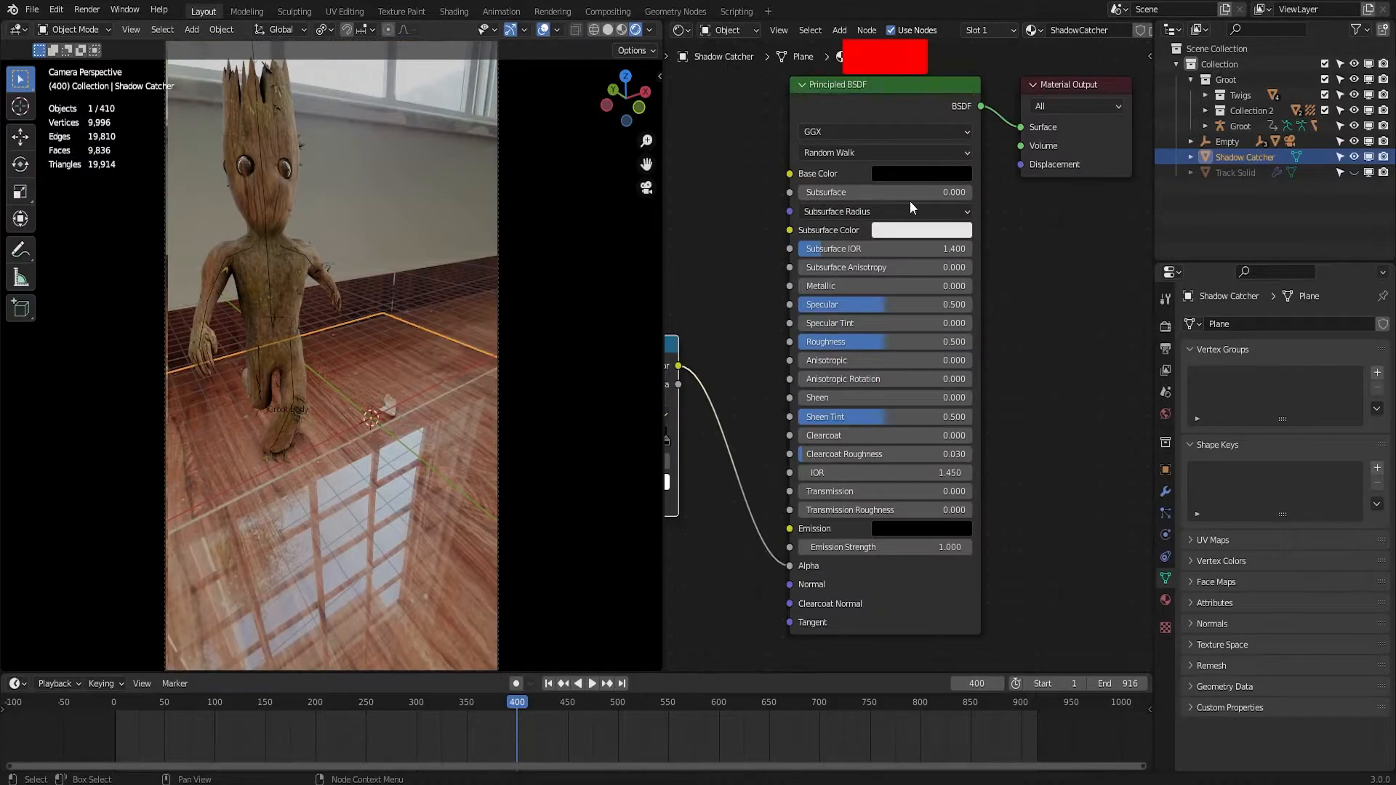
{"action": "left_click", "coordinate": [922, 173]}
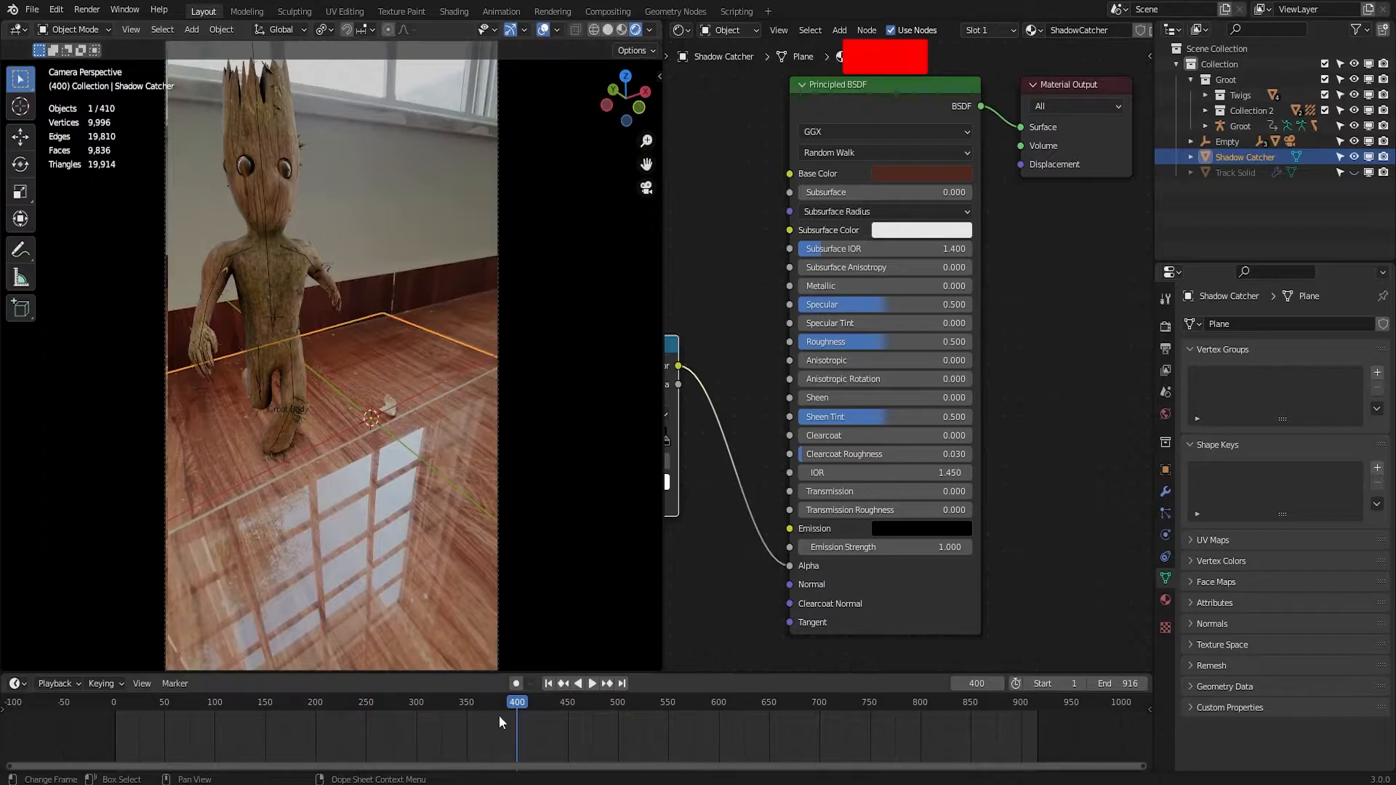
{"action": "left_click", "coordinate": [592, 684]}
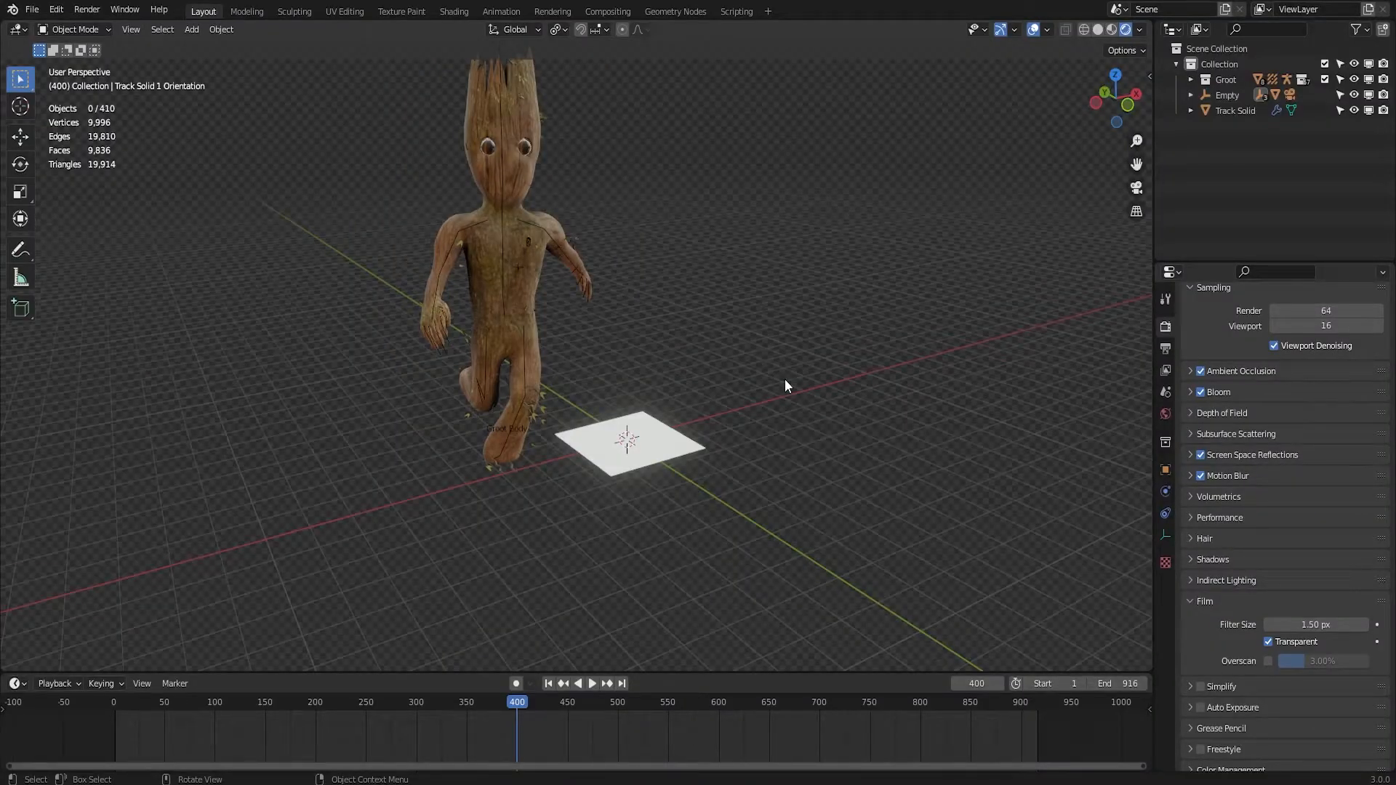
{"action": "mouse_move", "coordinate": [762, 354]}
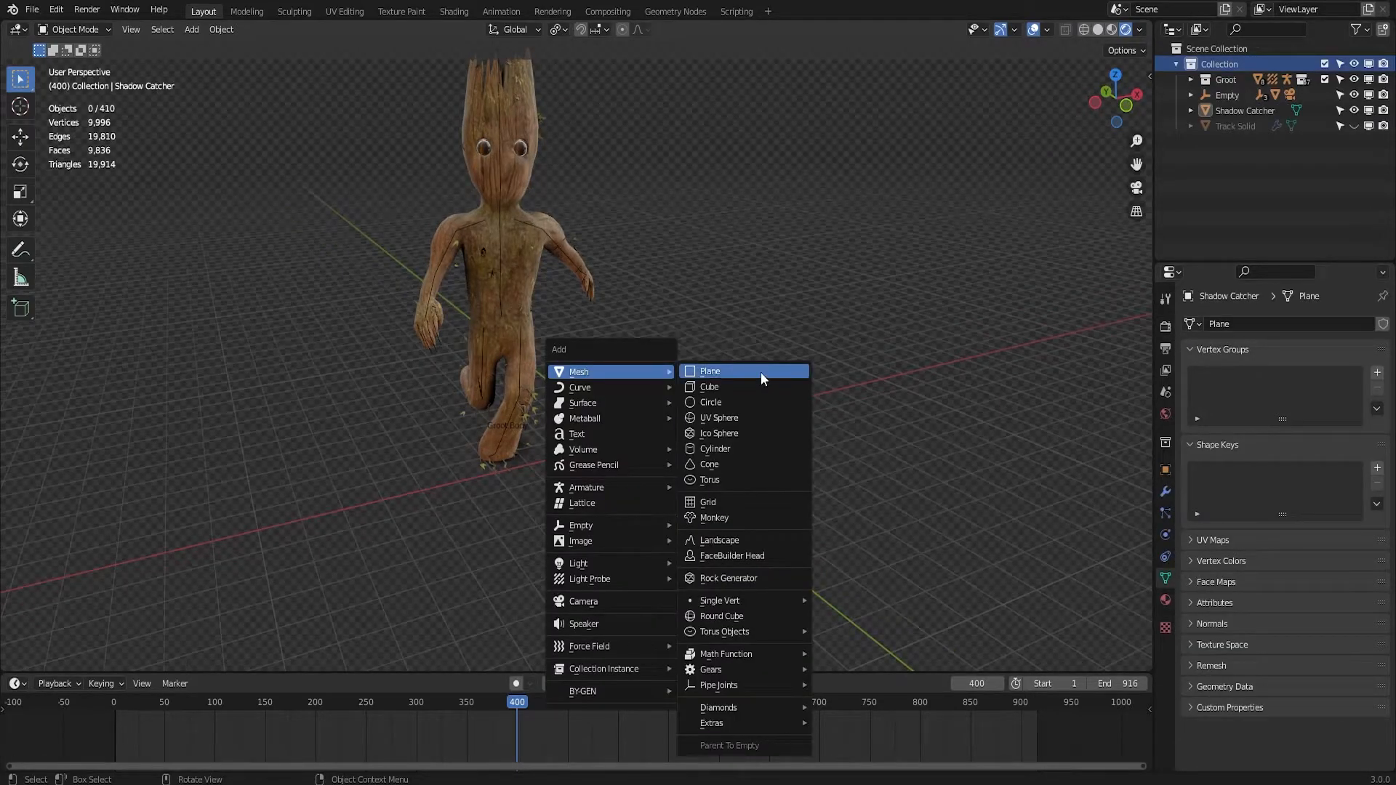
Add a second floor plane with a new material, both named ReflectionCatcher.
{"action": "left_click", "coordinate": [709, 371]}
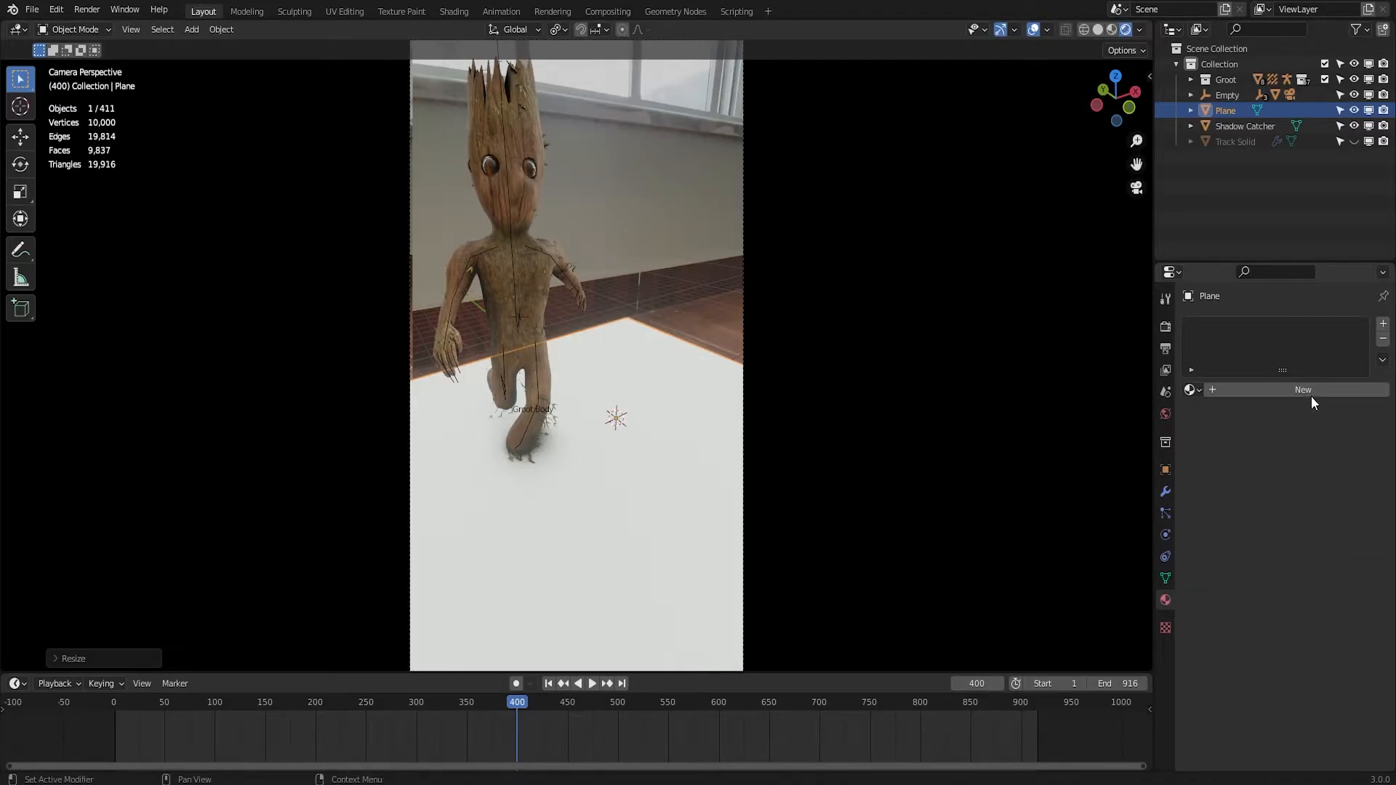
{"action": "left_click", "coordinate": [1303, 390]}
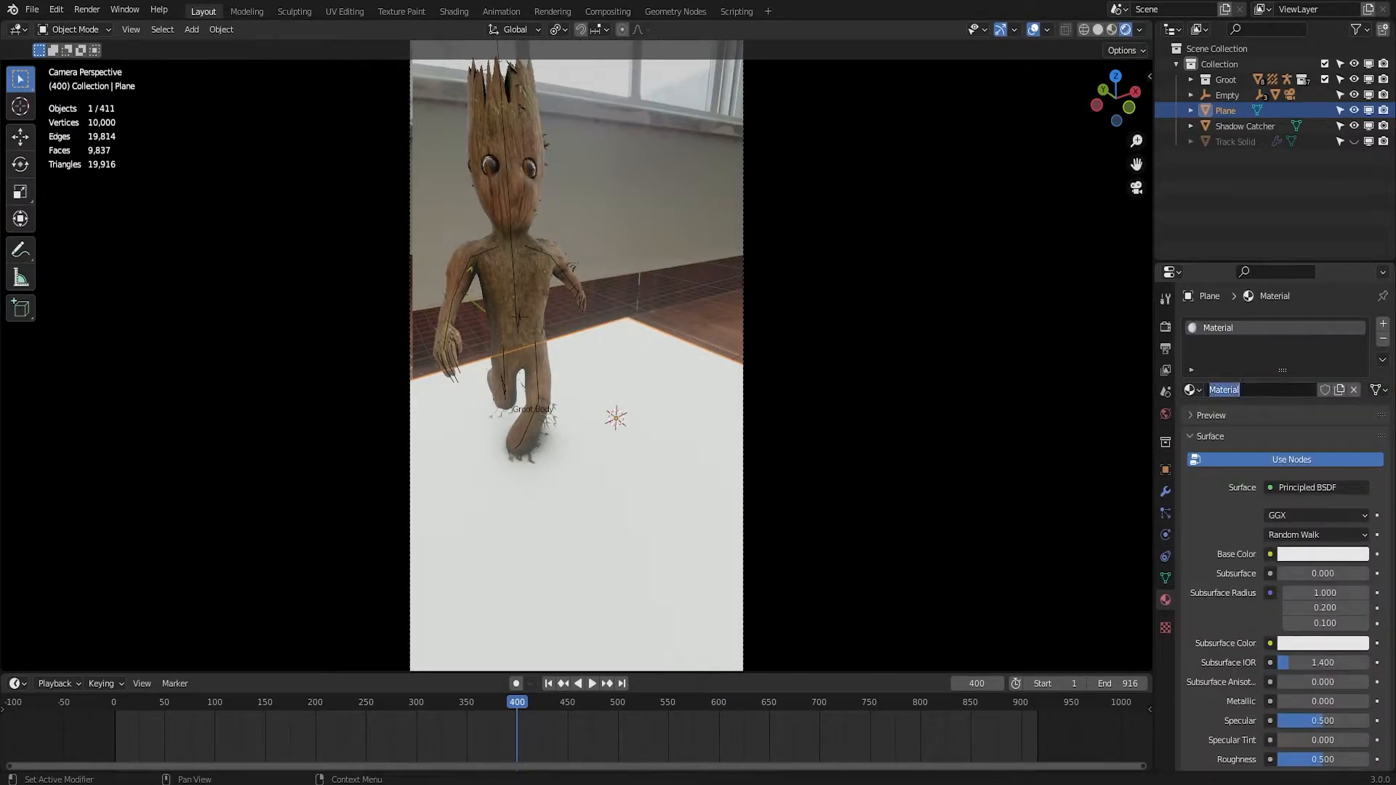
{"action": "type", "text": "Refl"}
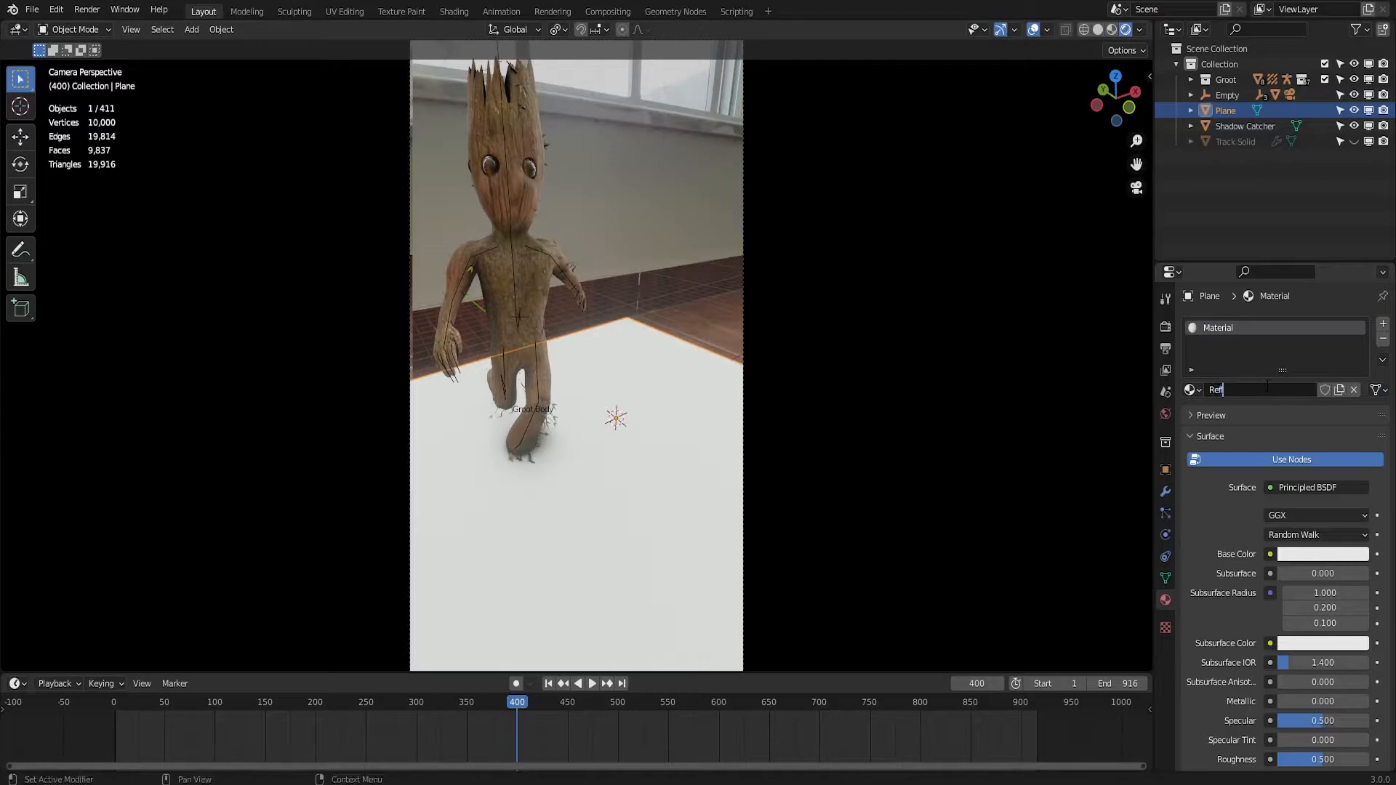
{"action": "type", "text": "ReflectionCatcher"}
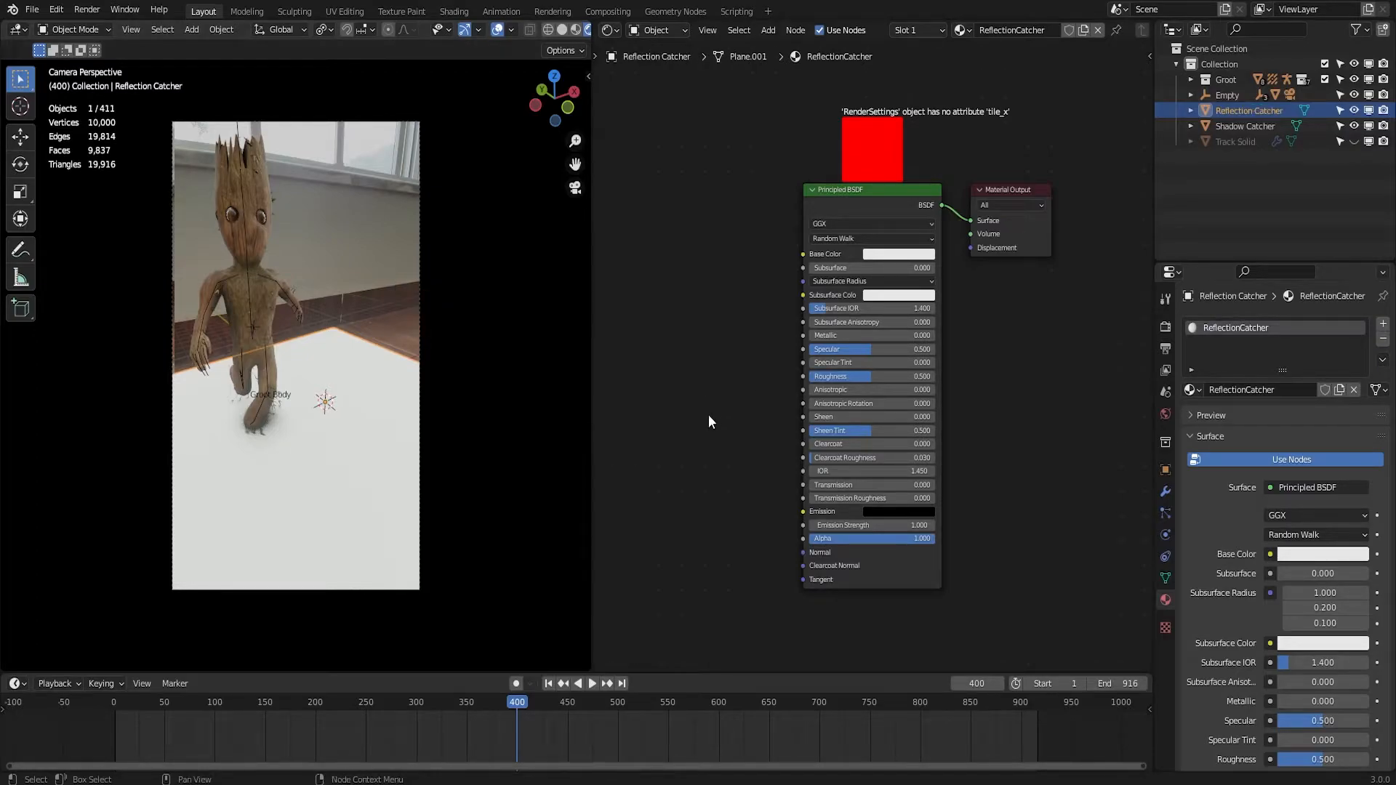
{"action": "mouse_move", "coordinate": [1018, 421]}
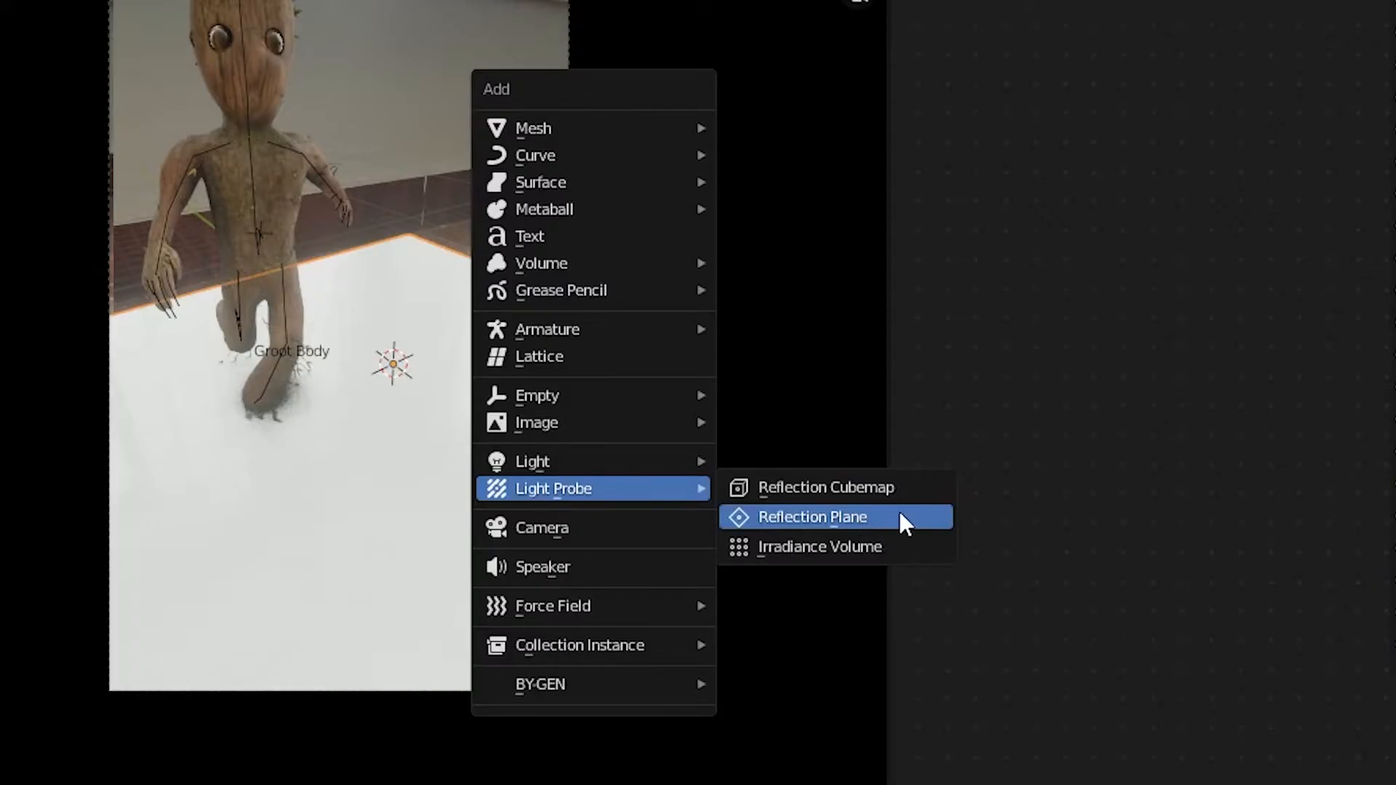
Add a Reflection Plane light probe over the glossy black floor.
{"action": "left_click", "coordinate": [811, 518]}
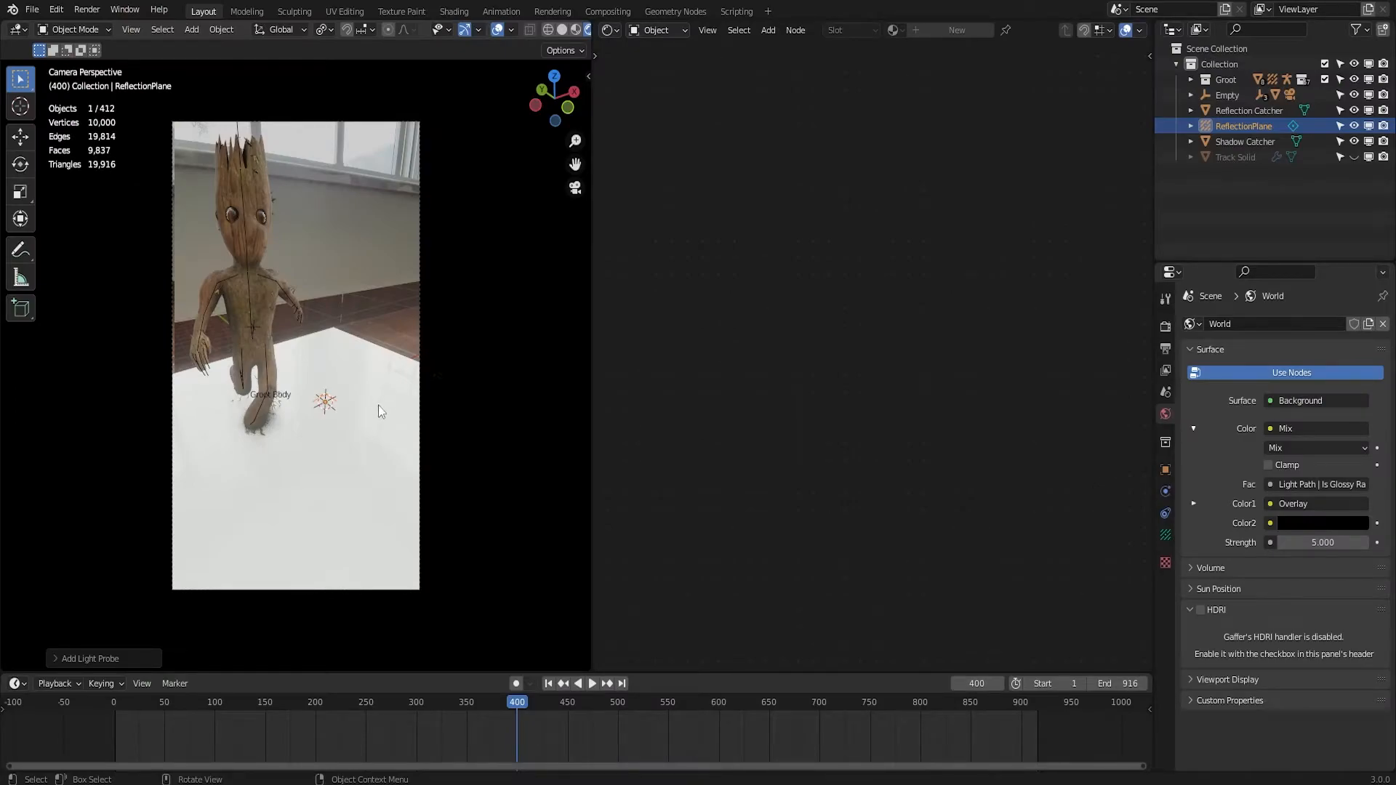
{"action": "left_click", "coordinate": [192, 29]}
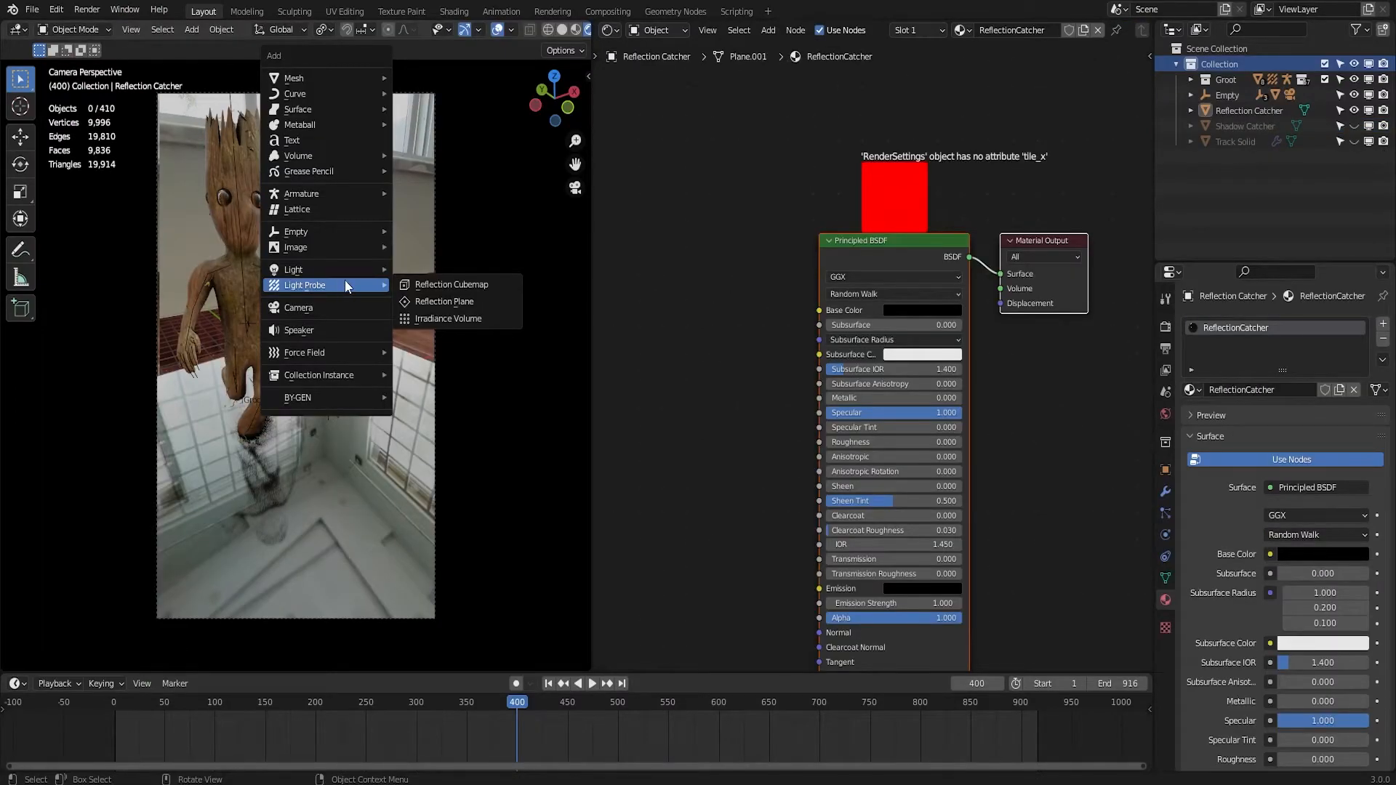
{"action": "mouse_move", "coordinate": [452, 284]}
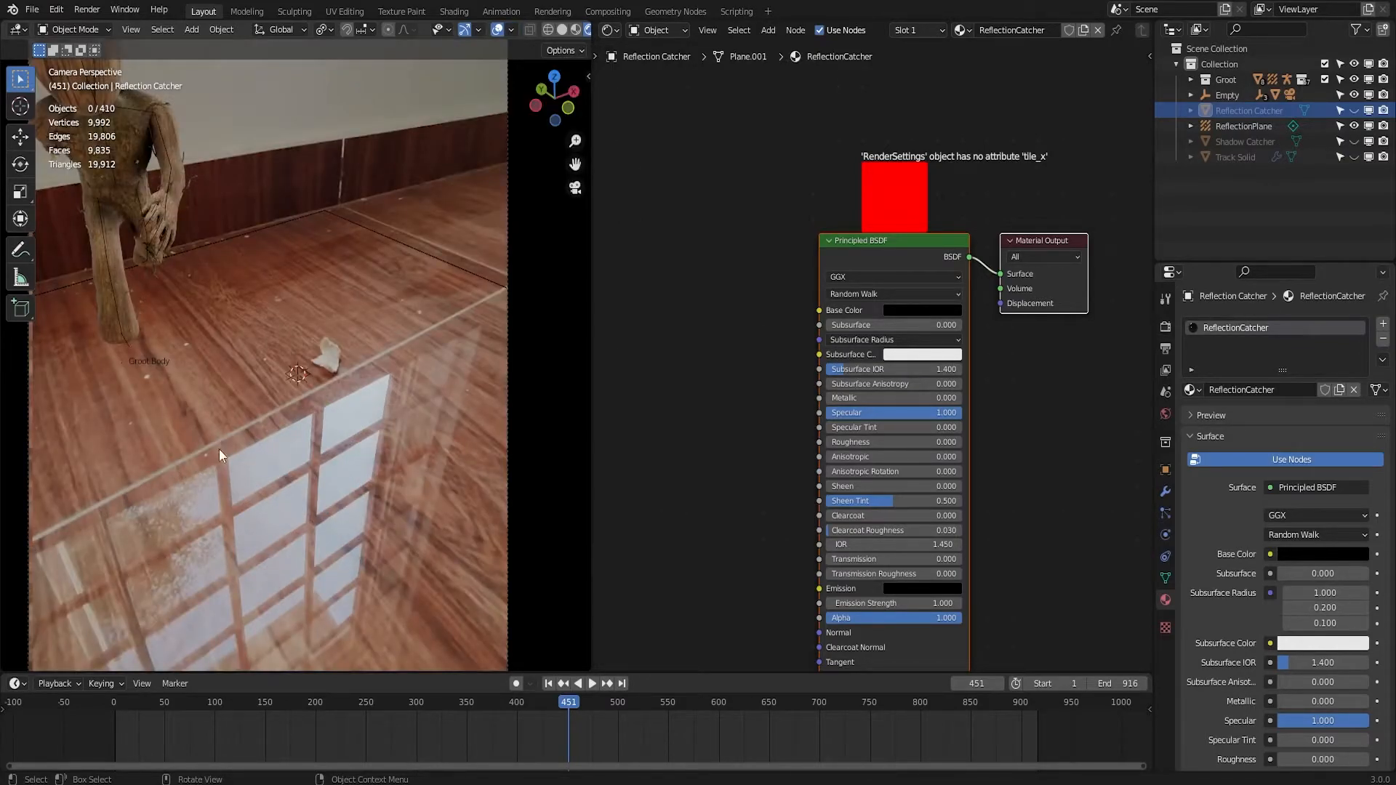
{"action": "mouse_move", "coordinate": [183, 433]}
{"action": "type", "text": "bump"}
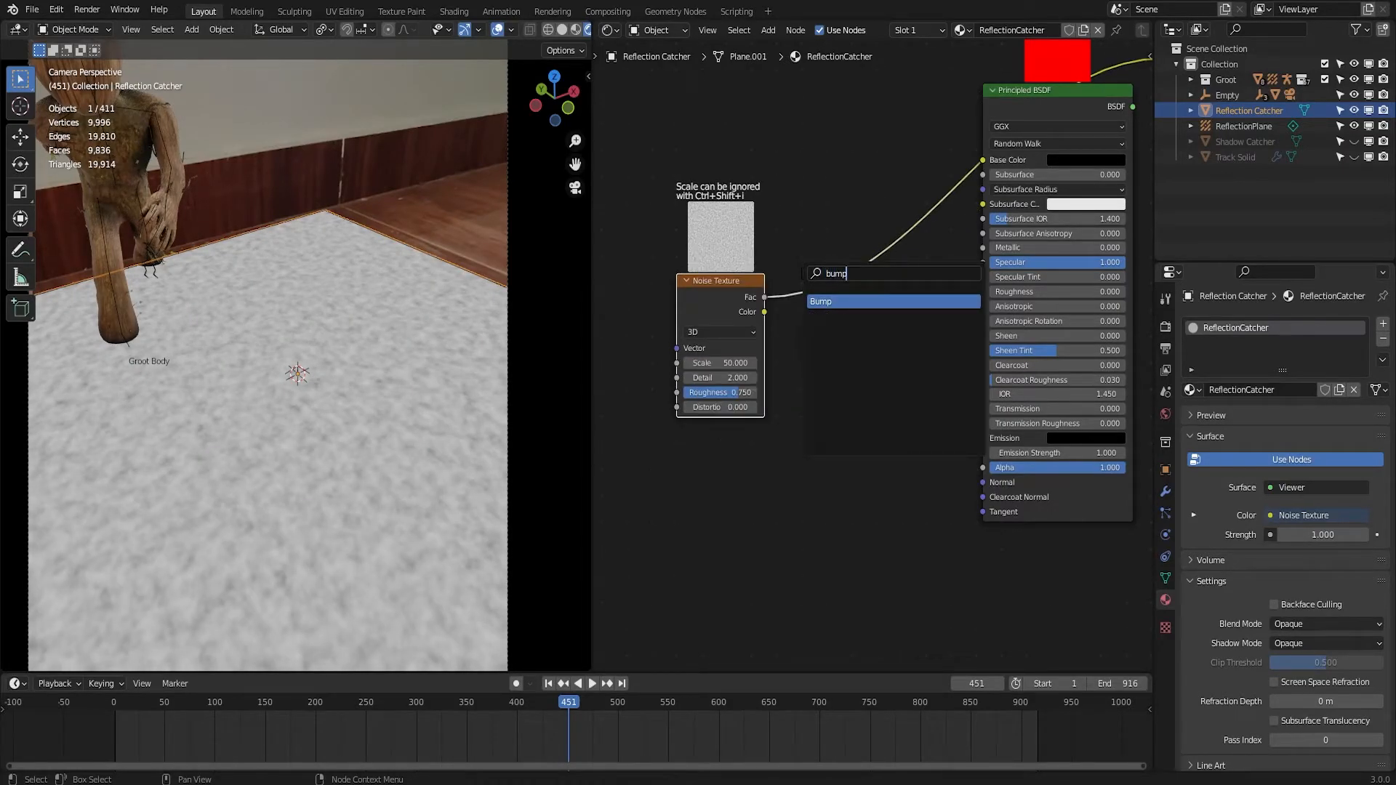
Add a Bump node to the Reflection Catcher material.
{"action": "left_click", "coordinate": [820, 301]}
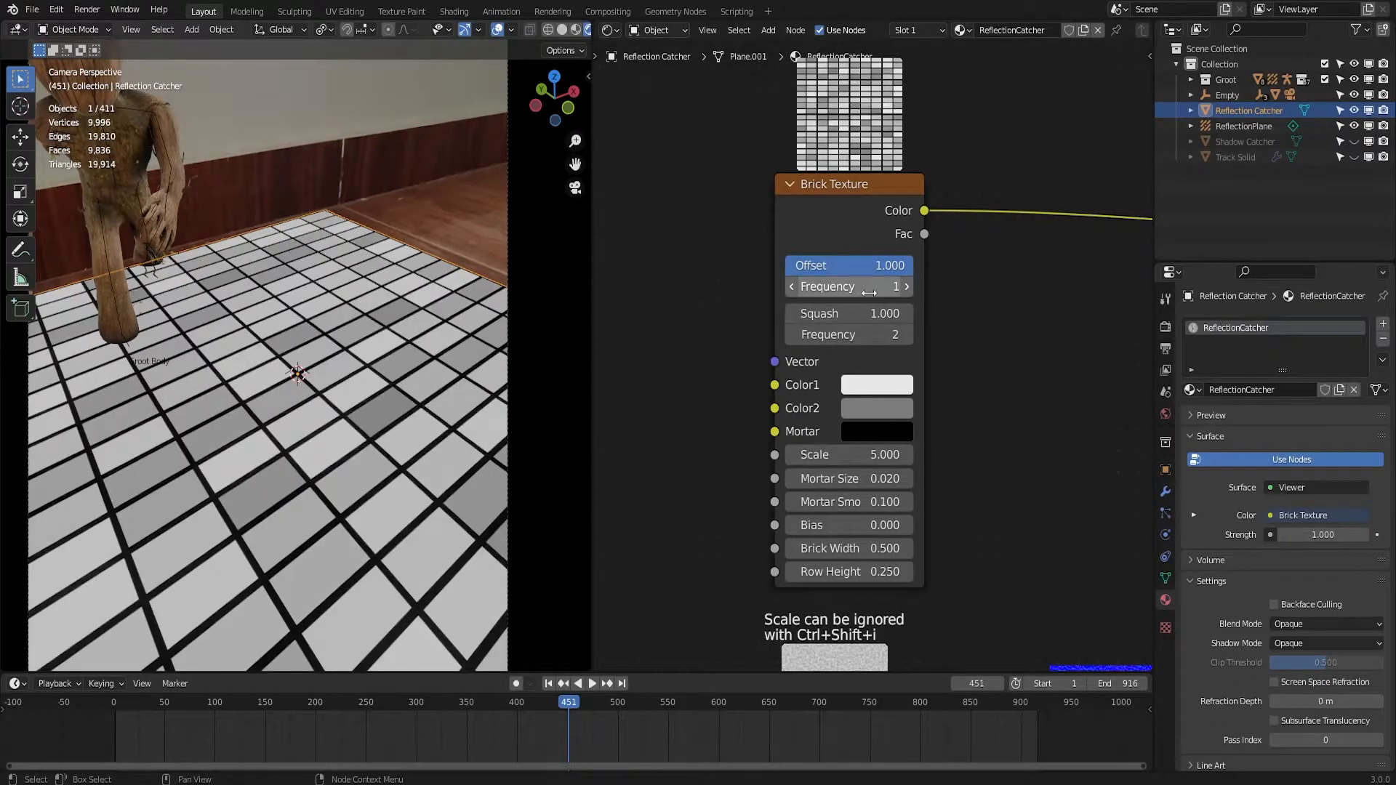
Darken the brick texture colours toward black and drive a Bump of strength 0.225 into the catcher shader's normal.
{"action": "left_click", "coordinate": [876, 384]}
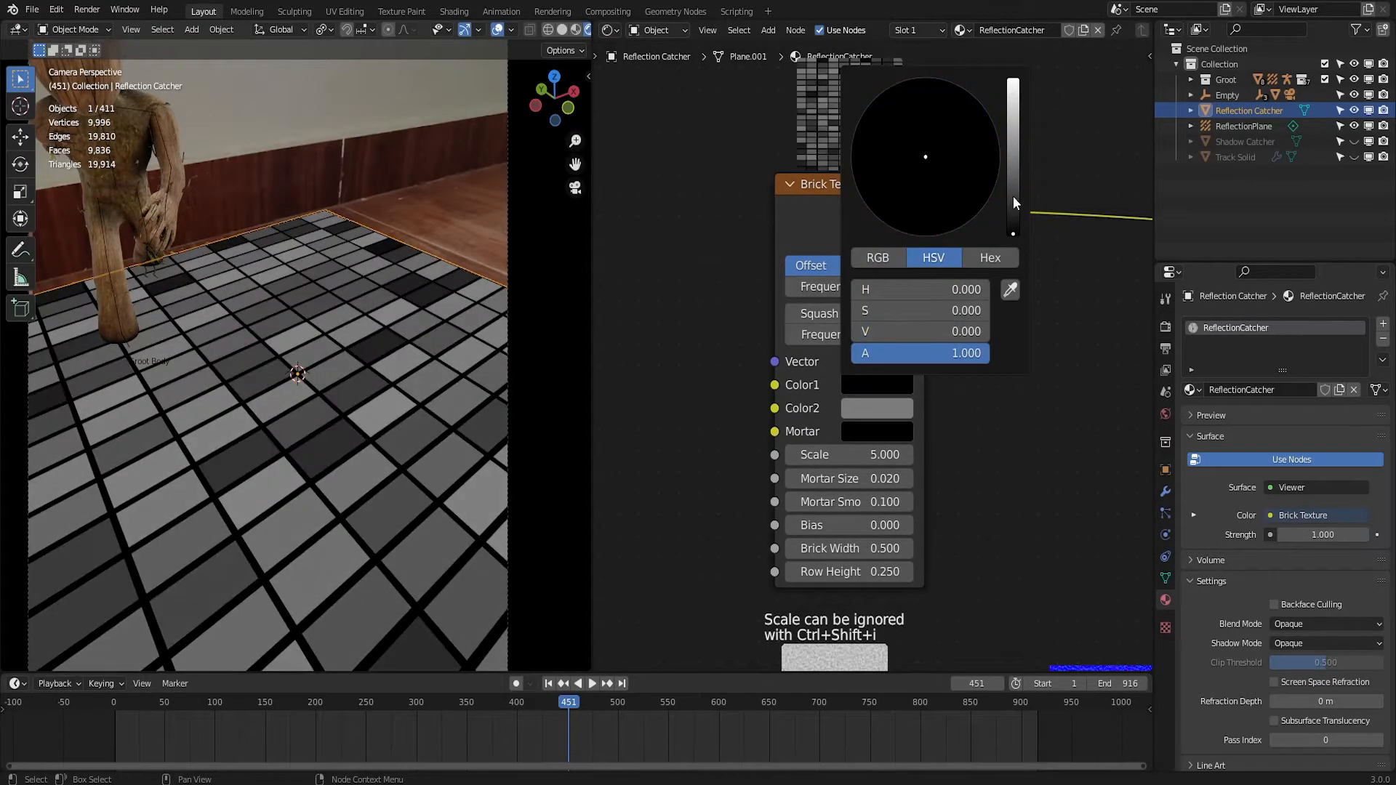
{"action": "left_click", "coordinate": [881, 412]}
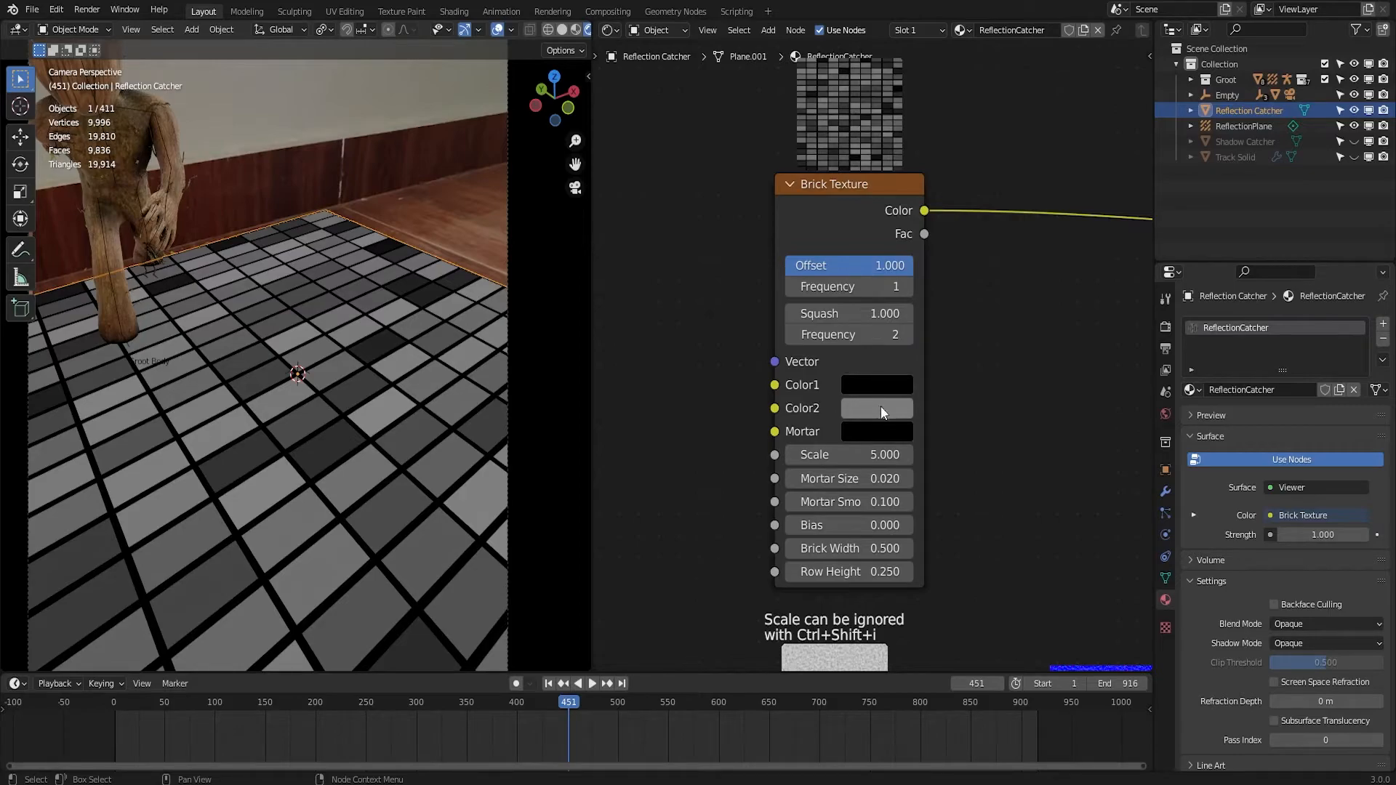
{"action": "left_click", "coordinate": [875, 407]}
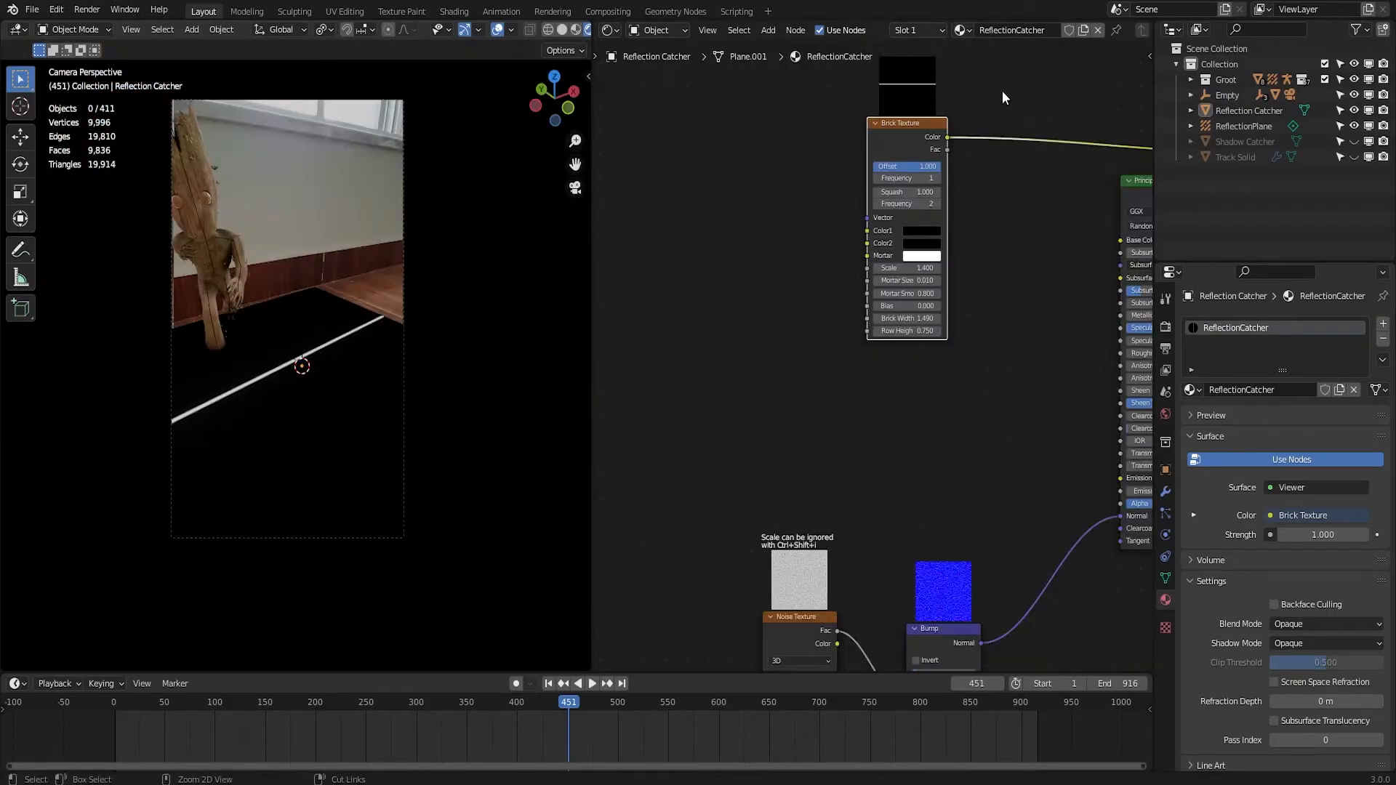
{"action": "left_click_drag", "start_coordinate": [906, 122], "coordinate": [791, 296]}
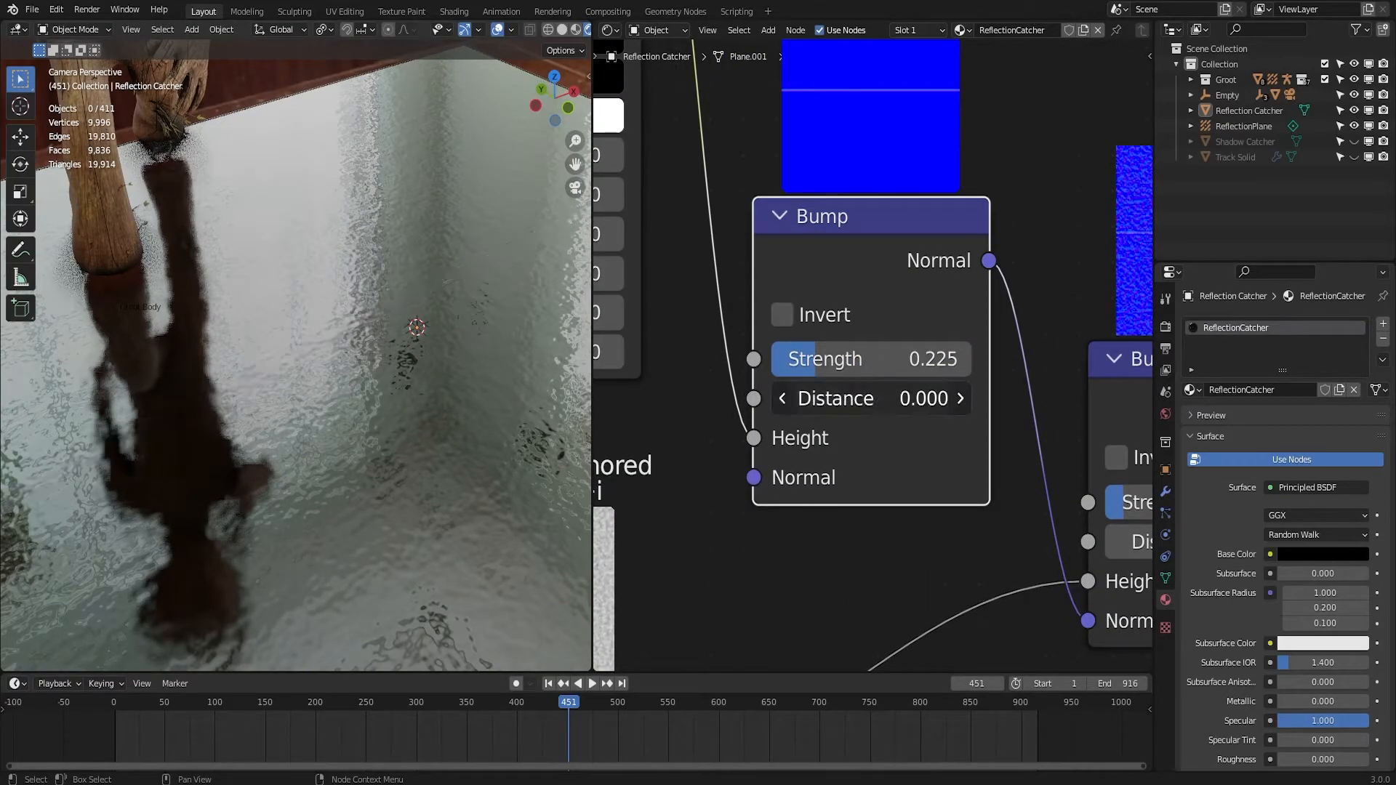
{"action": "left_click", "coordinate": [516, 701]}
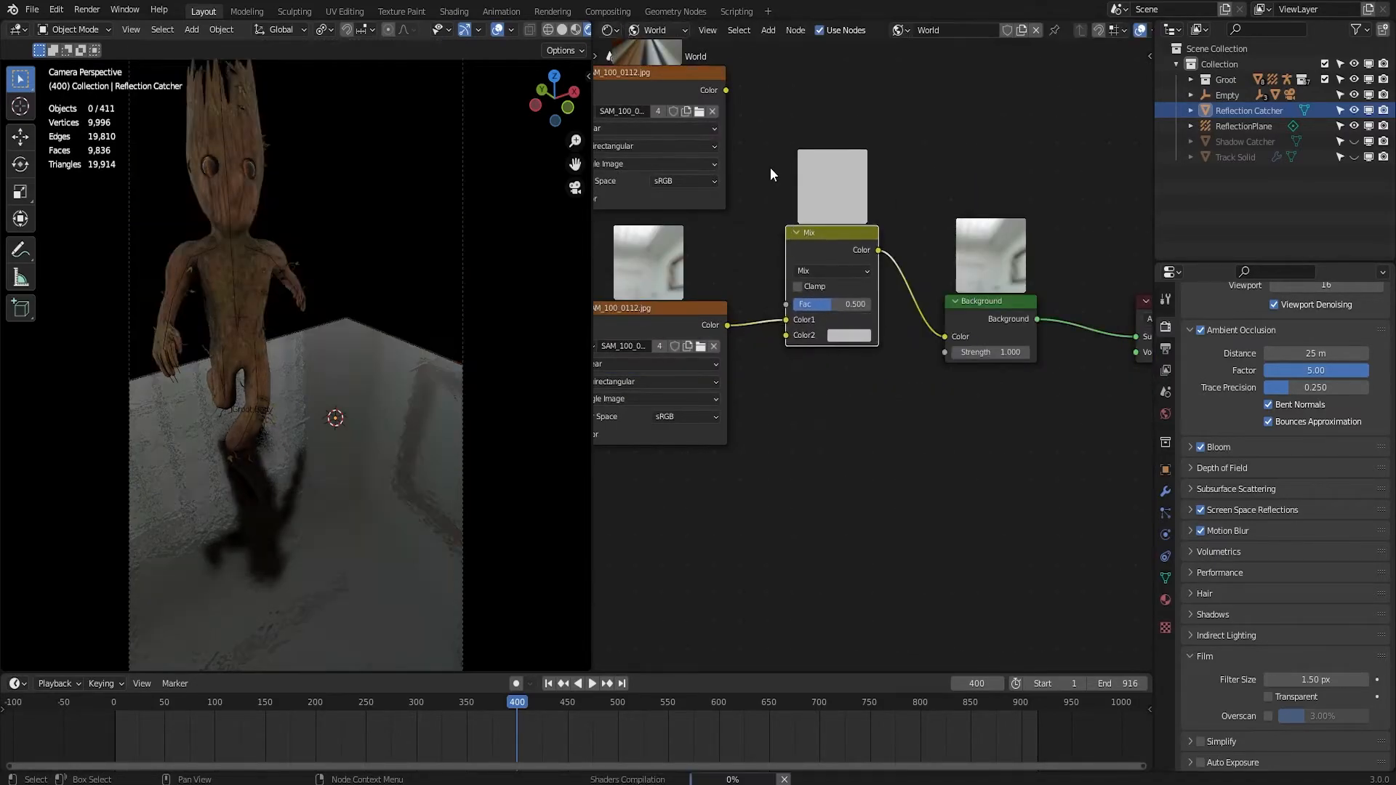
Switch the world Mix node to Overlay with a factor of 0.75.
{"action": "left_click", "coordinate": [832, 271]}
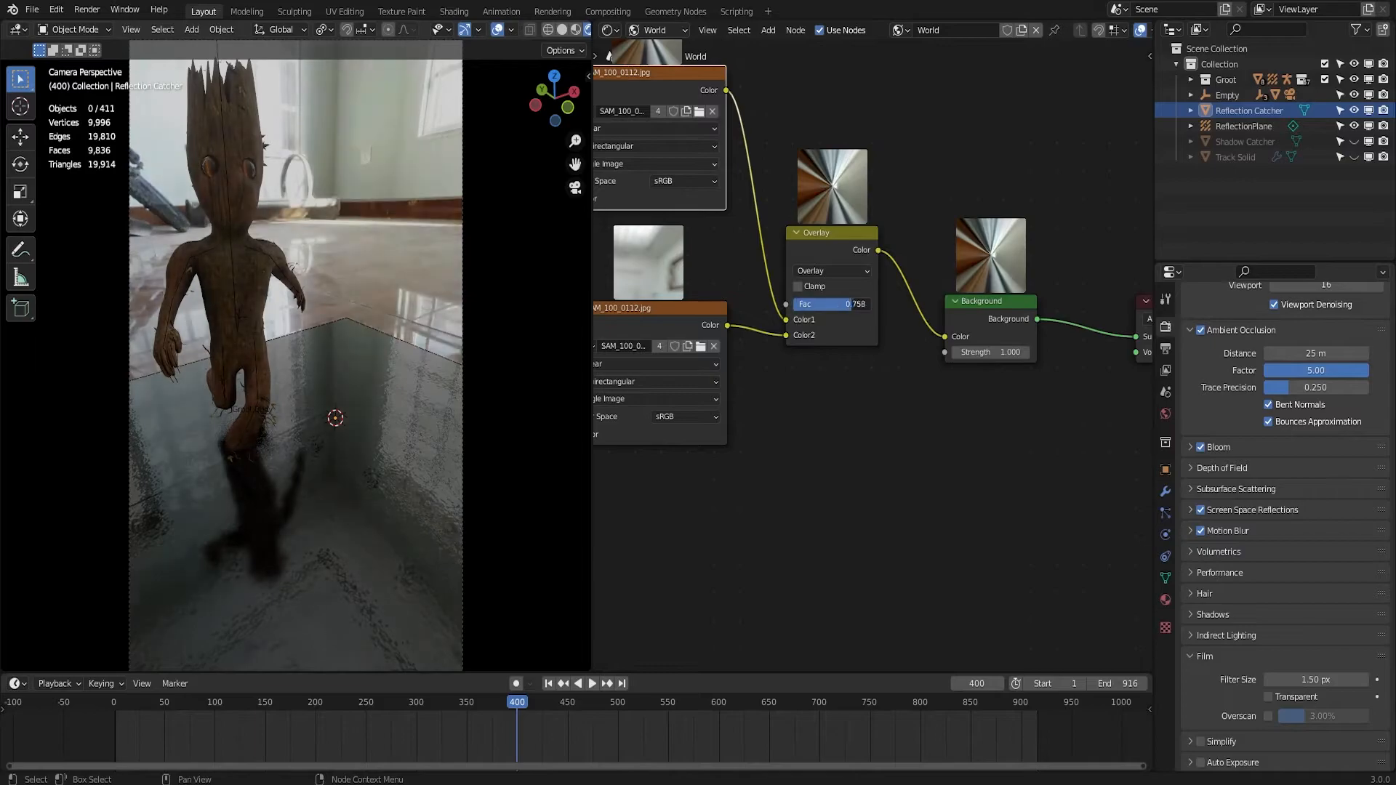
{"action": "left_click", "coordinate": [828, 304]}
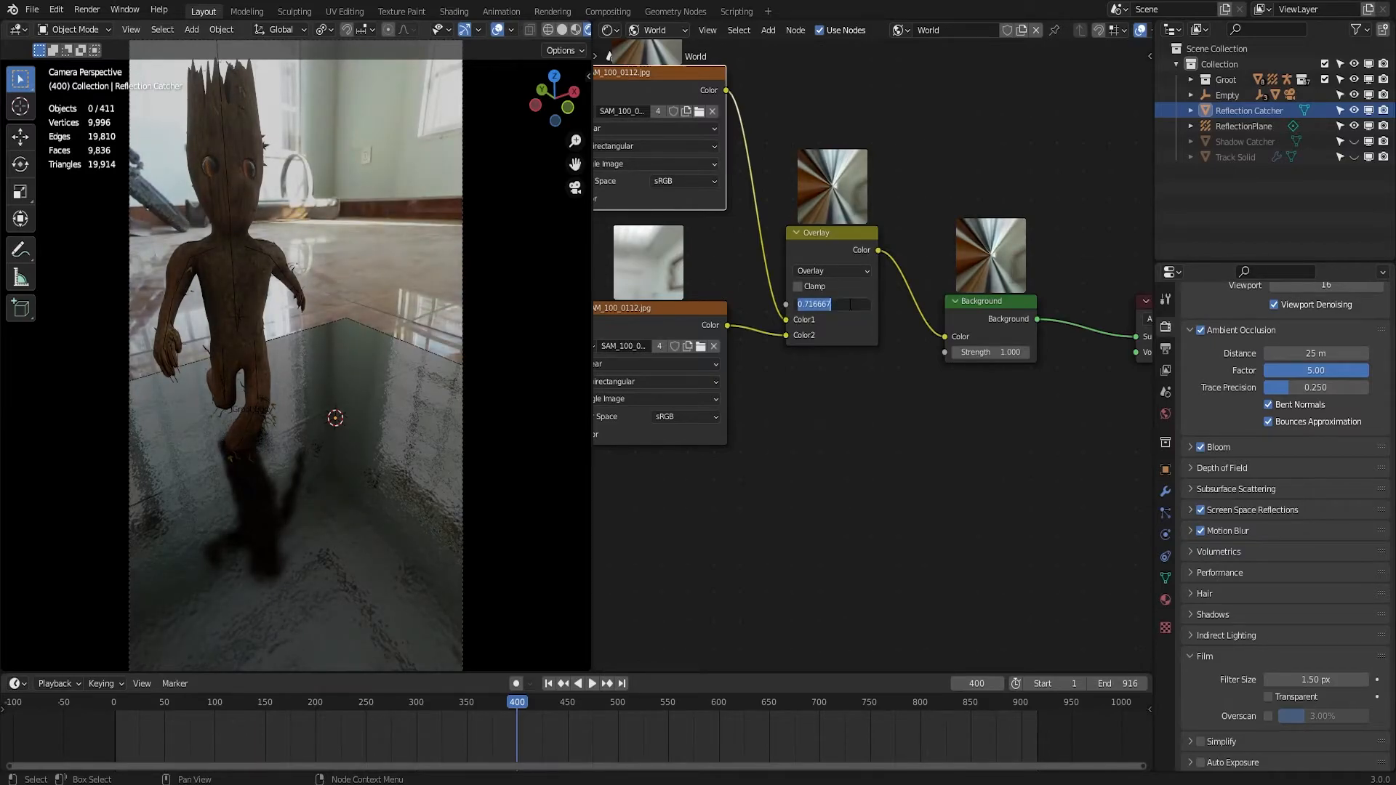
{"action": "left_click", "coordinate": [828, 304]}
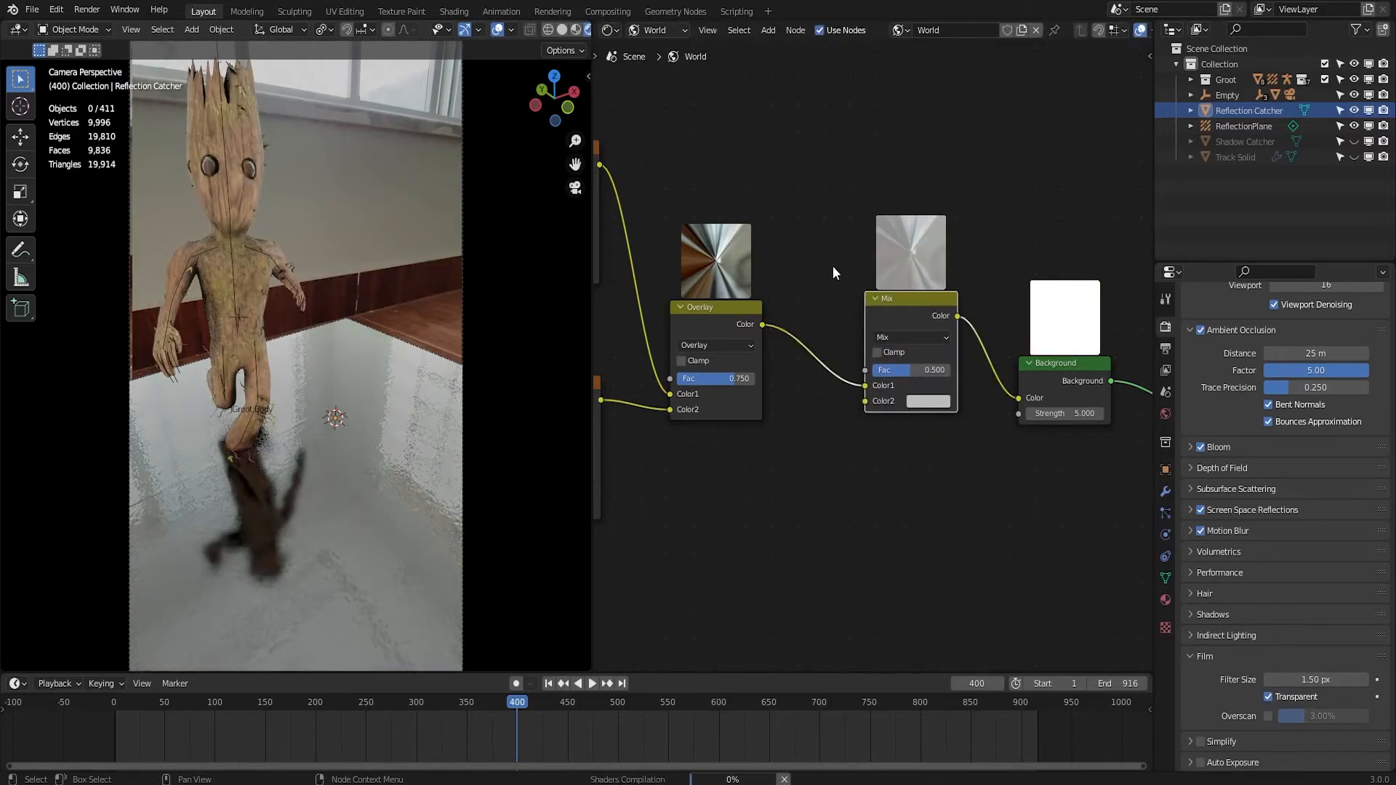
Add a Light Path node to the world tree so Is Glossy Ray can drive the black mix.
{"action": "type", "text": "light"}
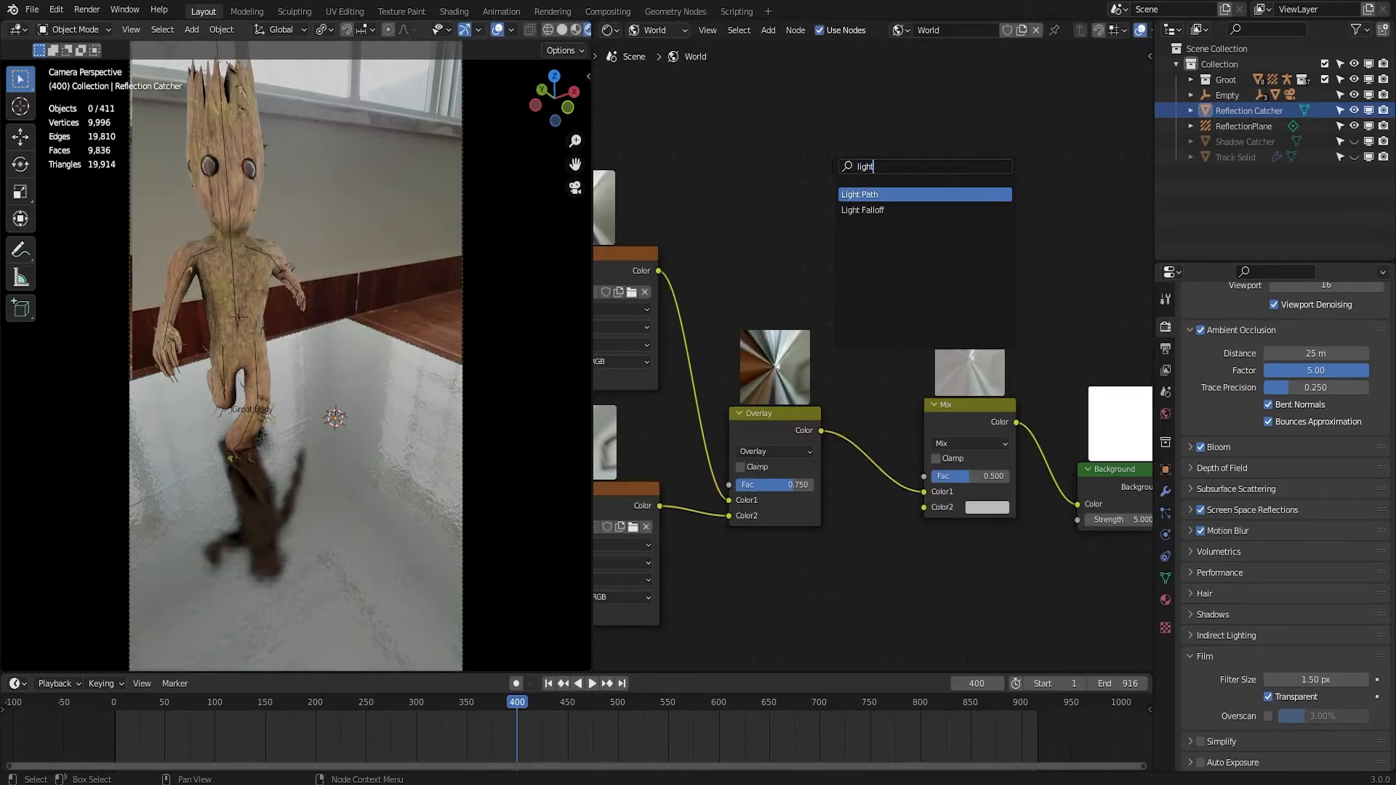
{"action": "left_click", "coordinate": [858, 194]}
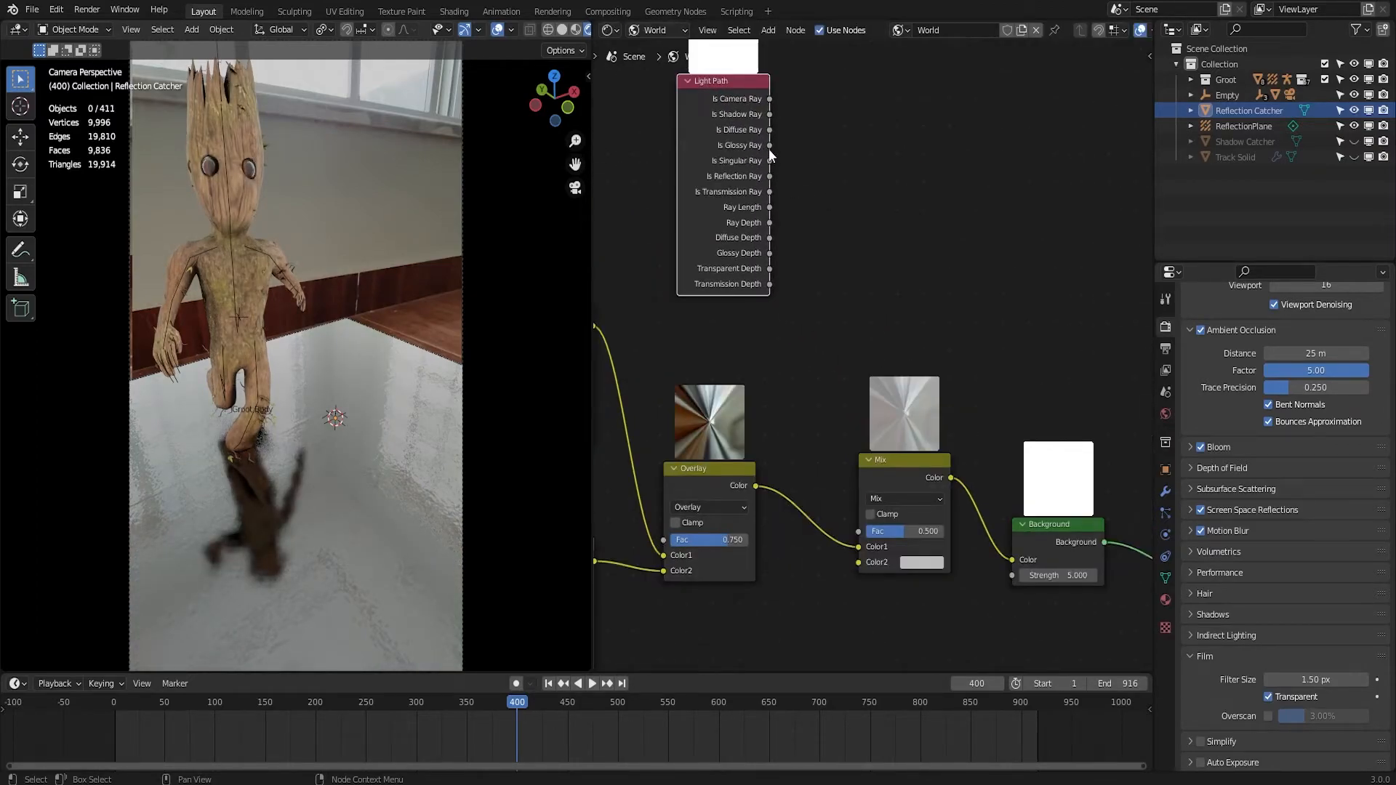
{"action": "left_click", "coordinate": [922, 561]}
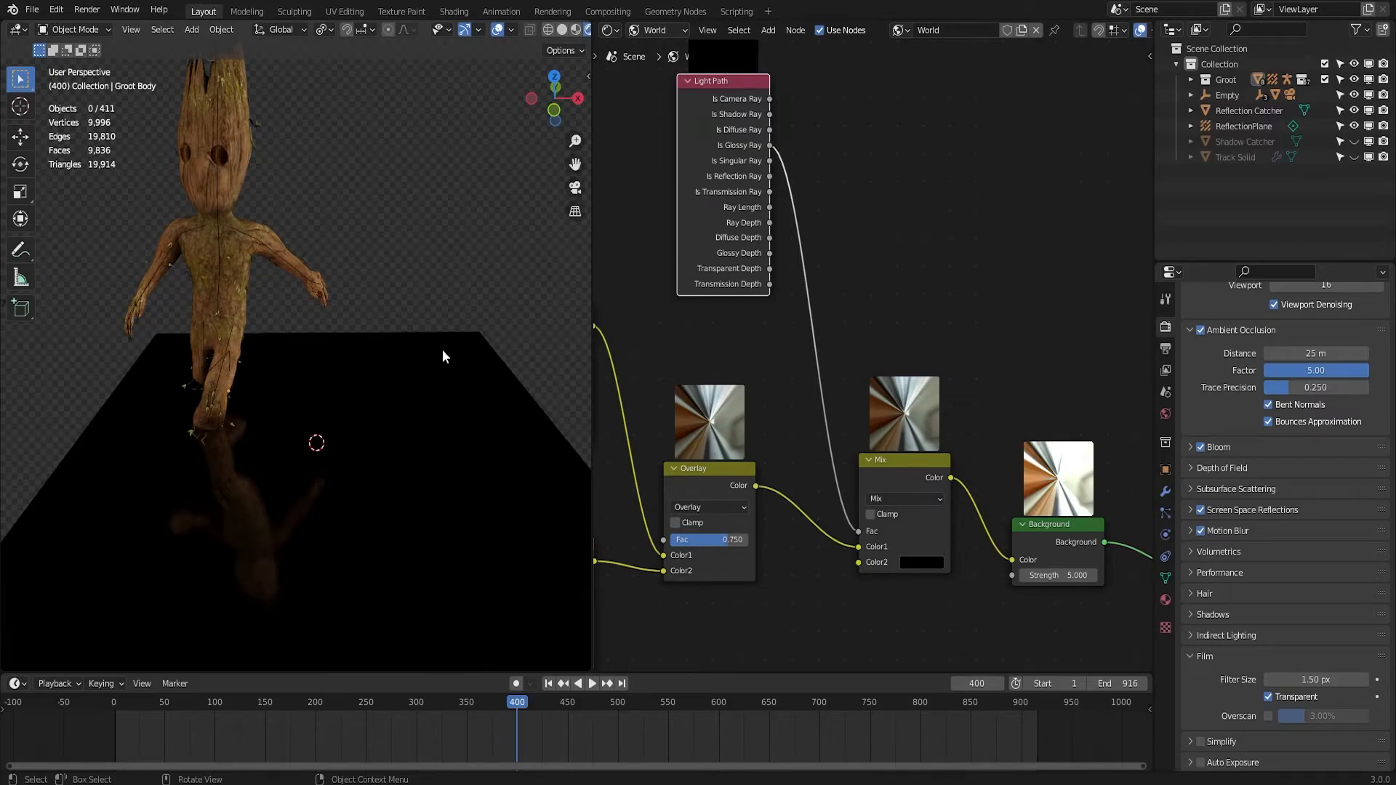
{"action": "mouse_move", "coordinate": [354, 398]}
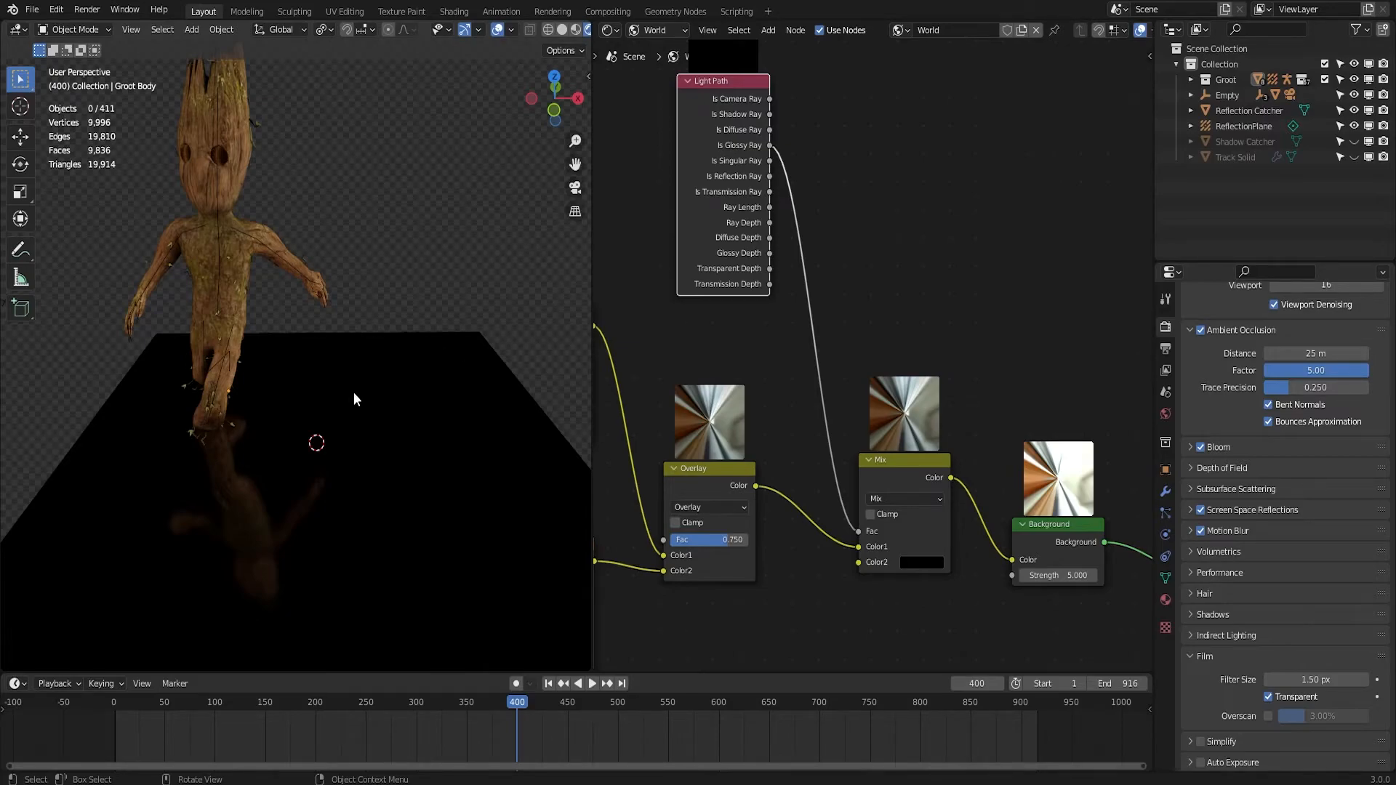
{"action": "mouse_move", "coordinate": [373, 458]}
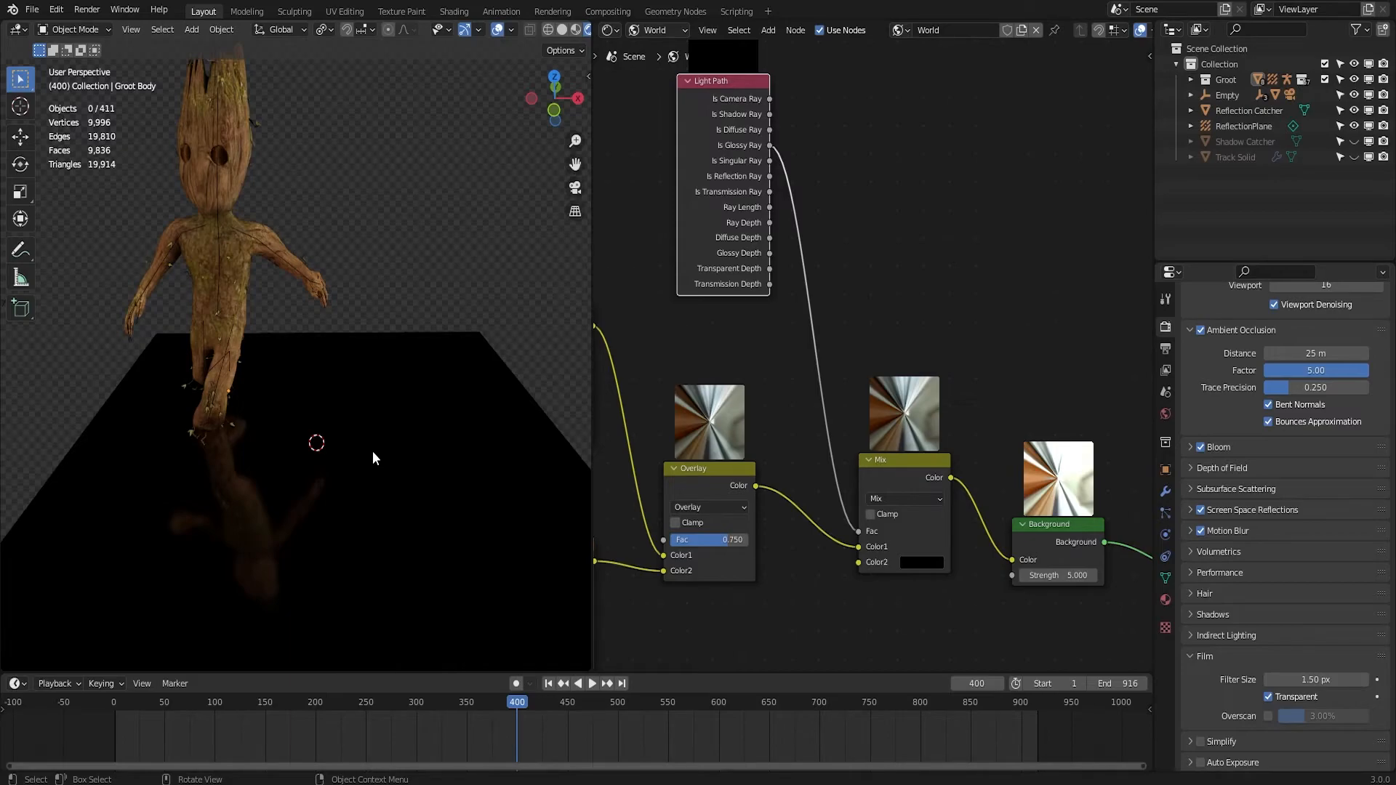
{"action": "mouse_move", "coordinate": [375, 455]}
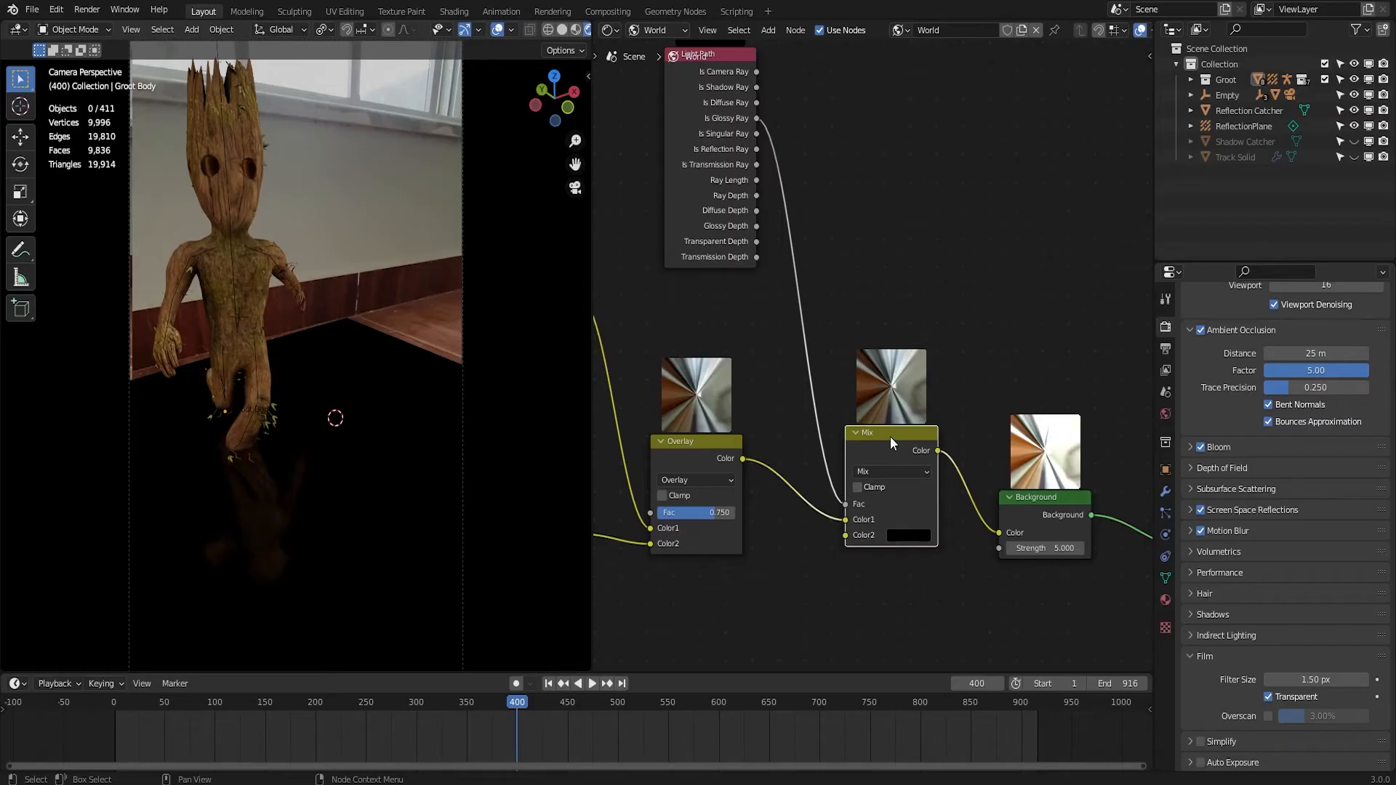
Reposition and mute the glossy Mix node and enable an extra restriction toggle in the Outliner filter.
{"action": "left_click_drag", "start_coordinate": [889, 433], "coordinate": [868, 392]}
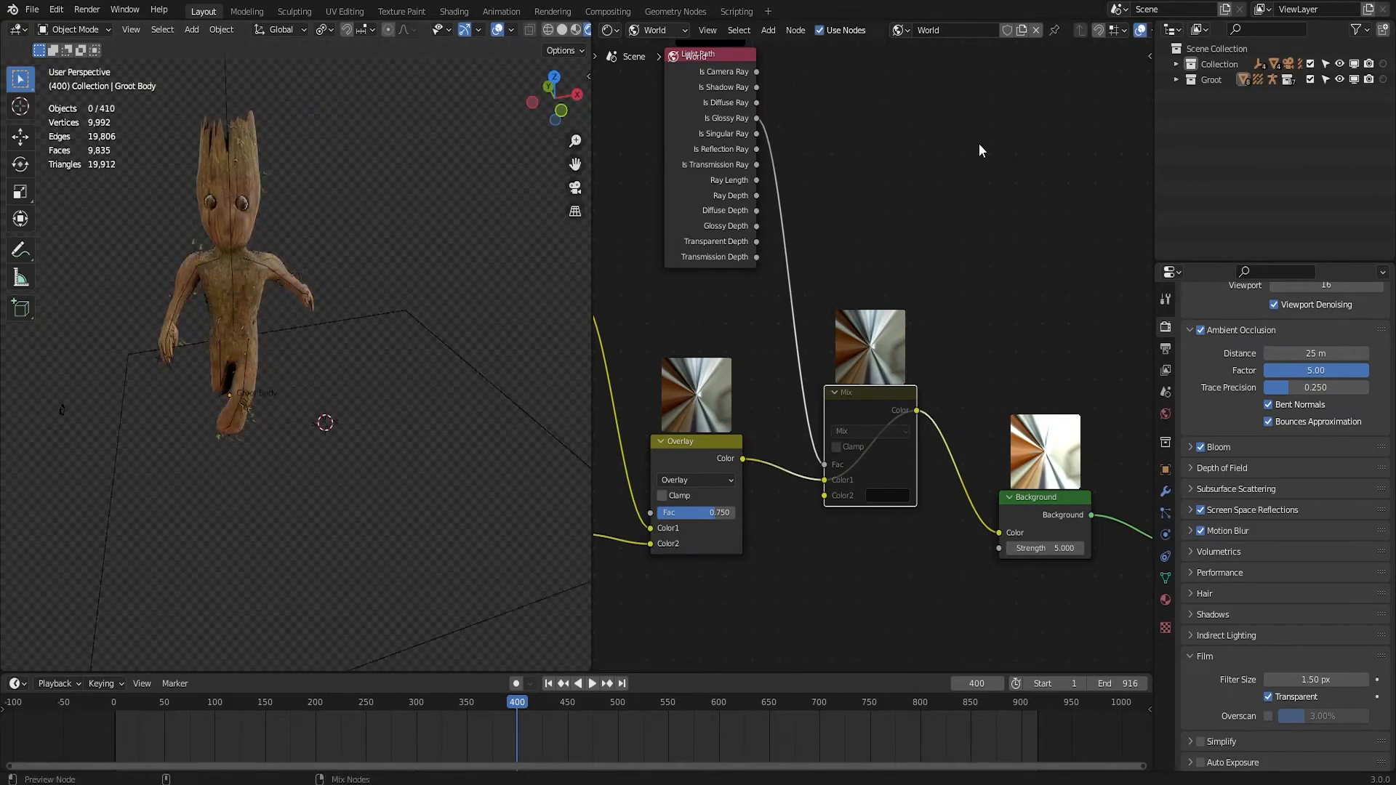
{"action": "left_click", "coordinate": [1359, 29]}
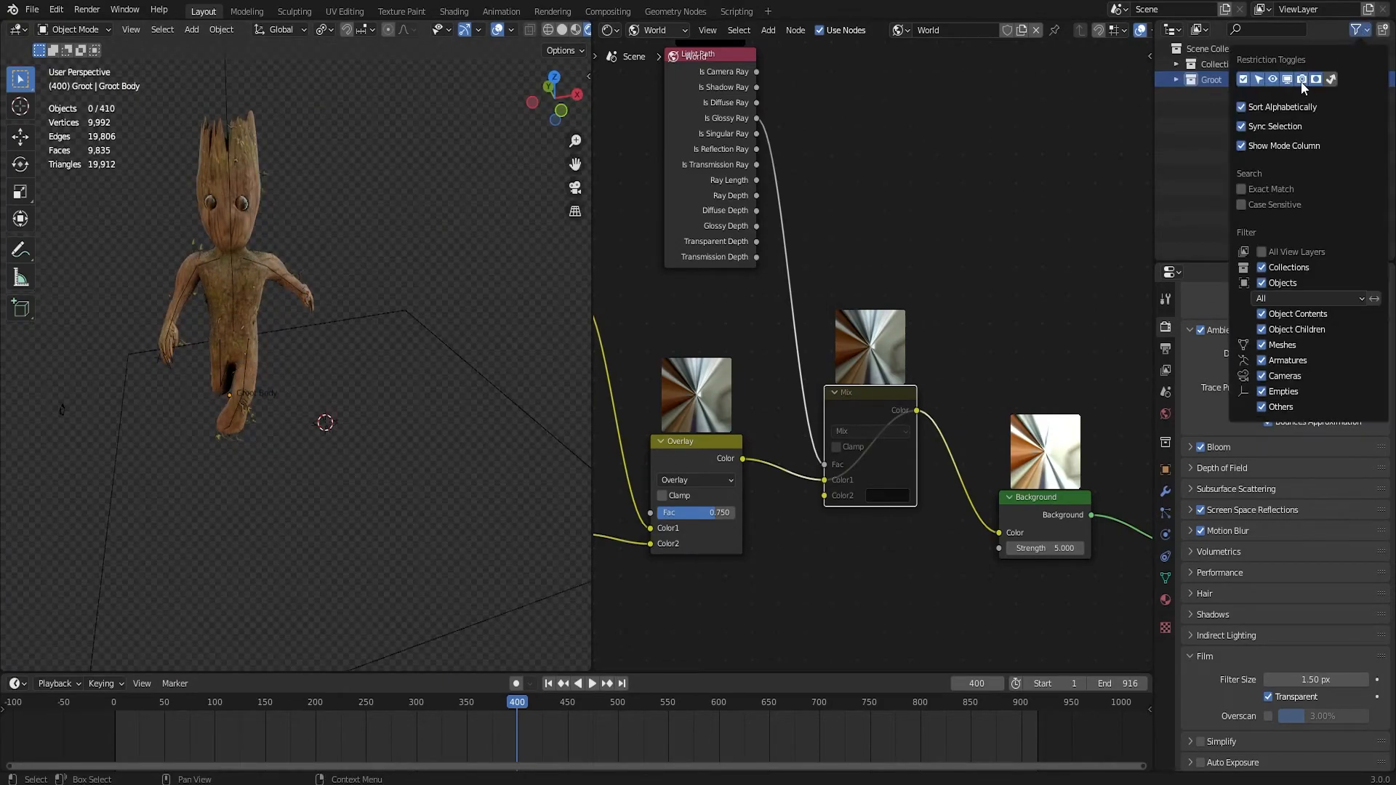
{"action": "left_click", "coordinate": [1220, 64]}
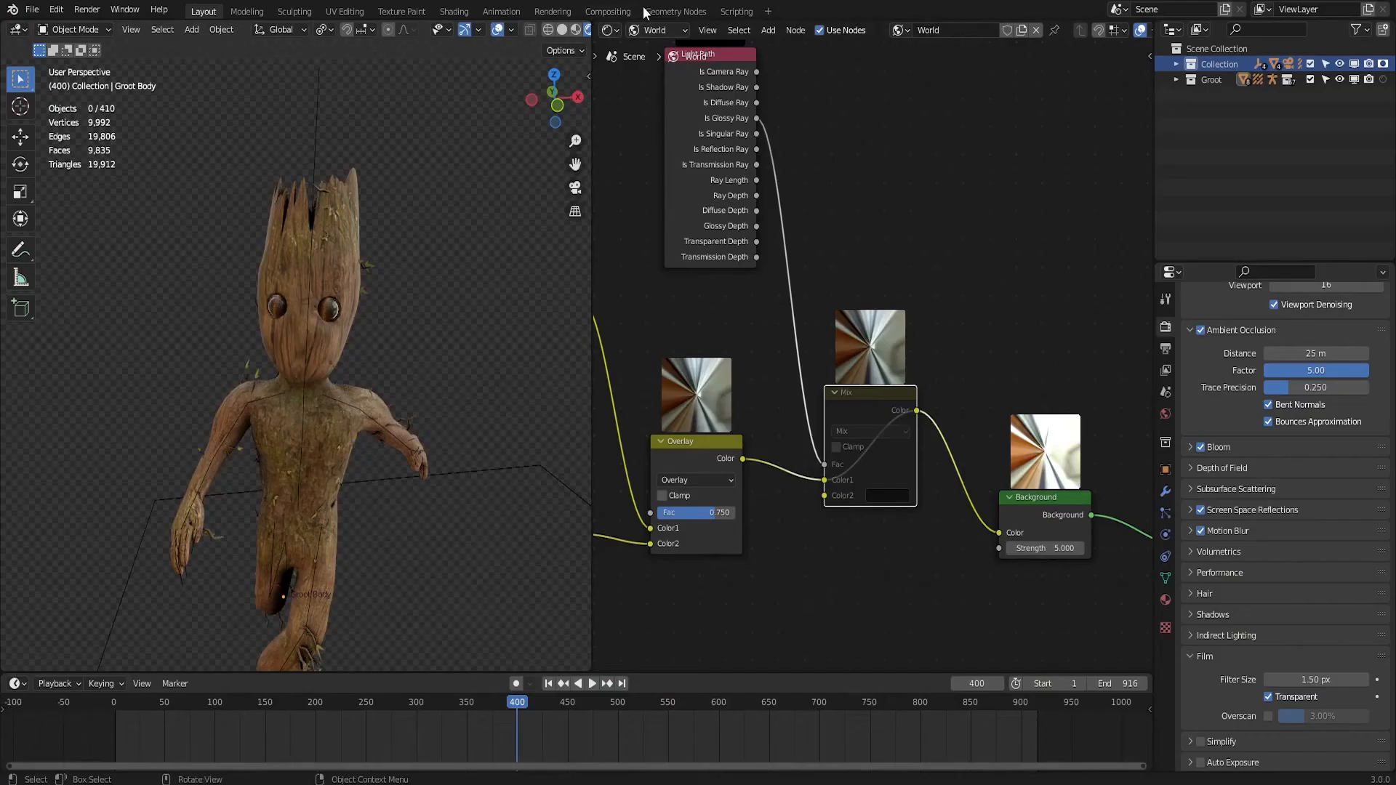
{"action": "mouse_move", "coordinate": [608, 11]}
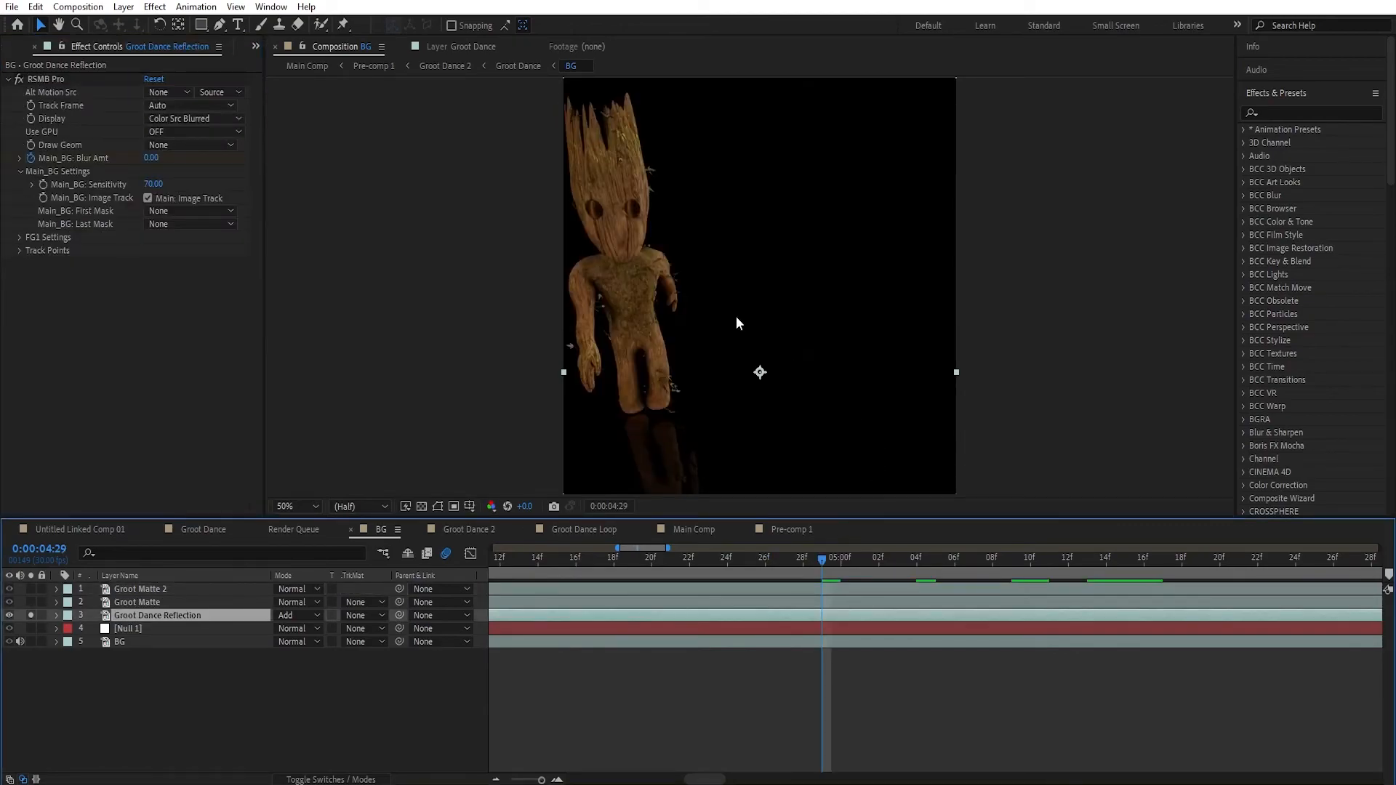
Set Groot Dance Reflection's track matte to Luma Inverted Matte 'Groot Matte 2'.
{"action": "left_click", "coordinate": [139, 602]}
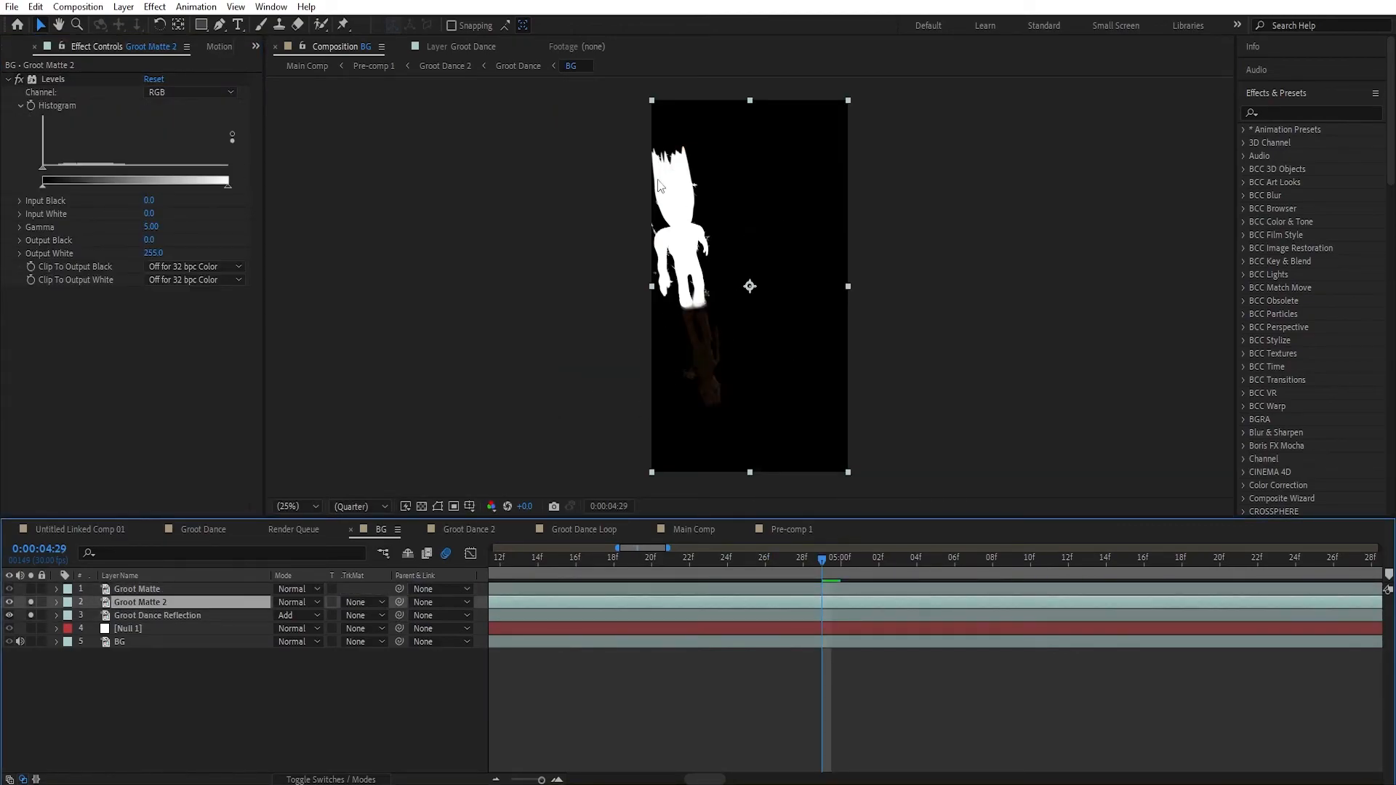
{"action": "left_click", "coordinate": [359, 615]}
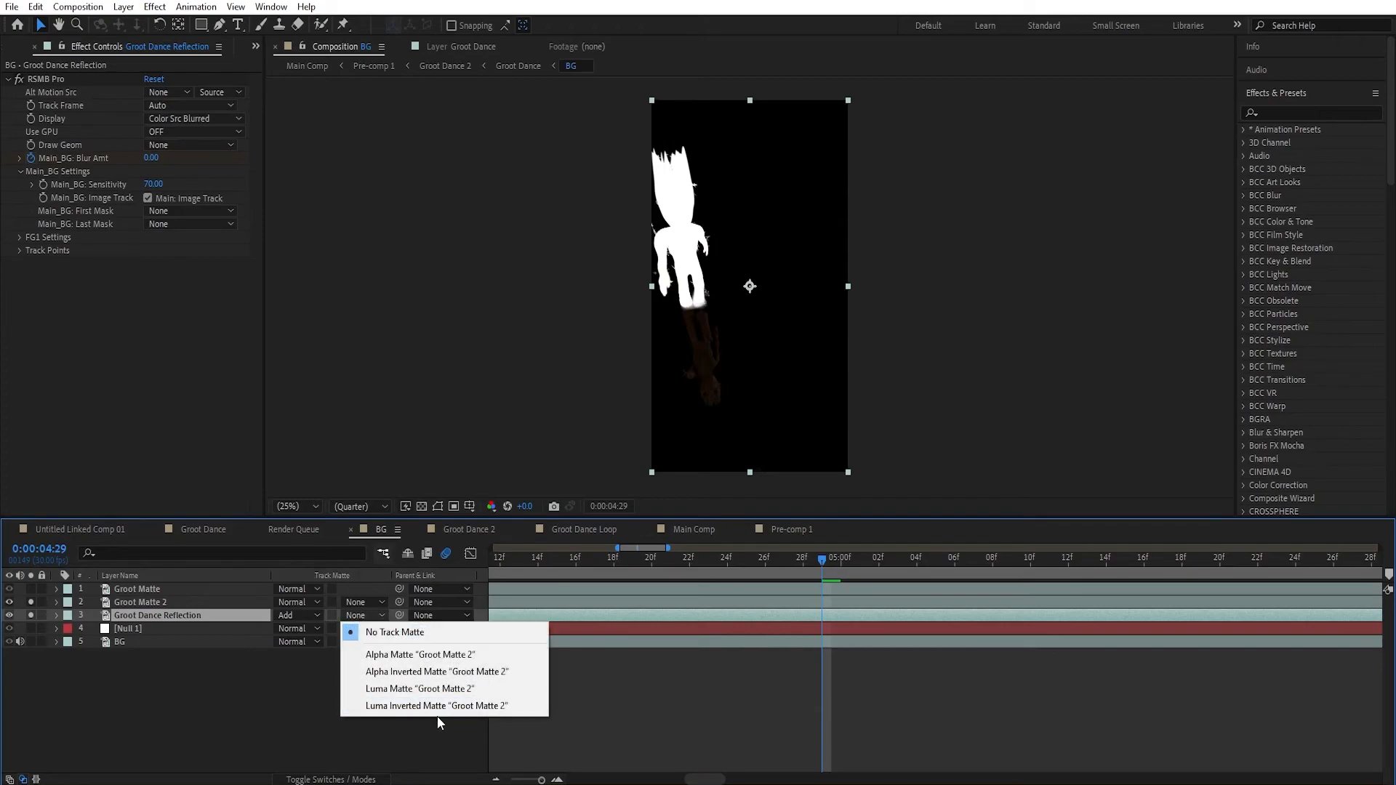
{"action": "left_click", "coordinate": [434, 705]}
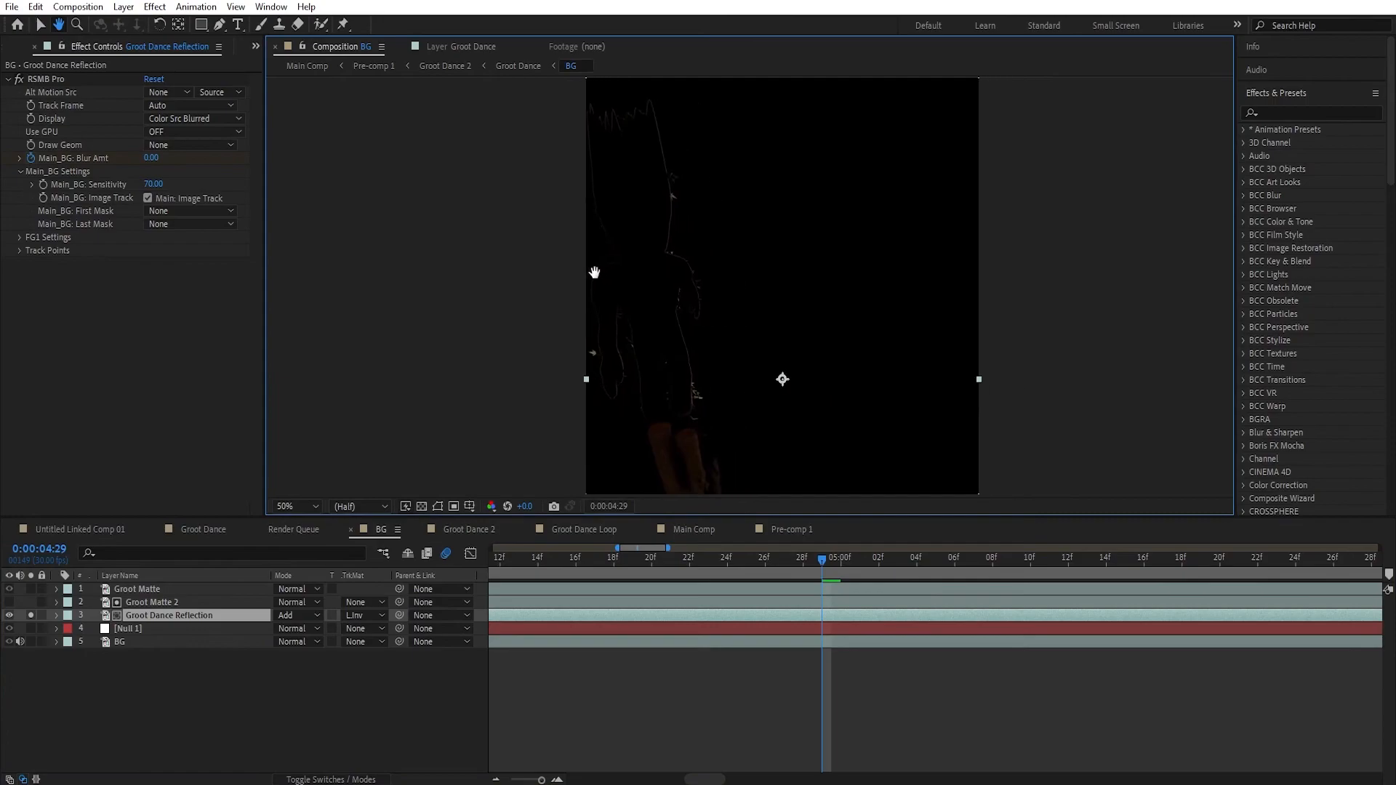
Add a Curves effect to Groot Matte 2 to refine its alpha, adjusting the comp view size.
{"action": "left_click", "coordinate": [151, 602]}
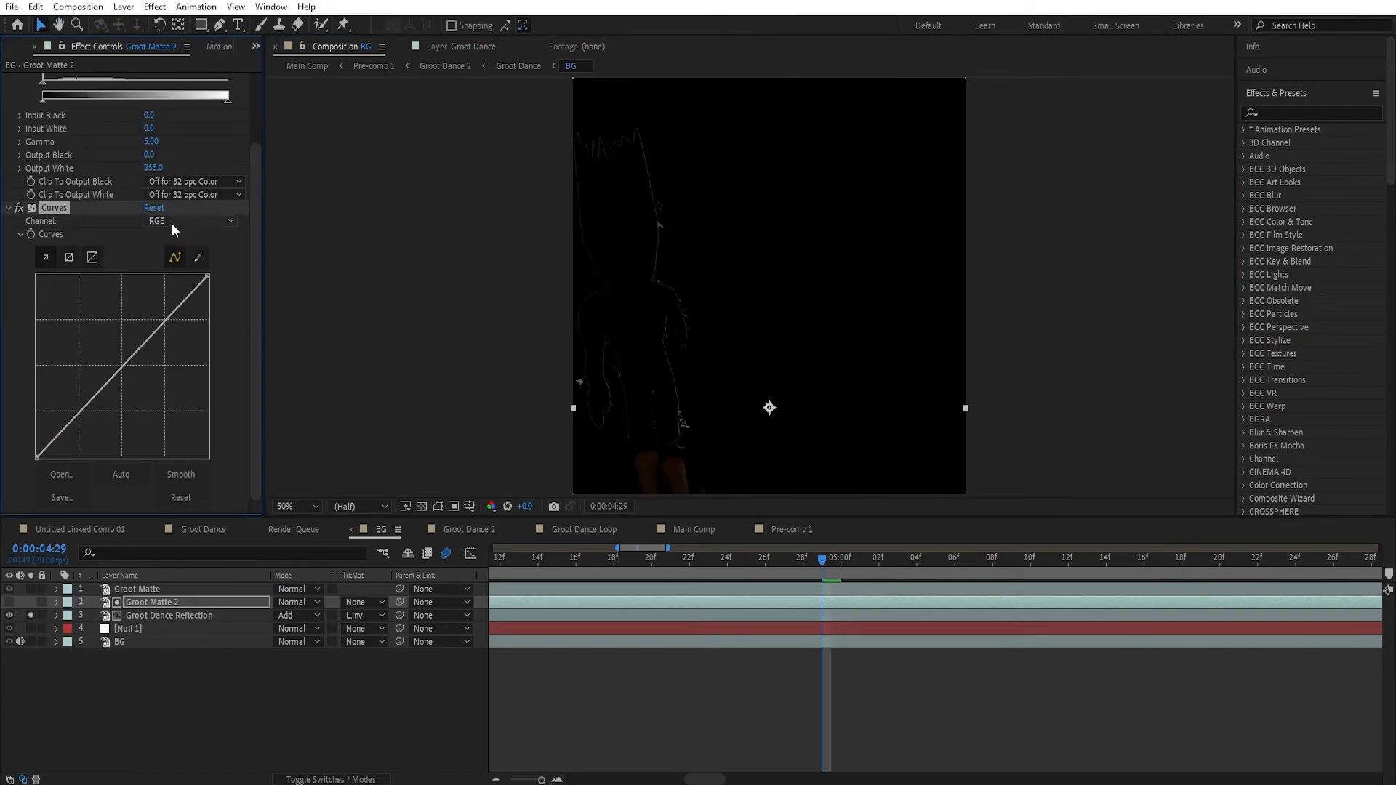
{"action": "left_click", "coordinate": [188, 221]}
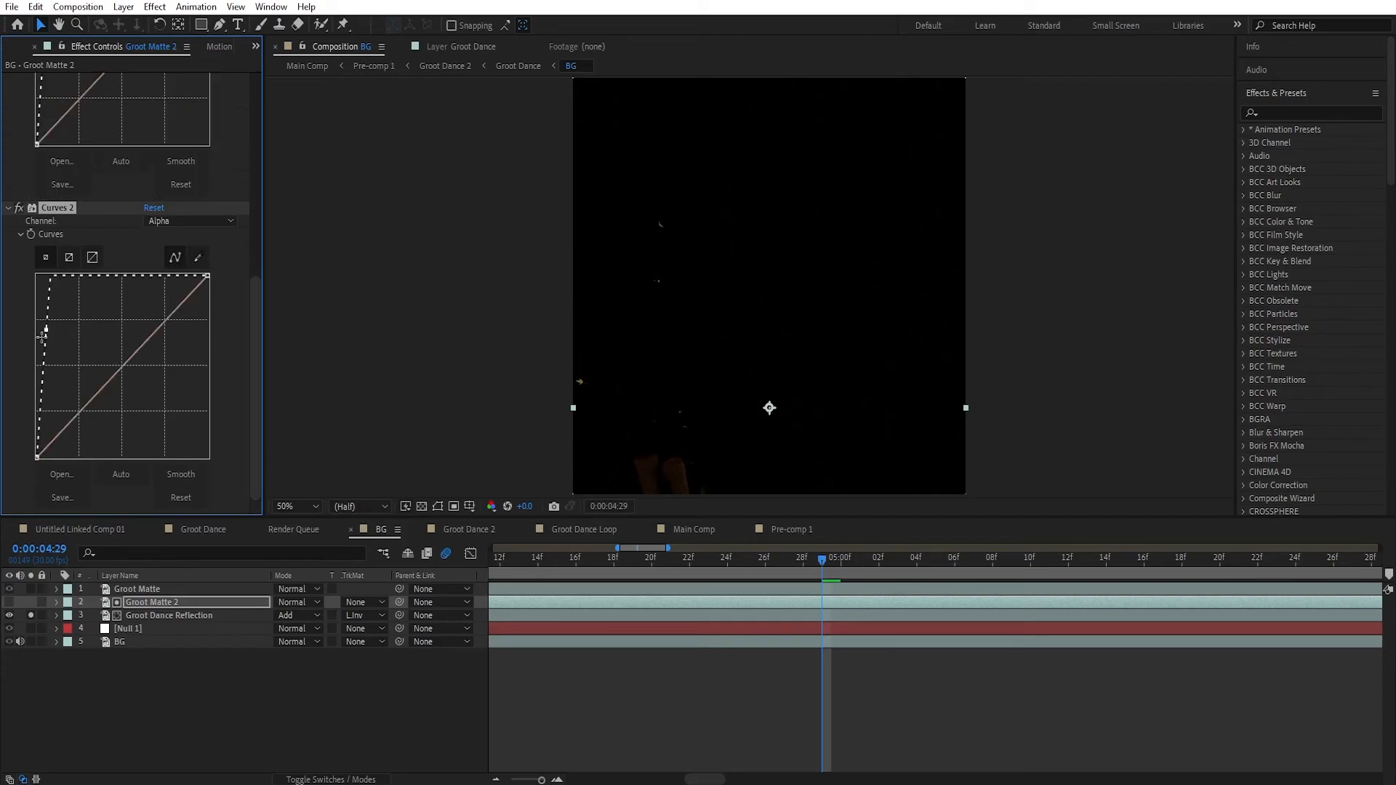
{"action": "left_click", "coordinate": [293, 506]}
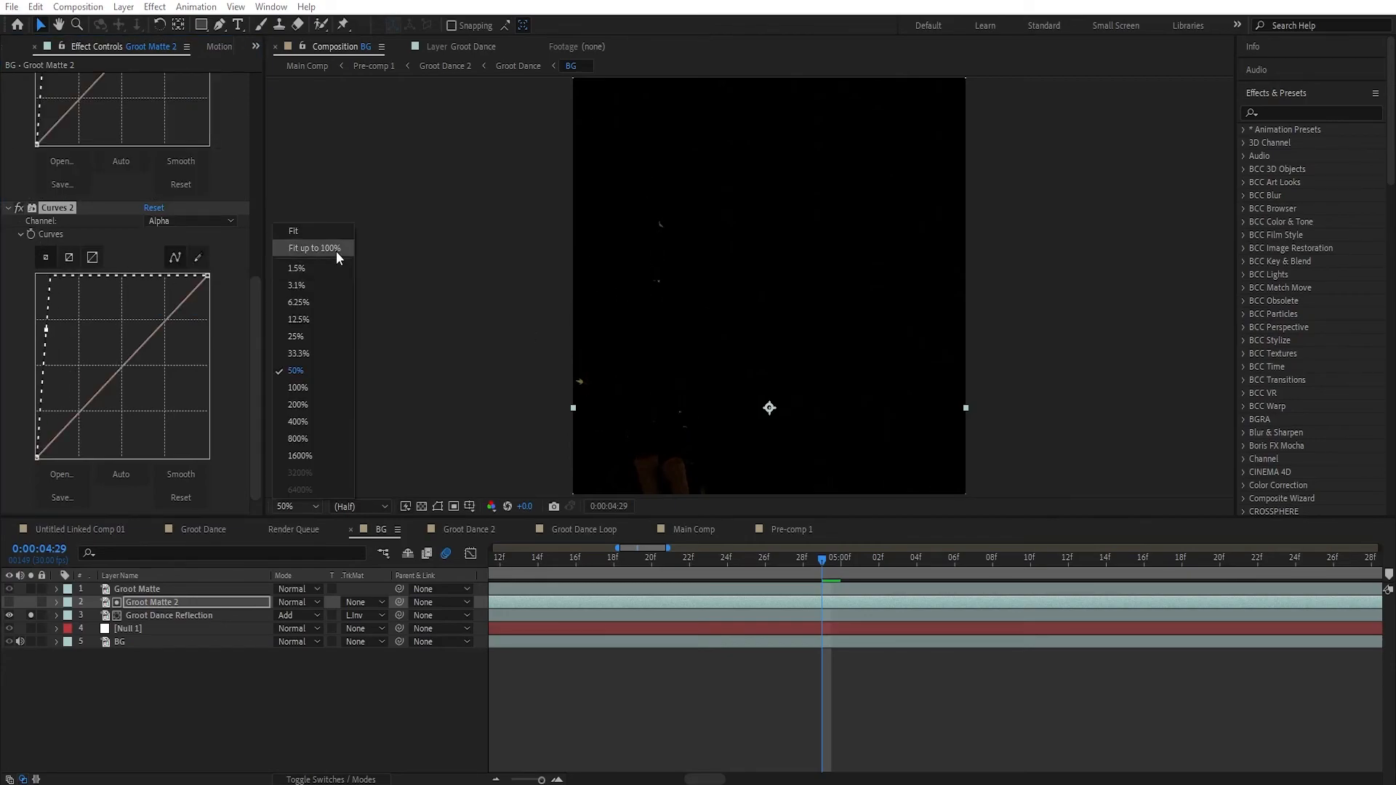